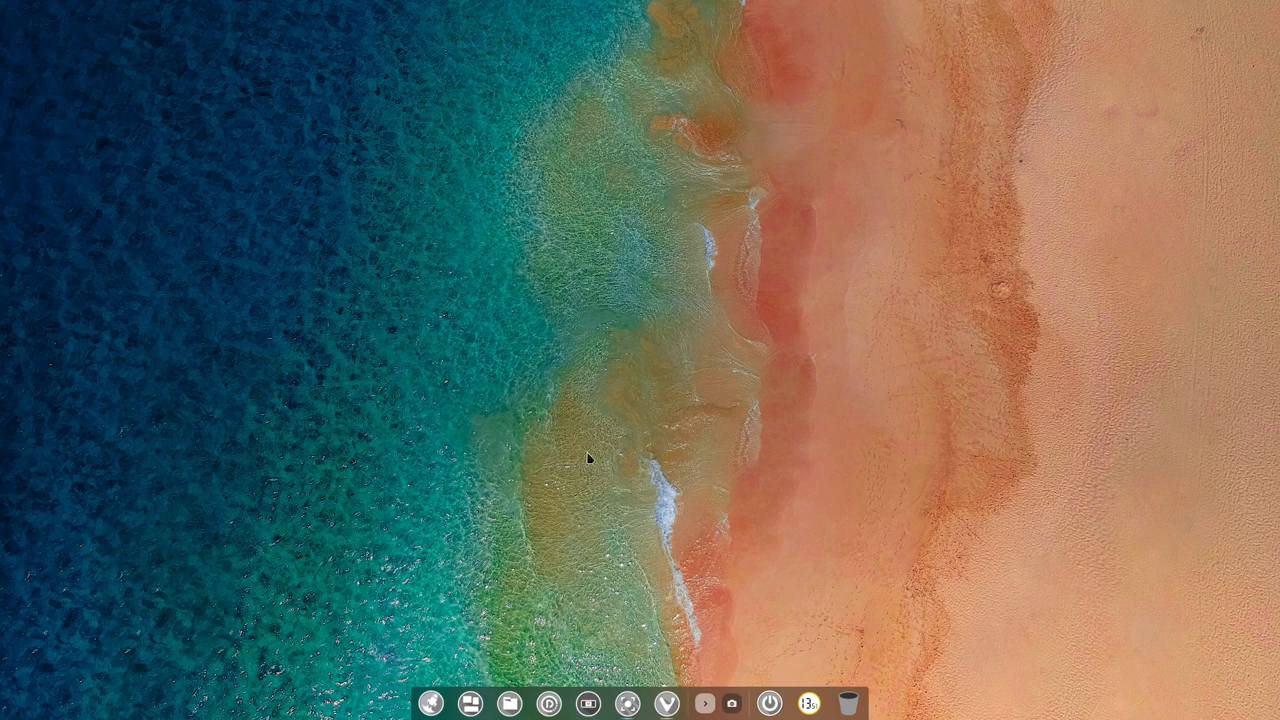
{"action": "mouse_move", "coordinate": [696, 690]}
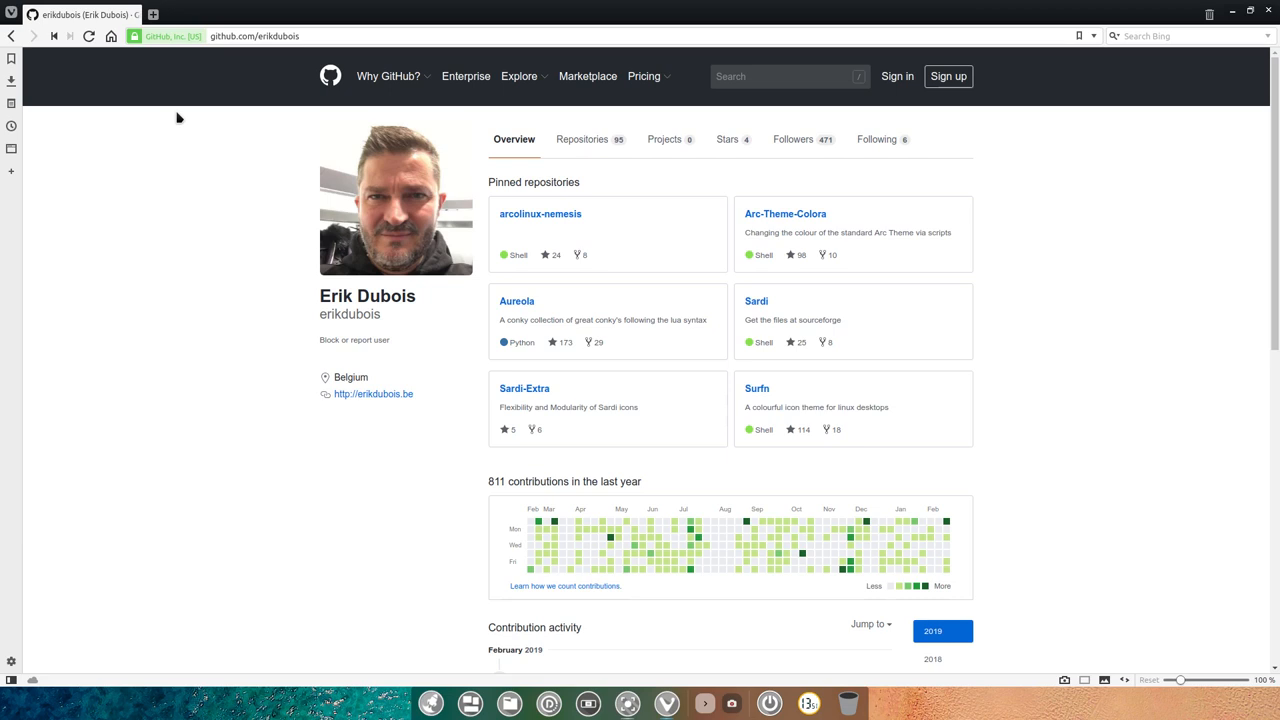
{"action": "mouse_move", "coordinate": [540, 214]}
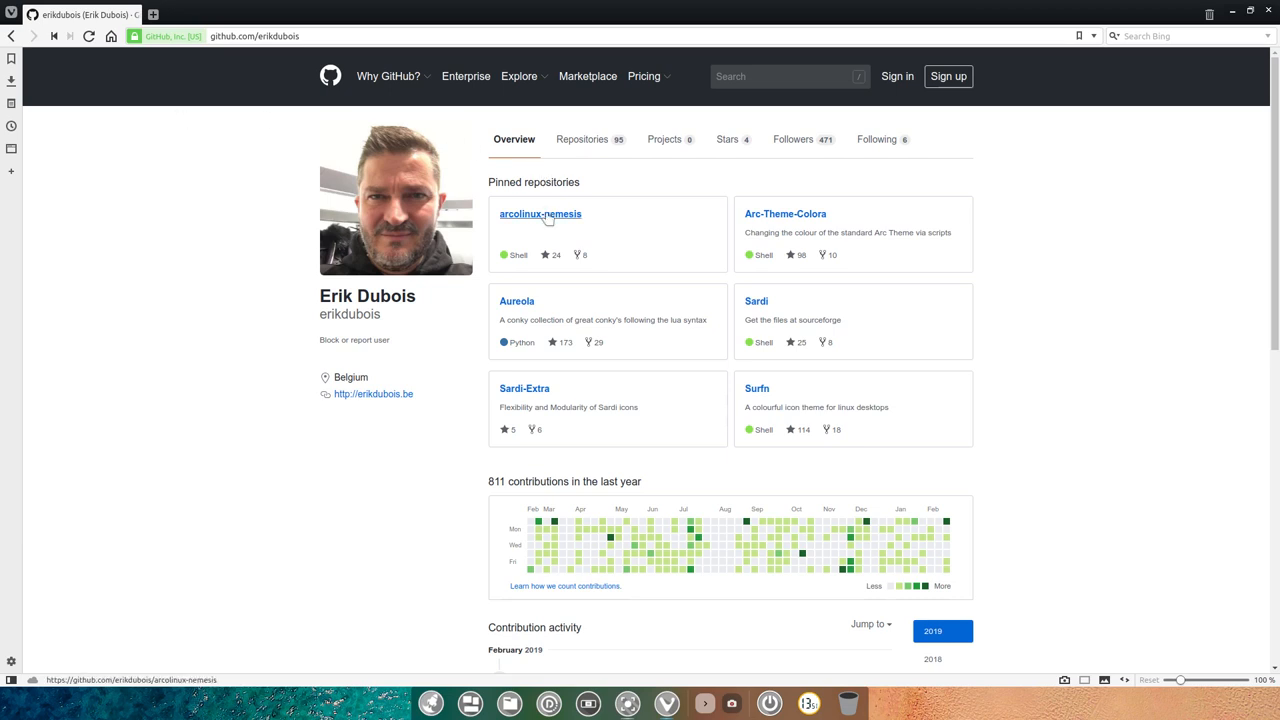
Show the arcolinux-nemesis repository's HTTPS clone address and copy it, then return to the desktop
{"action": "left_click", "coordinate": [540, 214]}
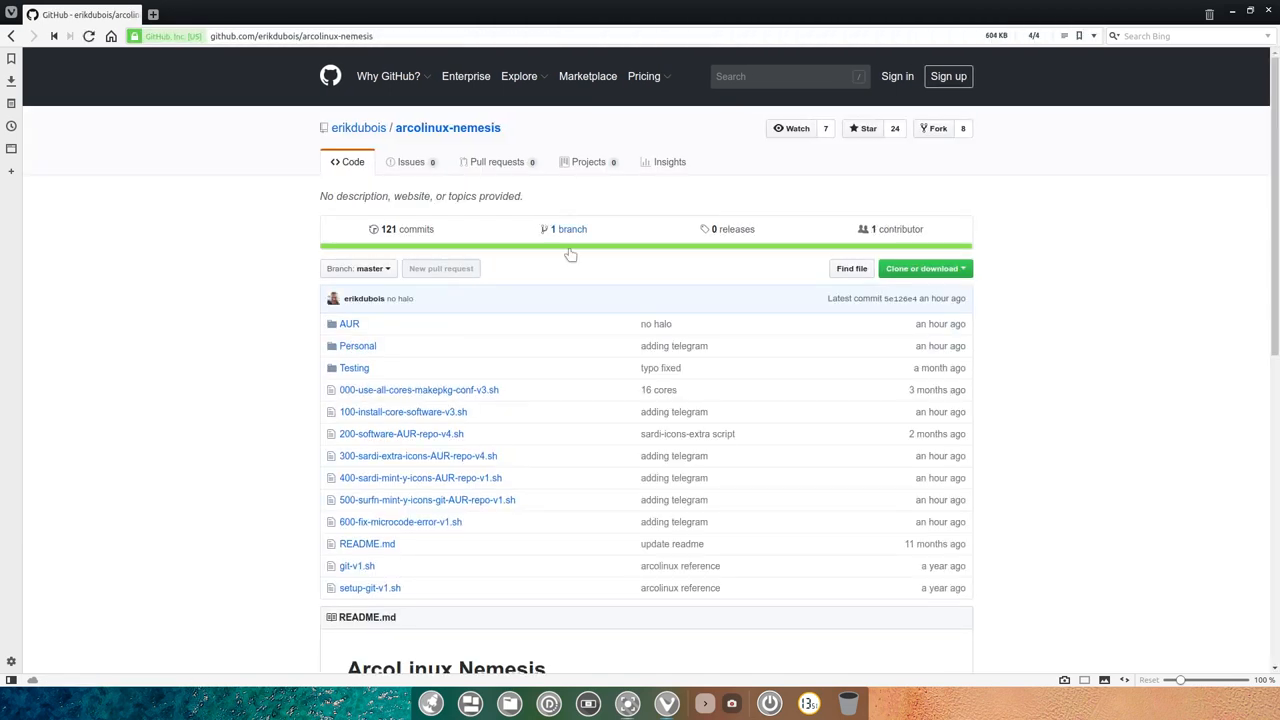
{"action": "left_click", "coordinate": [920, 268]}
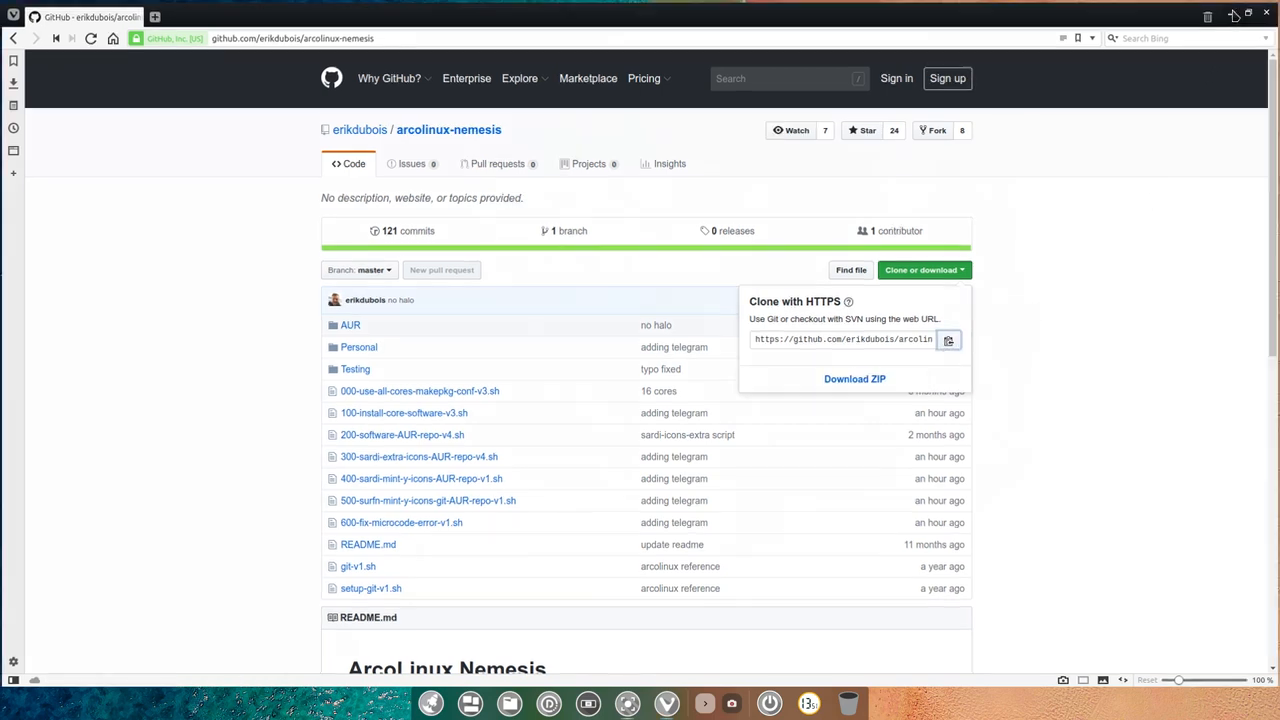
{"action": "left_click", "coordinate": [1266, 12]}
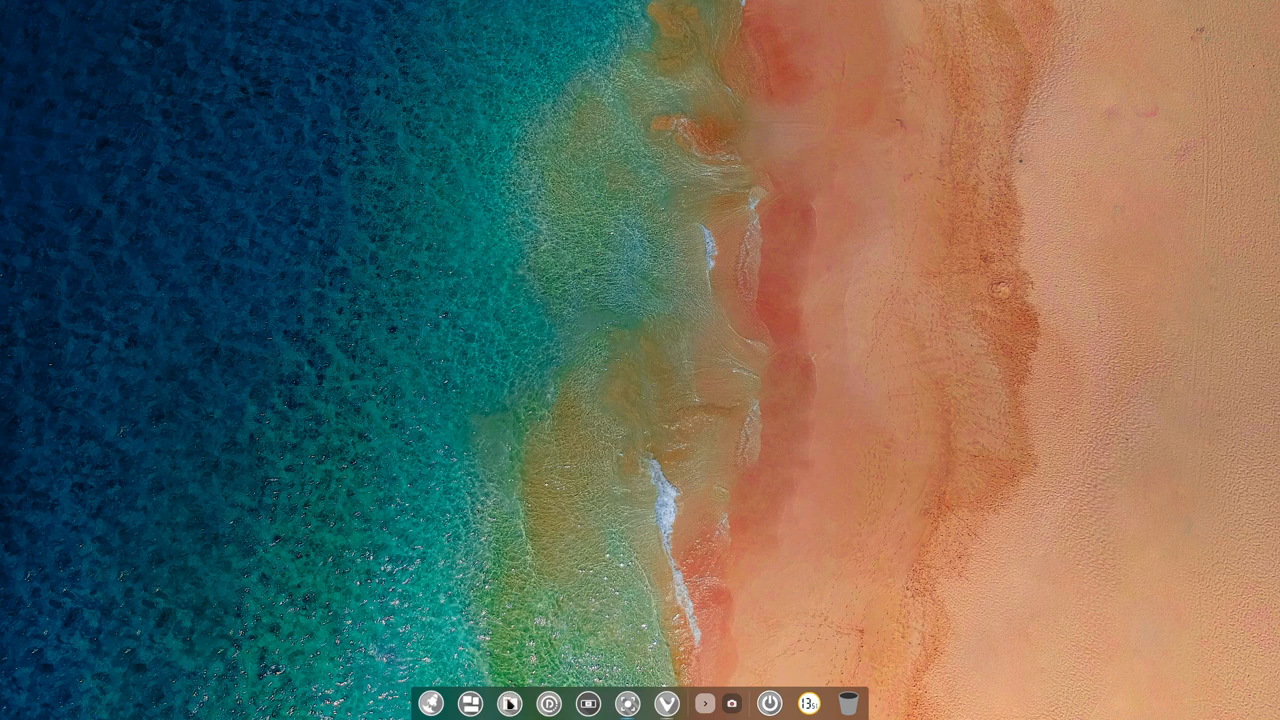
Browse to Home > DATA in the file manager and open a terminal in that folder
{"action": "left_click", "coordinate": [508, 704]}
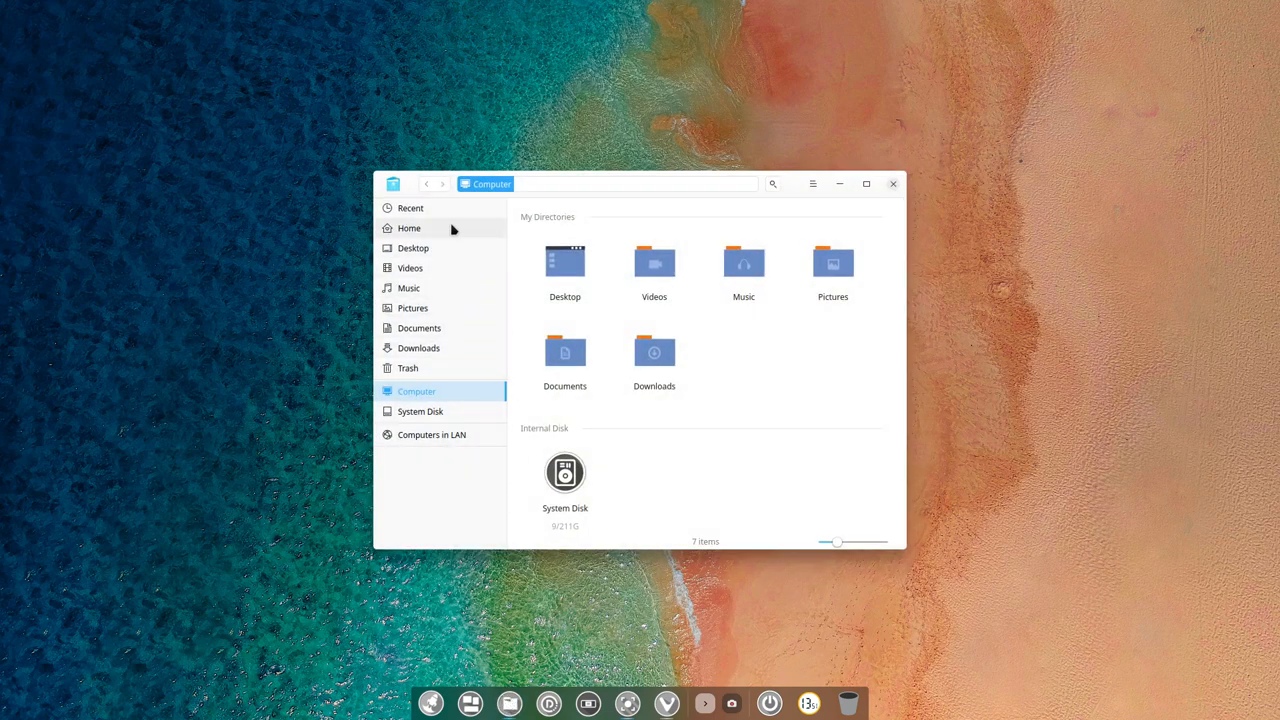
{"action": "left_click", "coordinate": [408, 228]}
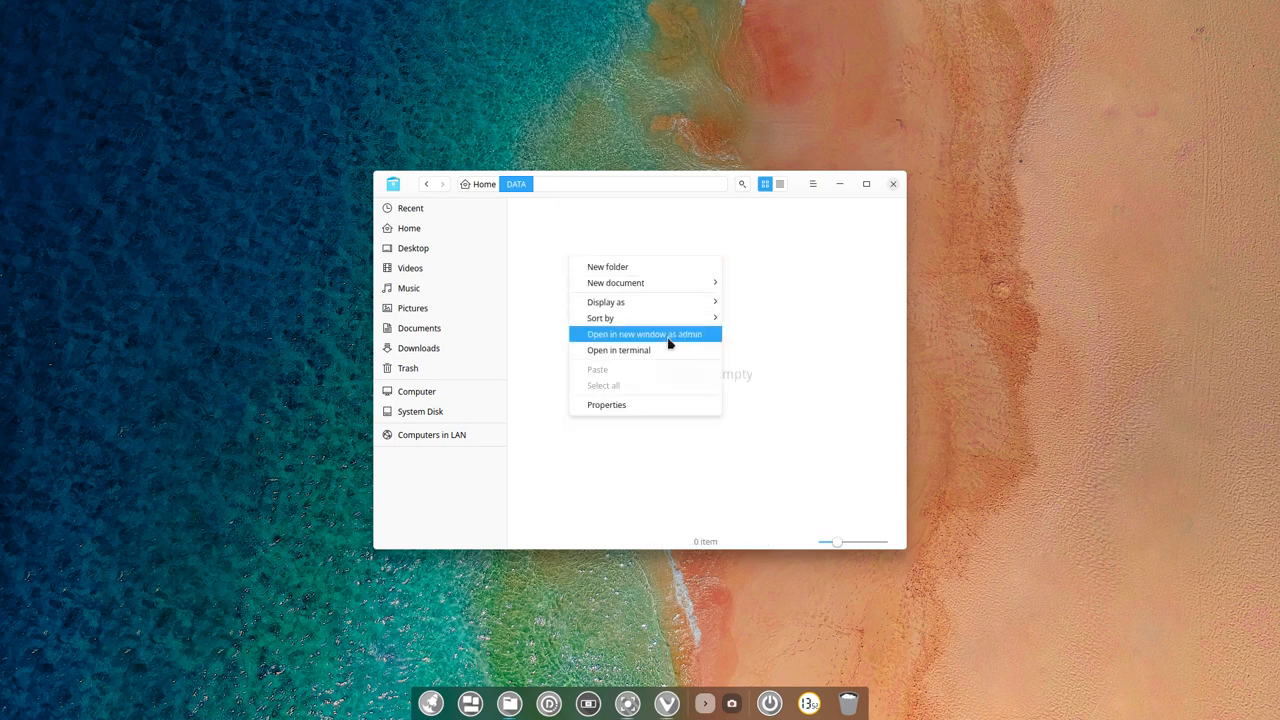
{"action": "left_click", "coordinate": [618, 350]}
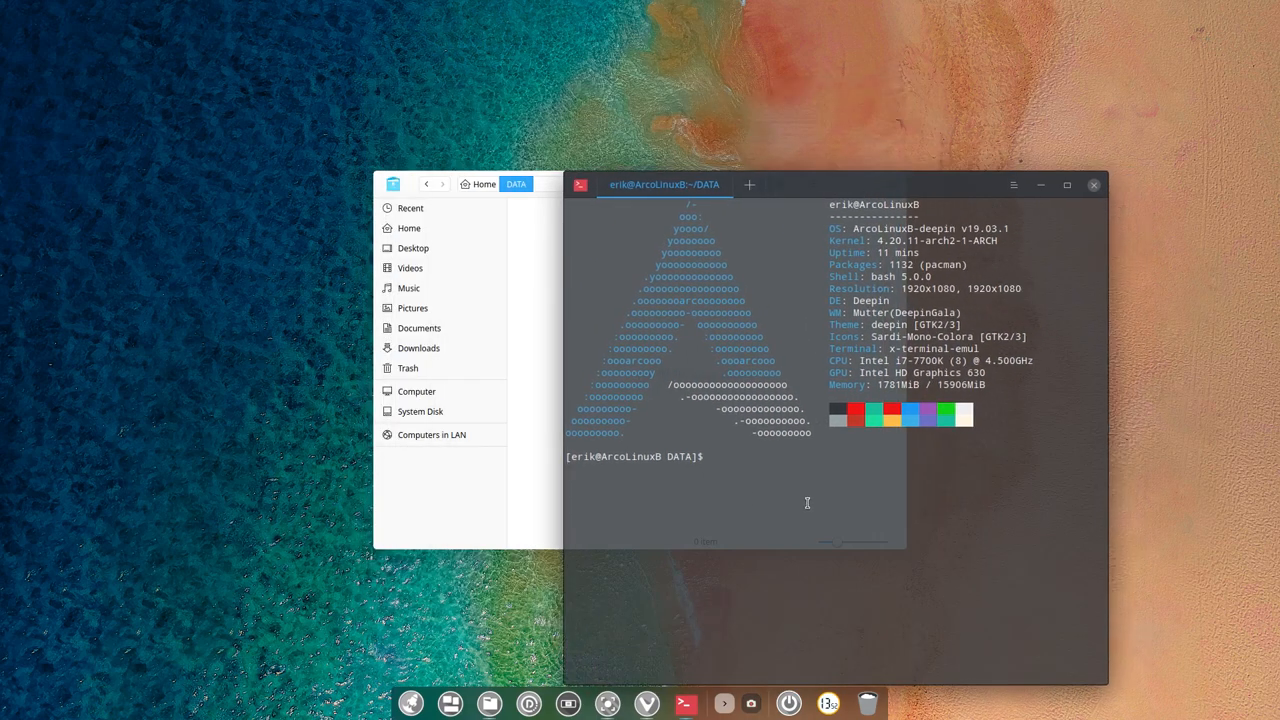
Run git clone with the arcolinux-nemesis URL into DATA, then close the terminal
{"action": "type", "text": "git clone https://github.com/erikdubois/arcolinux-nemesis.git"}
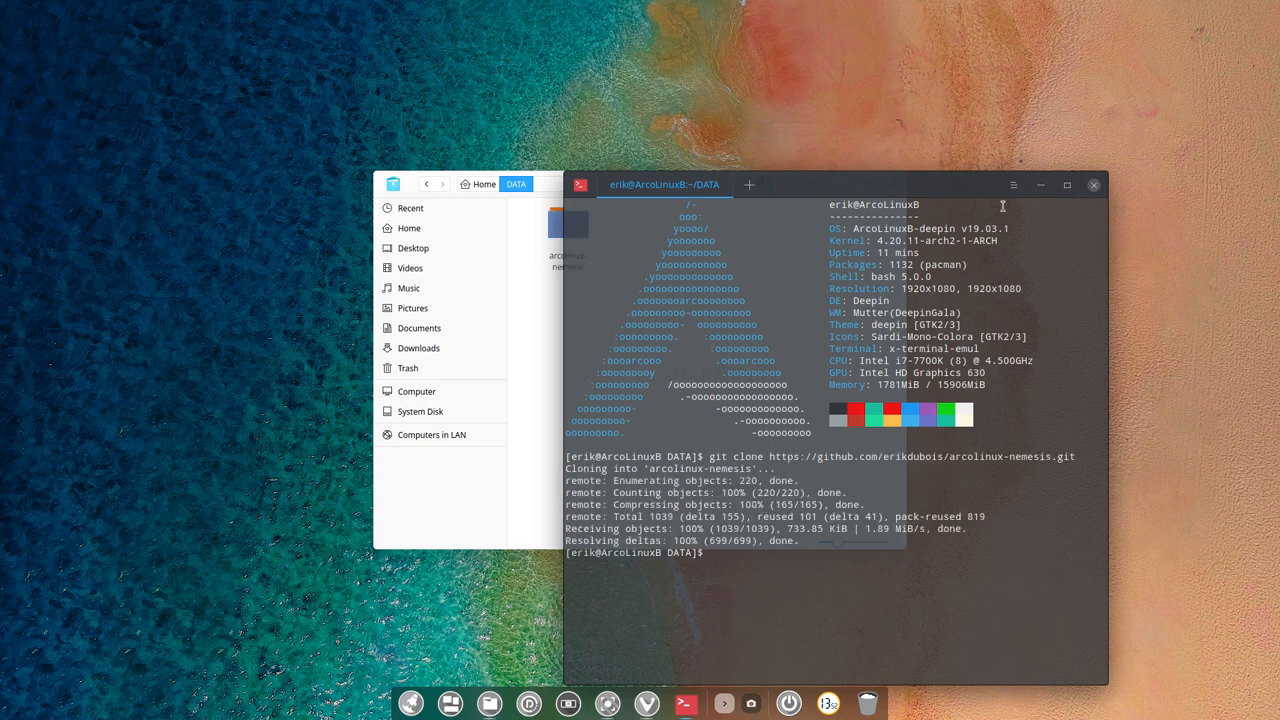
{"action": "left_click", "coordinate": [1094, 184]}
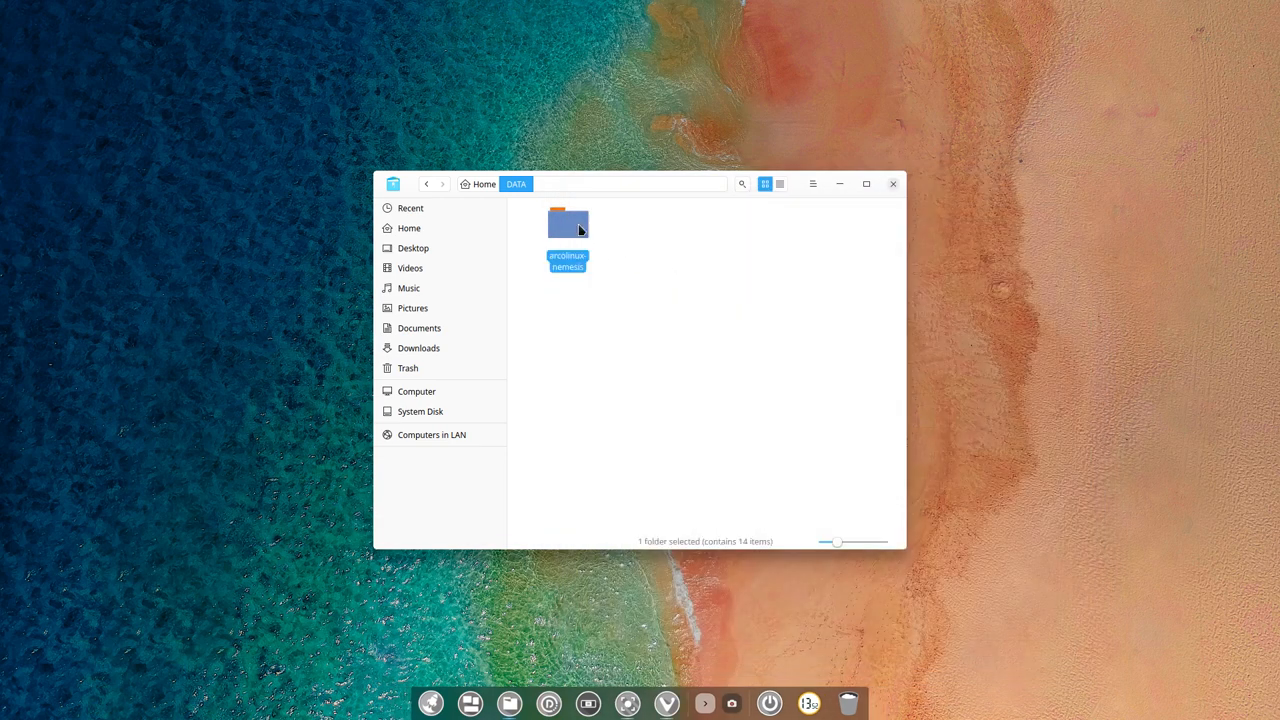
Enter the cloned arcolinux-nemesis folder and select the 000-use-all-cores-makepkg-conf-v3.sh script
{"action": "double_click", "coordinate": [568, 224]}
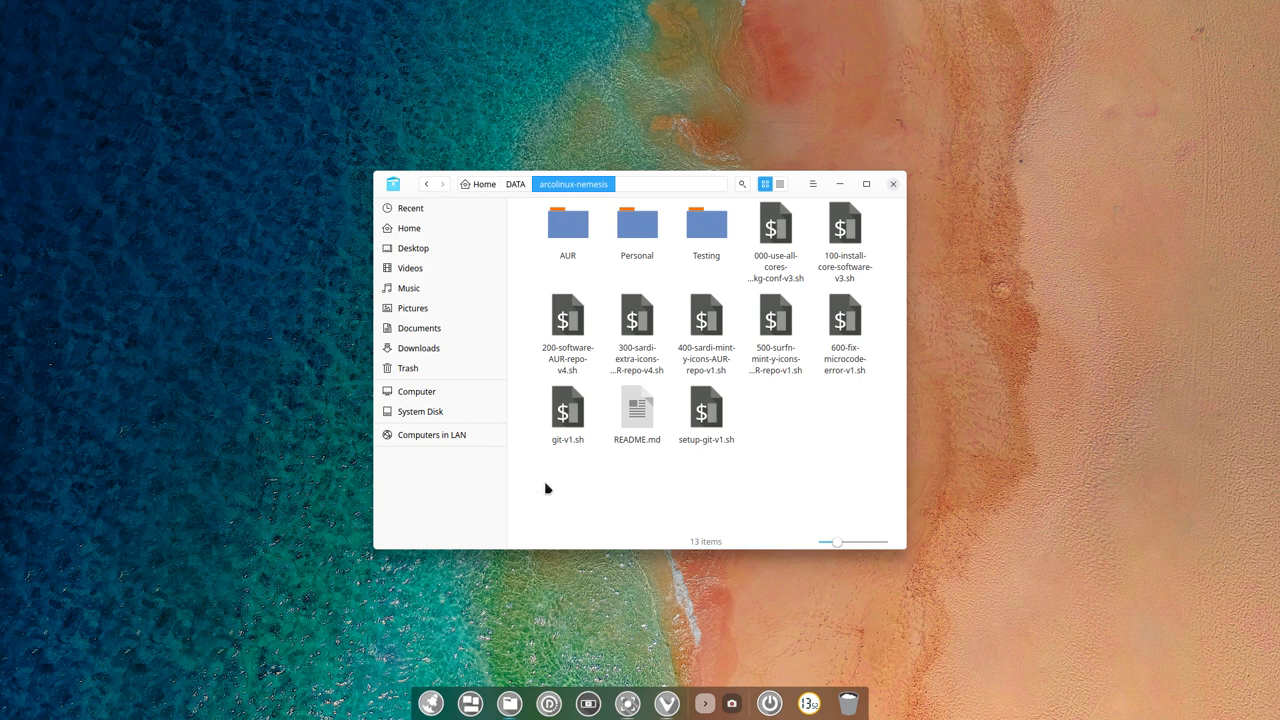
{"action": "mouse_move", "coordinate": [896, 338]}
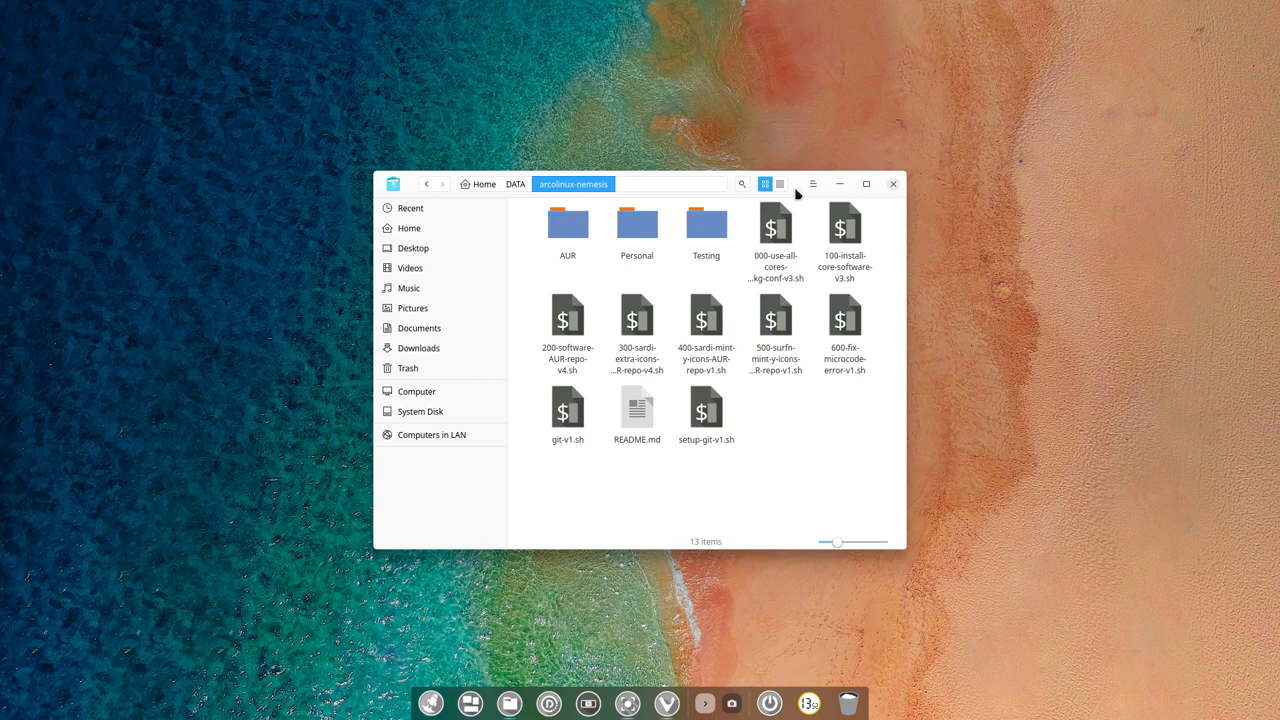
{"action": "mouse_move", "coordinate": [784, 230]}
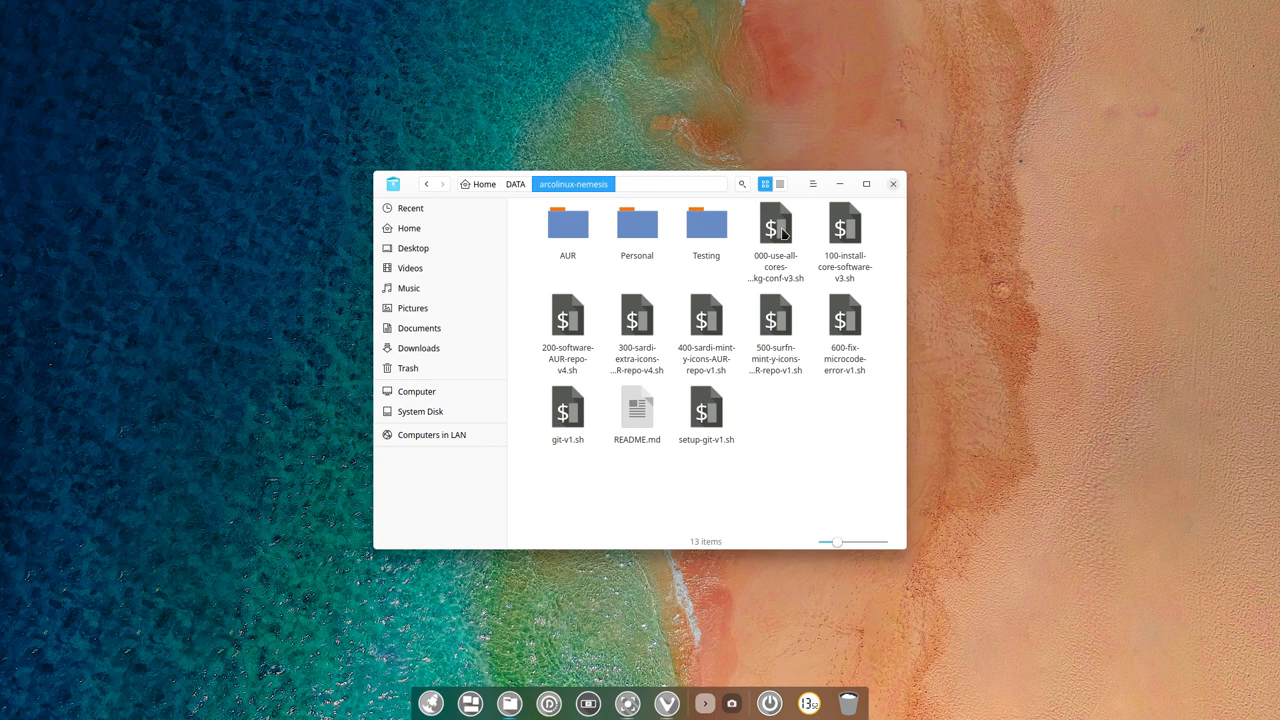
{"action": "mouse_move", "coordinate": [780, 232]}
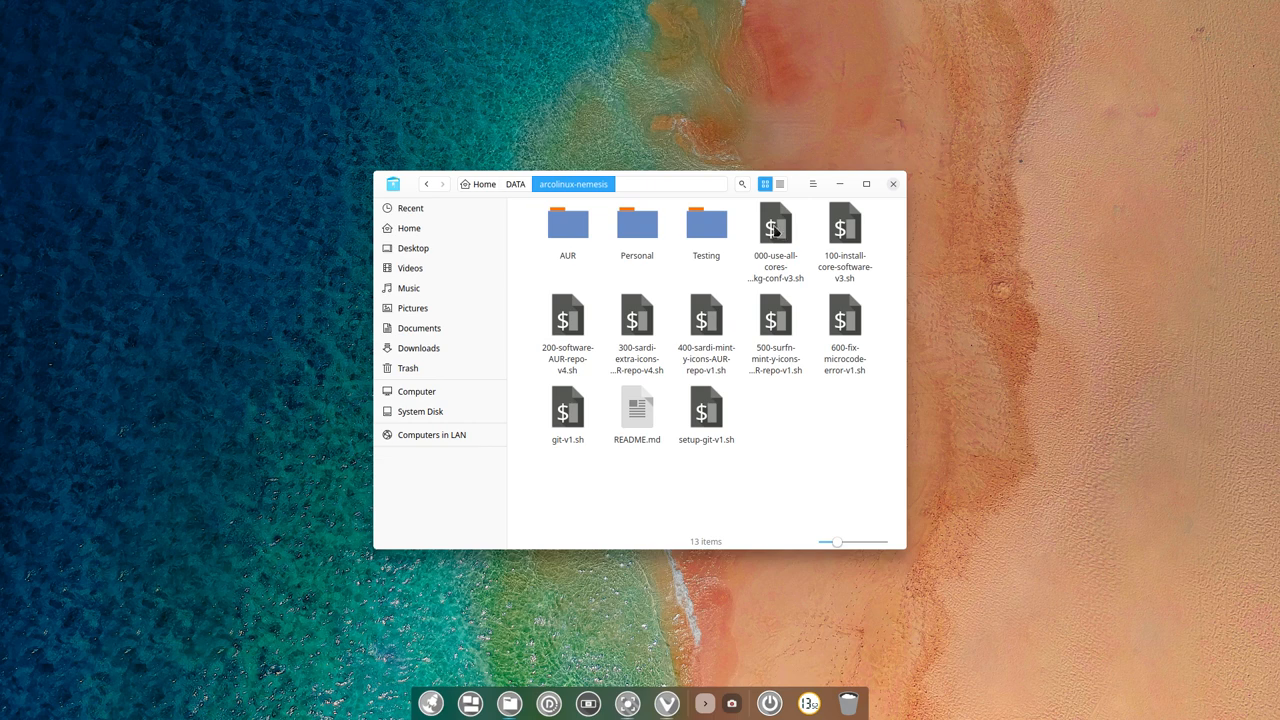
{"action": "mouse_move", "coordinate": [758, 228]}
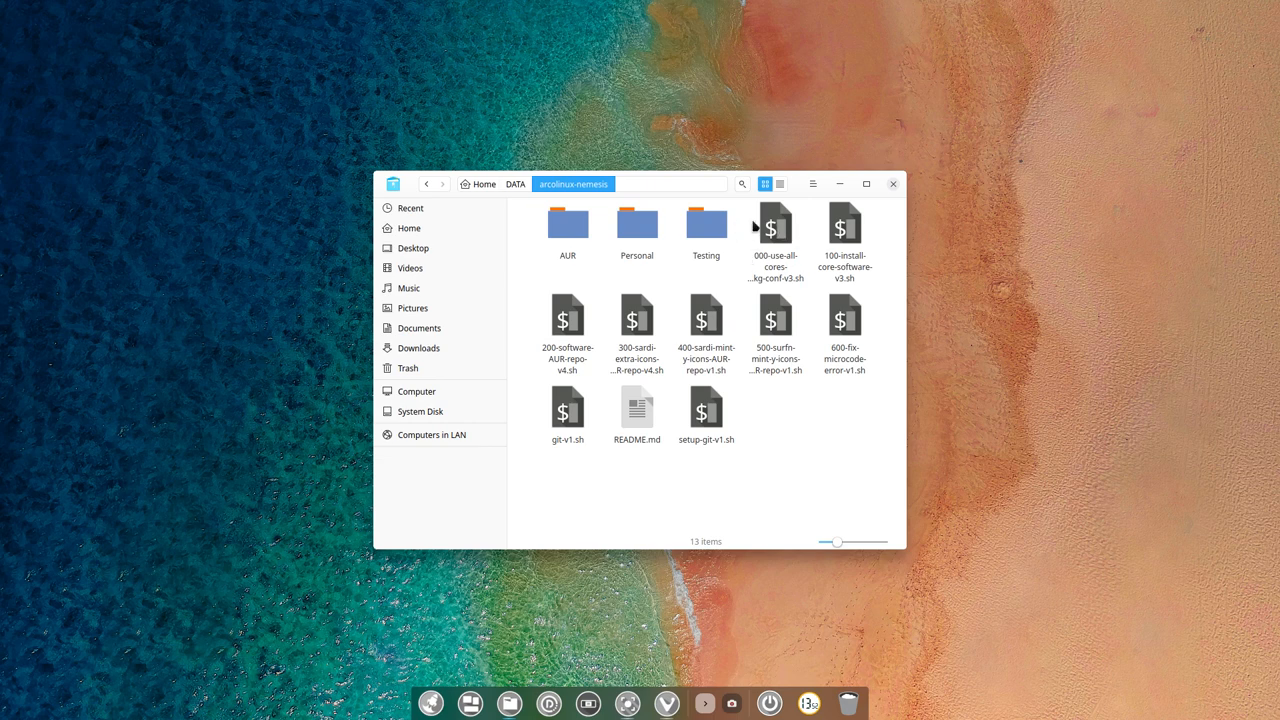
{"action": "mouse_move", "coordinate": [790, 422]}
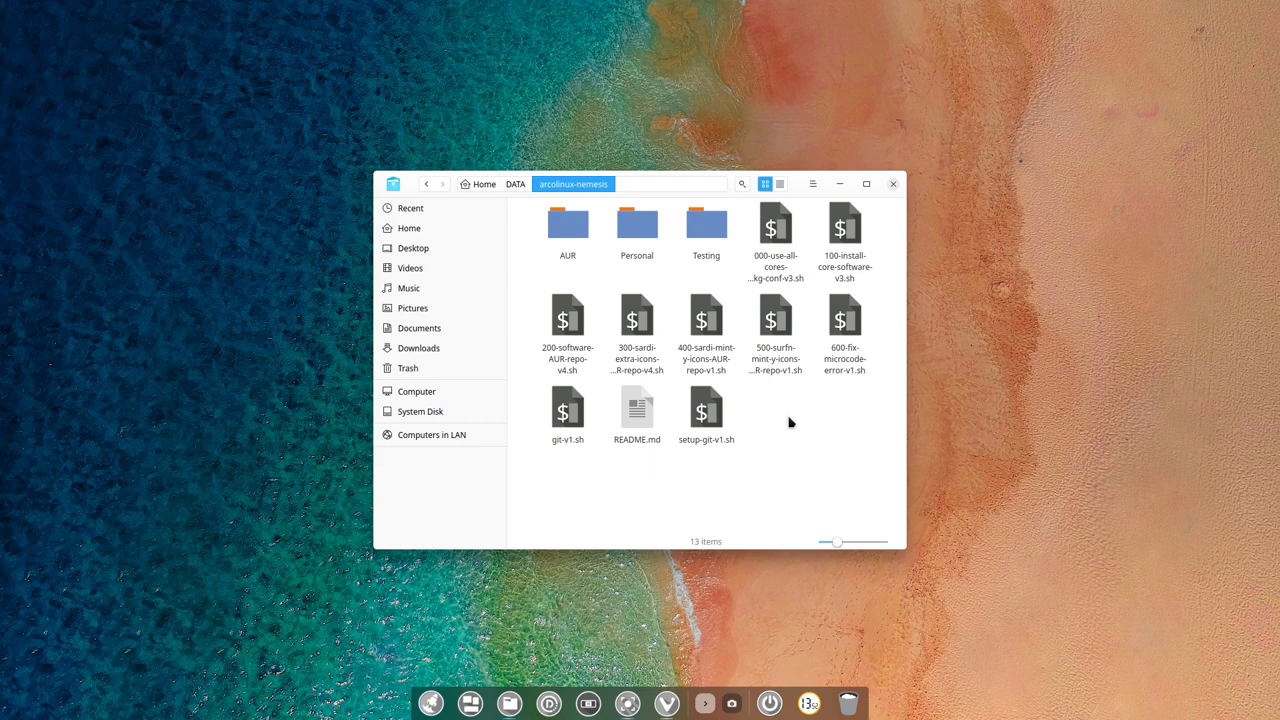
{"action": "mouse_move", "coordinate": [786, 224]}
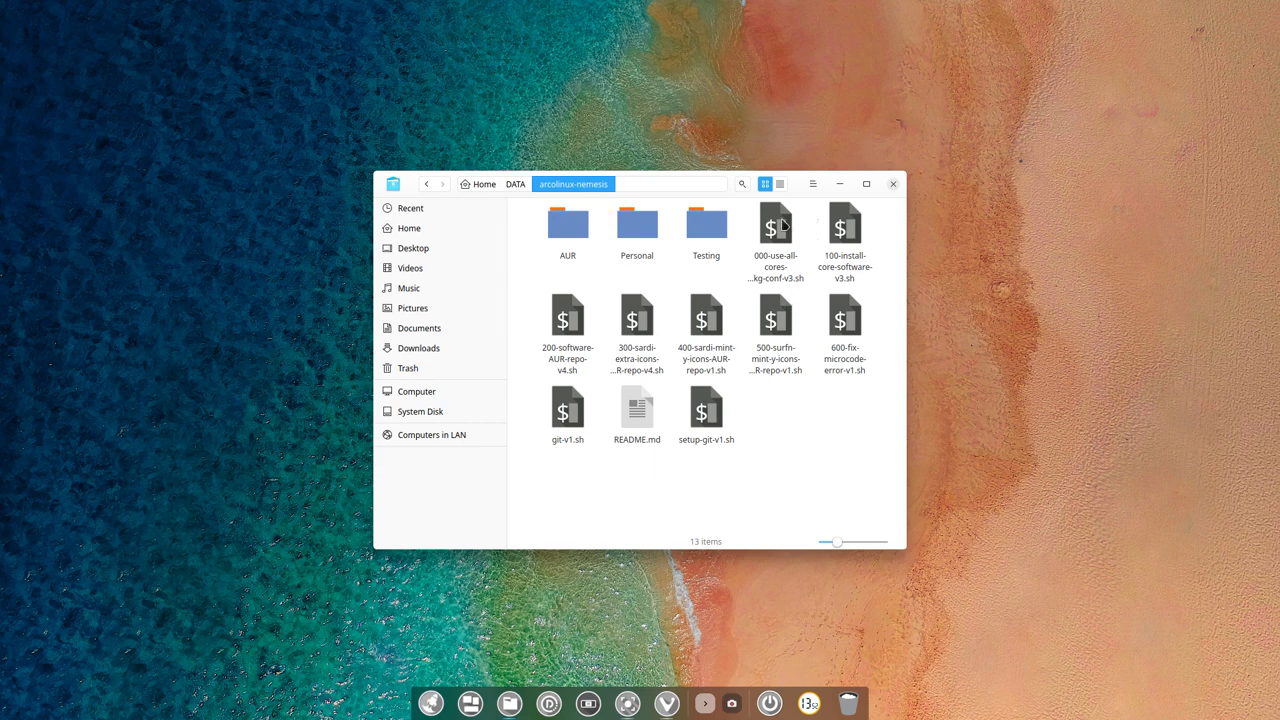
{"action": "left_click", "coordinate": [776, 224]}
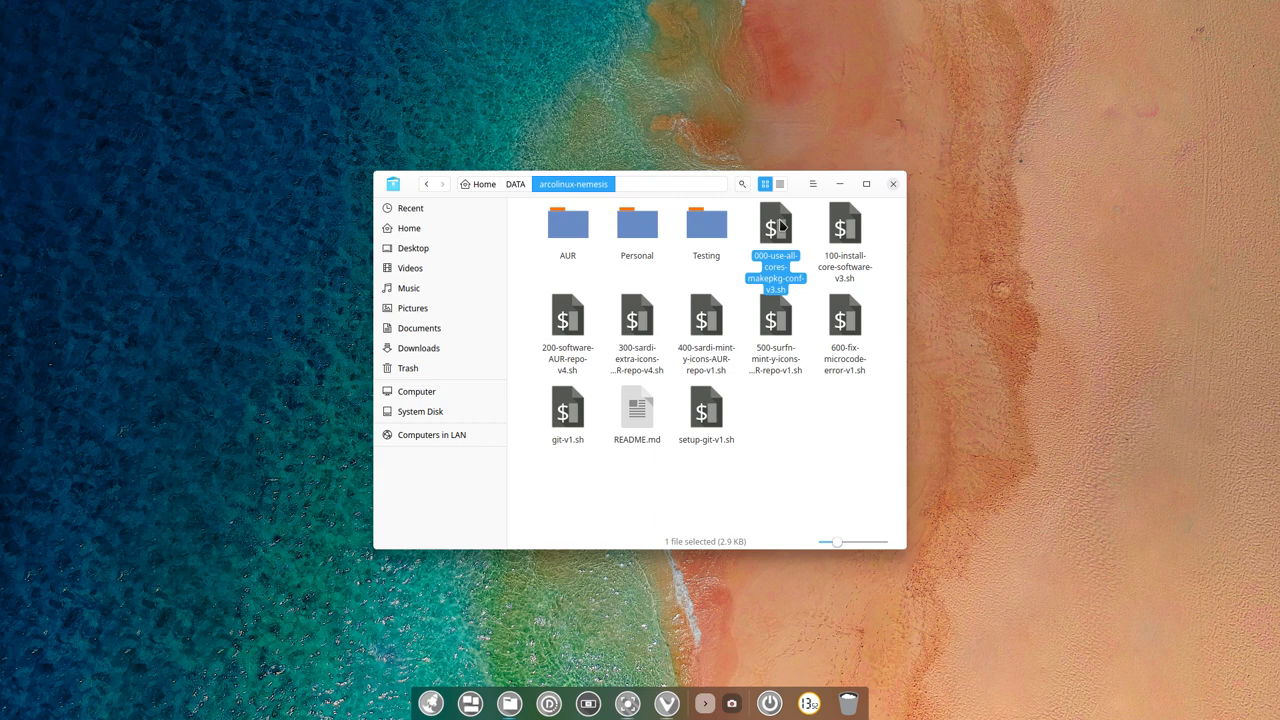
{"action": "left_click", "coordinate": [532, 232]}
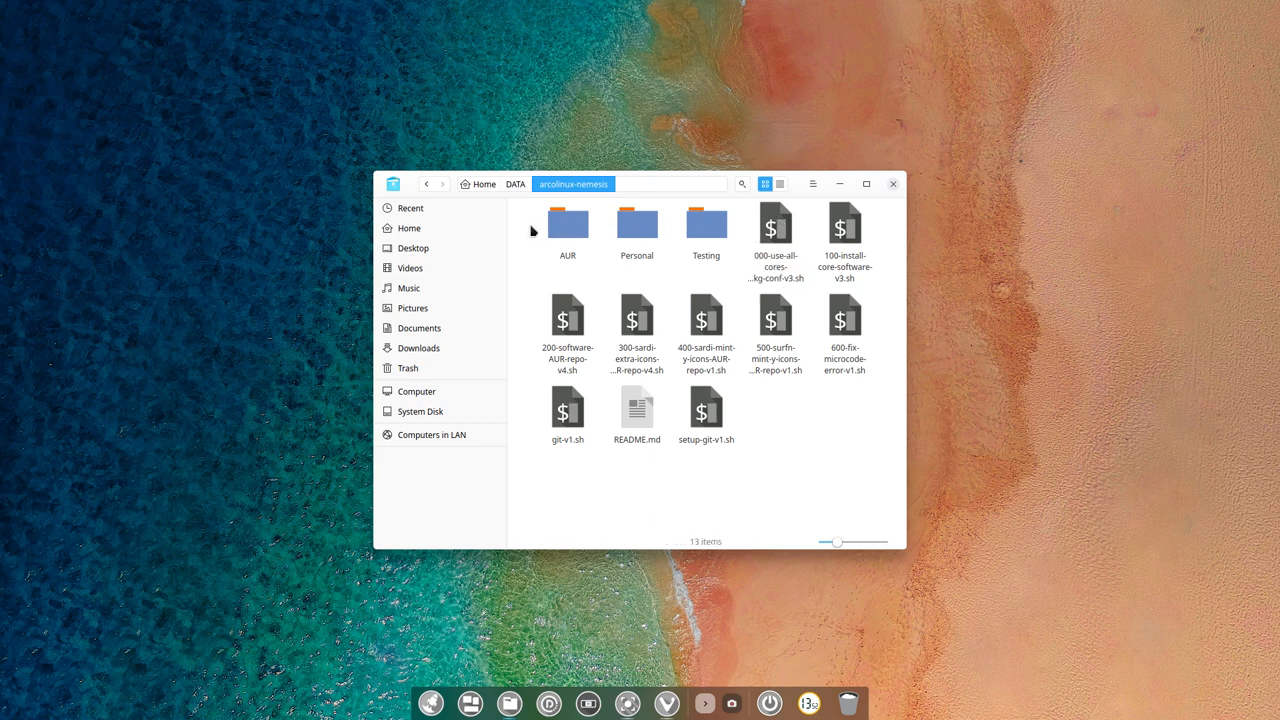
{"action": "left_click", "coordinate": [776, 224]}
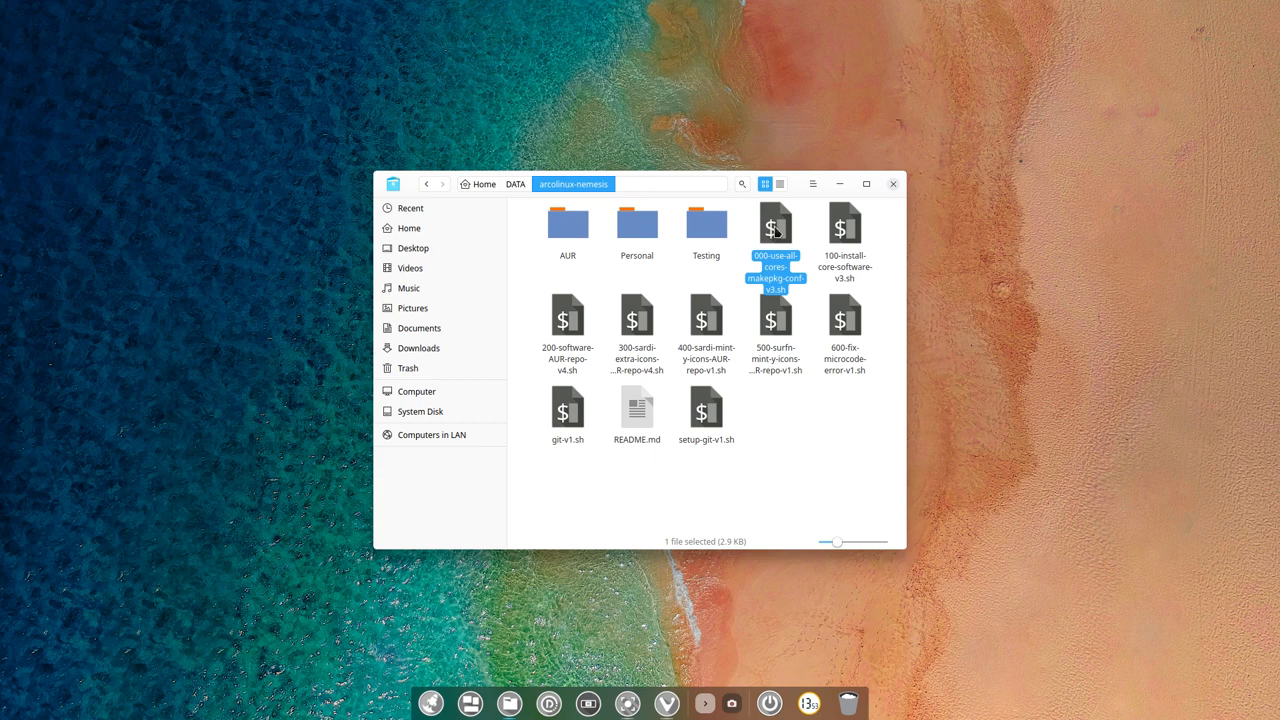
{"action": "right_click", "coordinate": [776, 224]}
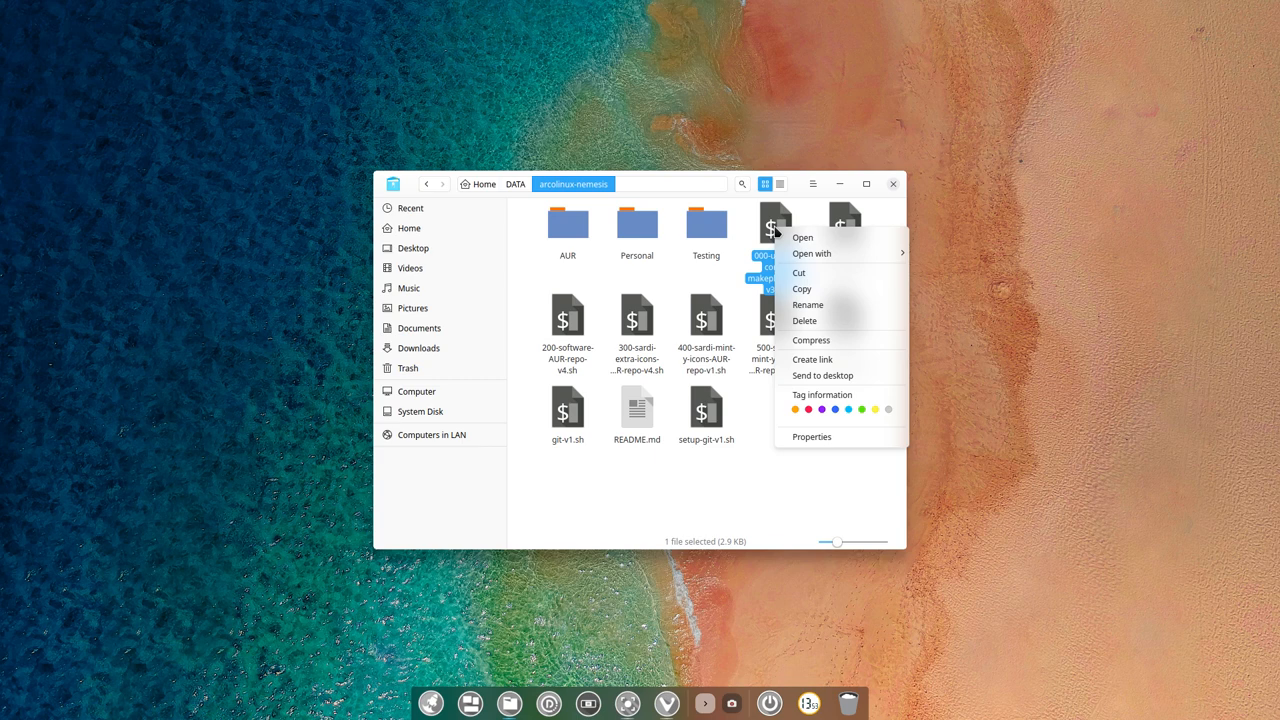
Open the 000 script with Atom from its context menu
{"action": "left_click", "coordinate": [756, 488]}
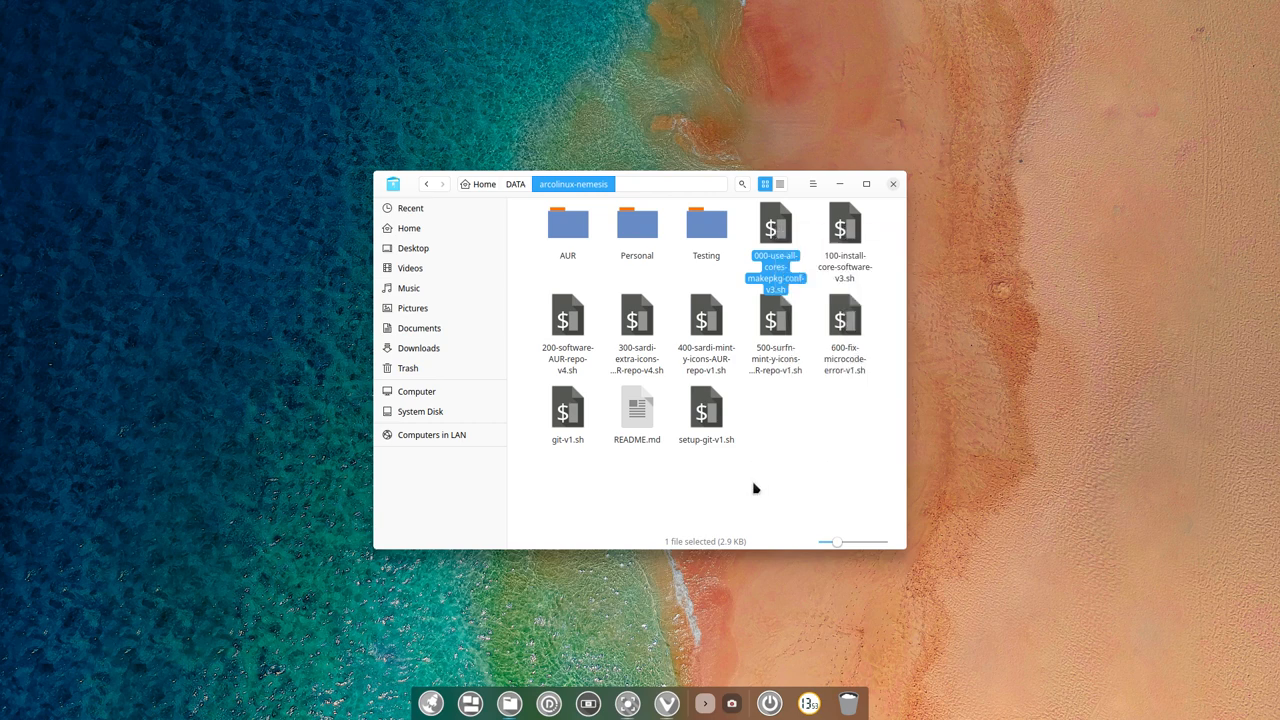
{"action": "left_click", "coordinate": [788, 428]}
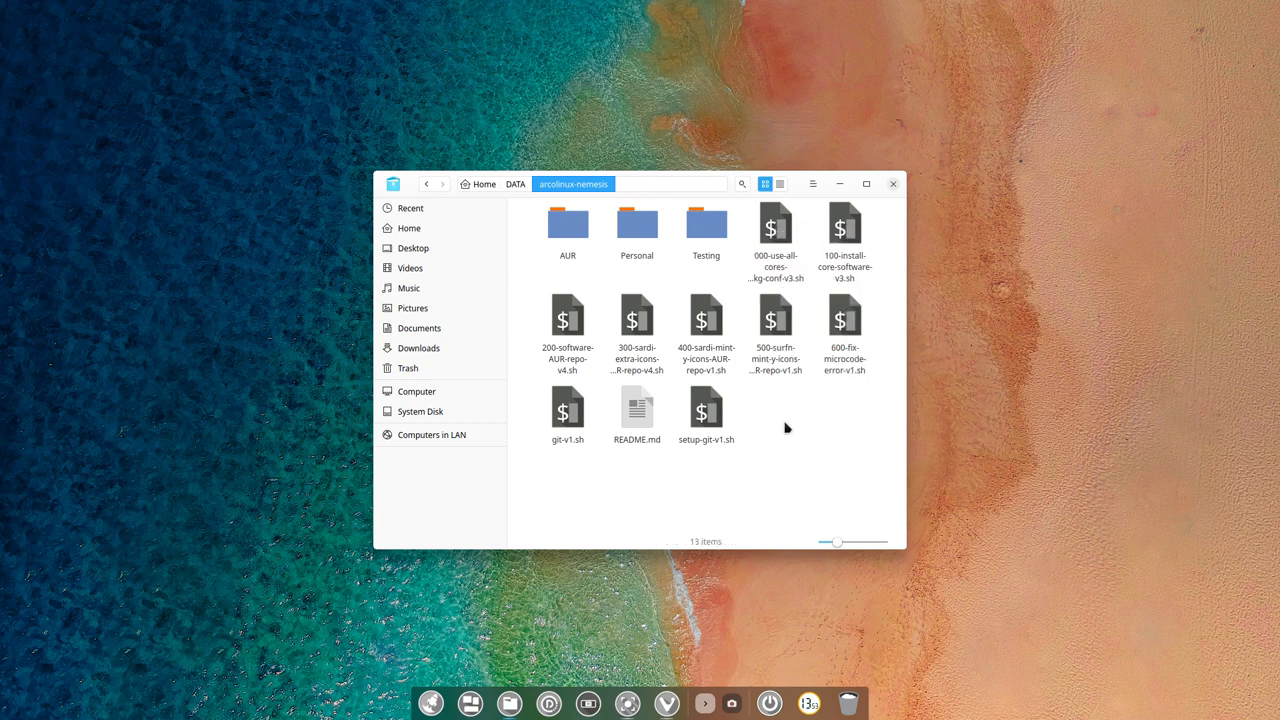
{"action": "left_click", "coordinate": [776, 224]}
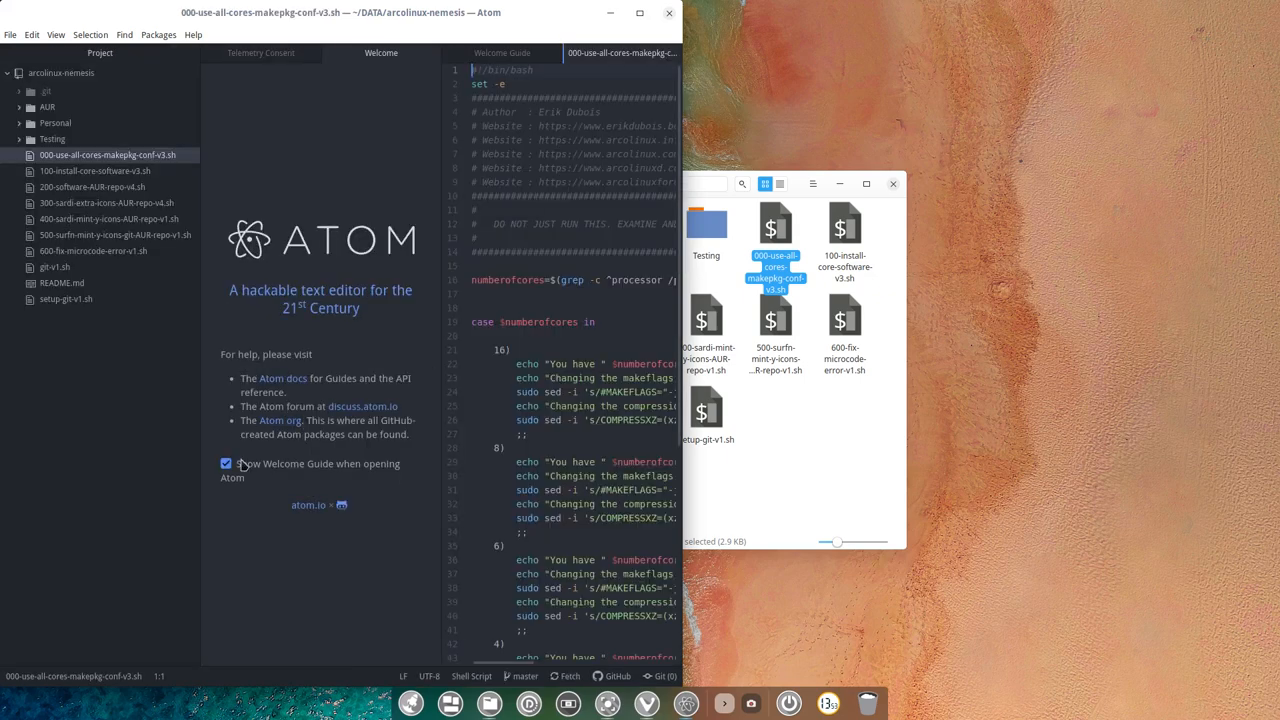
Disable the welcome guide at startup, close it, and read through the 000 script's case section
{"action": "left_click", "coordinate": [224, 464]}
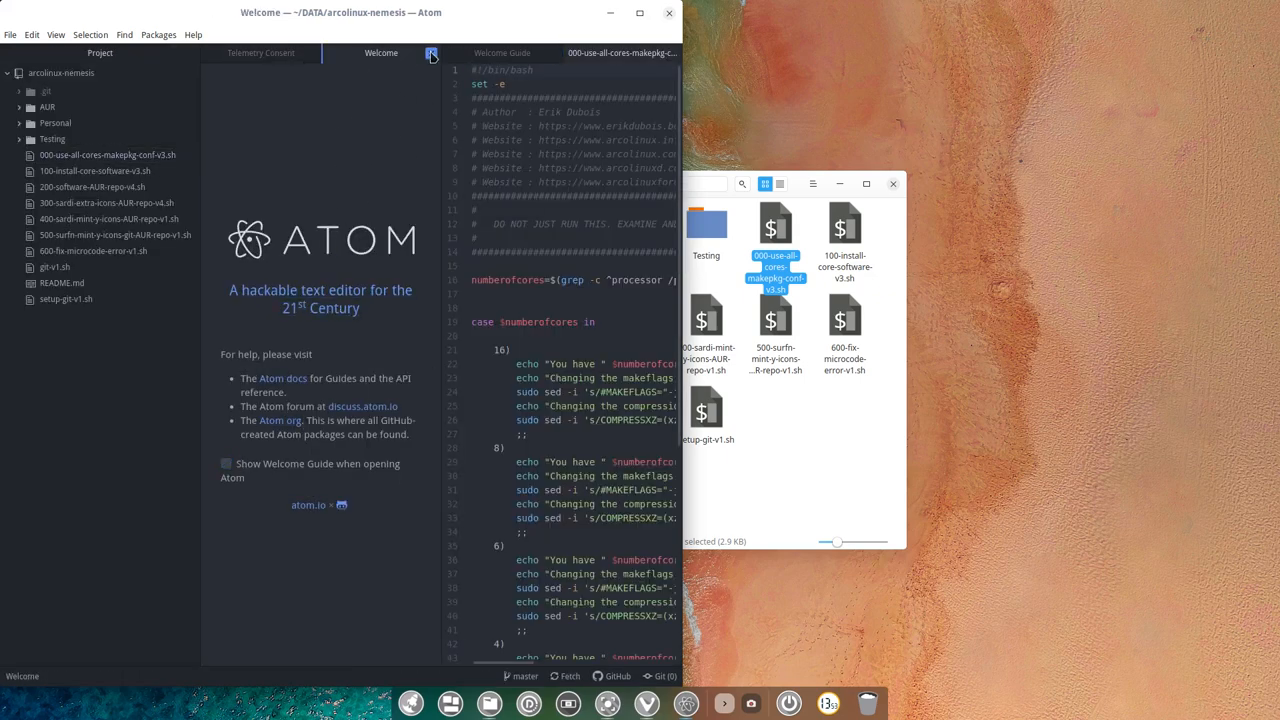
{"action": "left_click", "coordinate": [260, 52]}
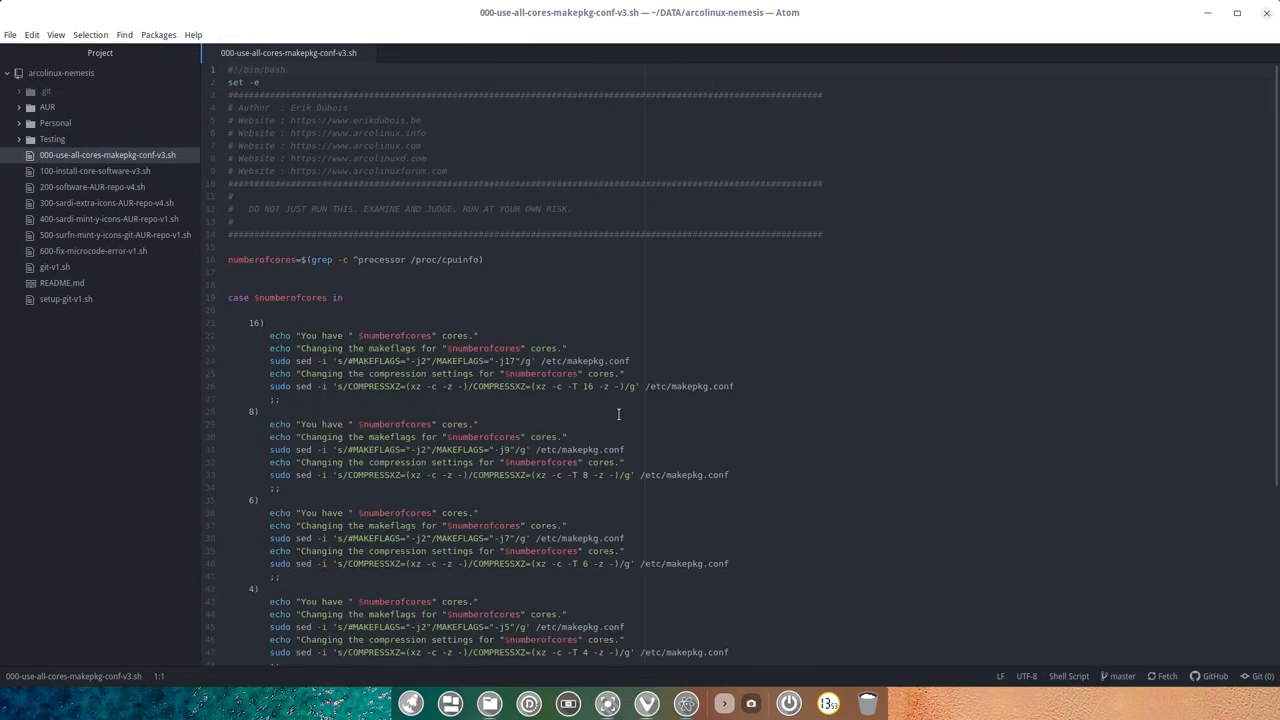
{"action": "scroll", "scroll_direction": "down", "scroll_amount": 3}
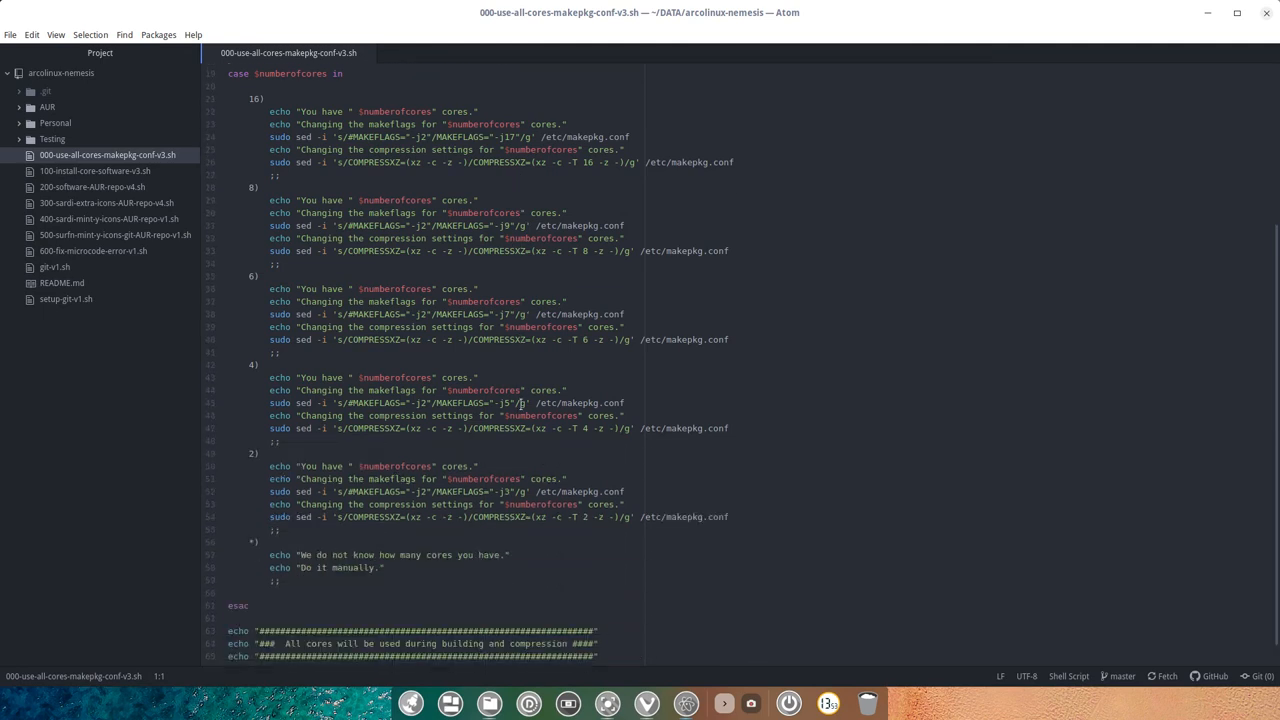
{"action": "scroll", "scroll_direction": "down", "scroll_amount": 3}
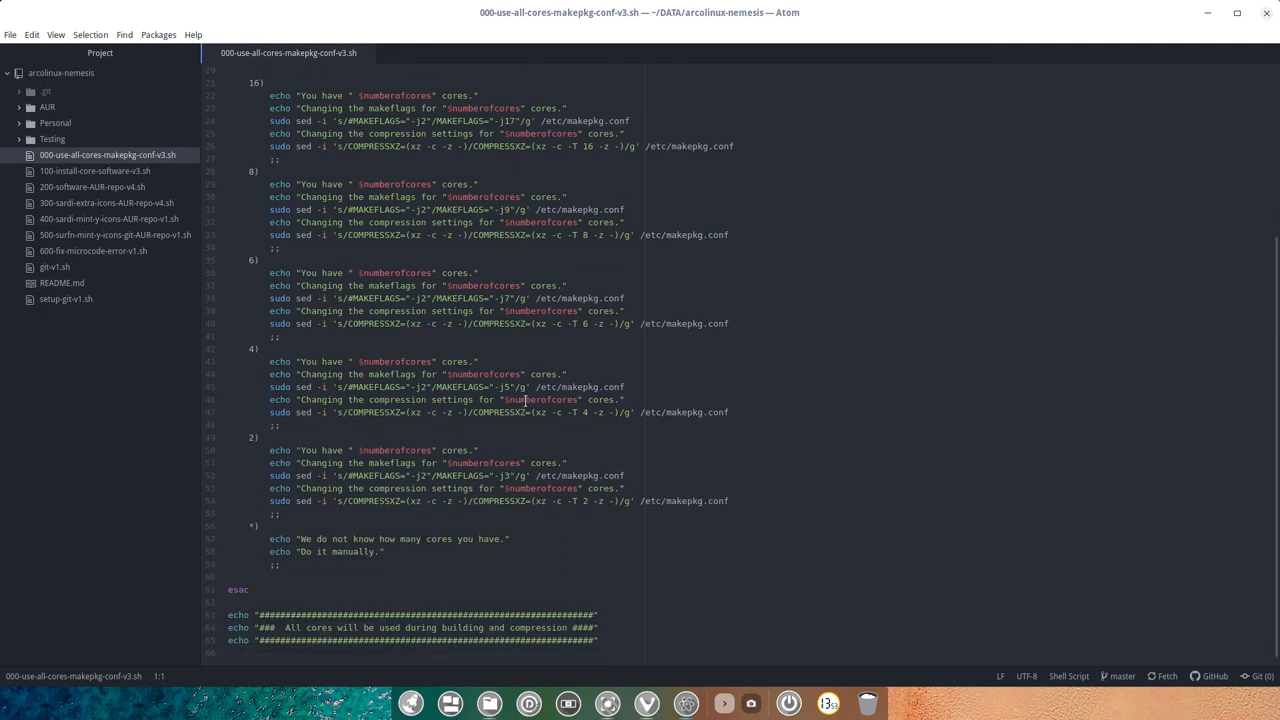
{"action": "scroll", "scroll_direction": "up", "scroll_amount": 3}
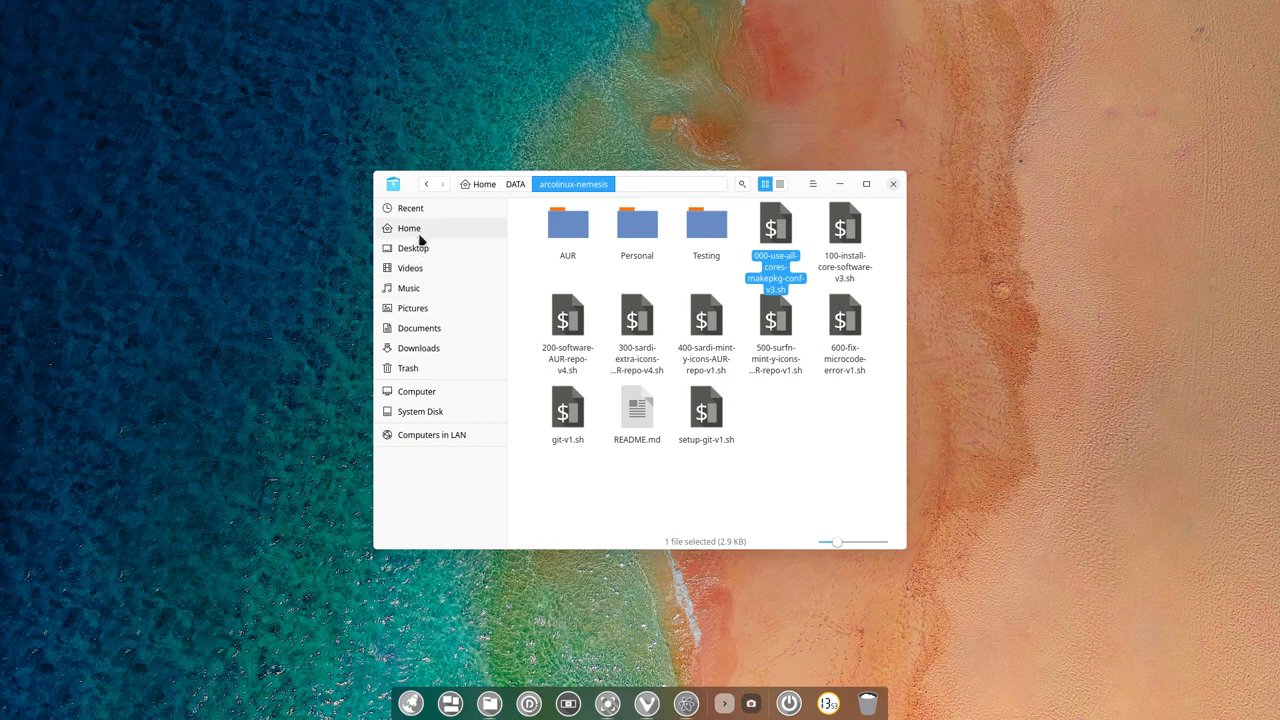
Go to Home's bin folder of scripts and select its 000-use-all-cores-makepkg-conf script
{"action": "left_click", "coordinate": [408, 228]}
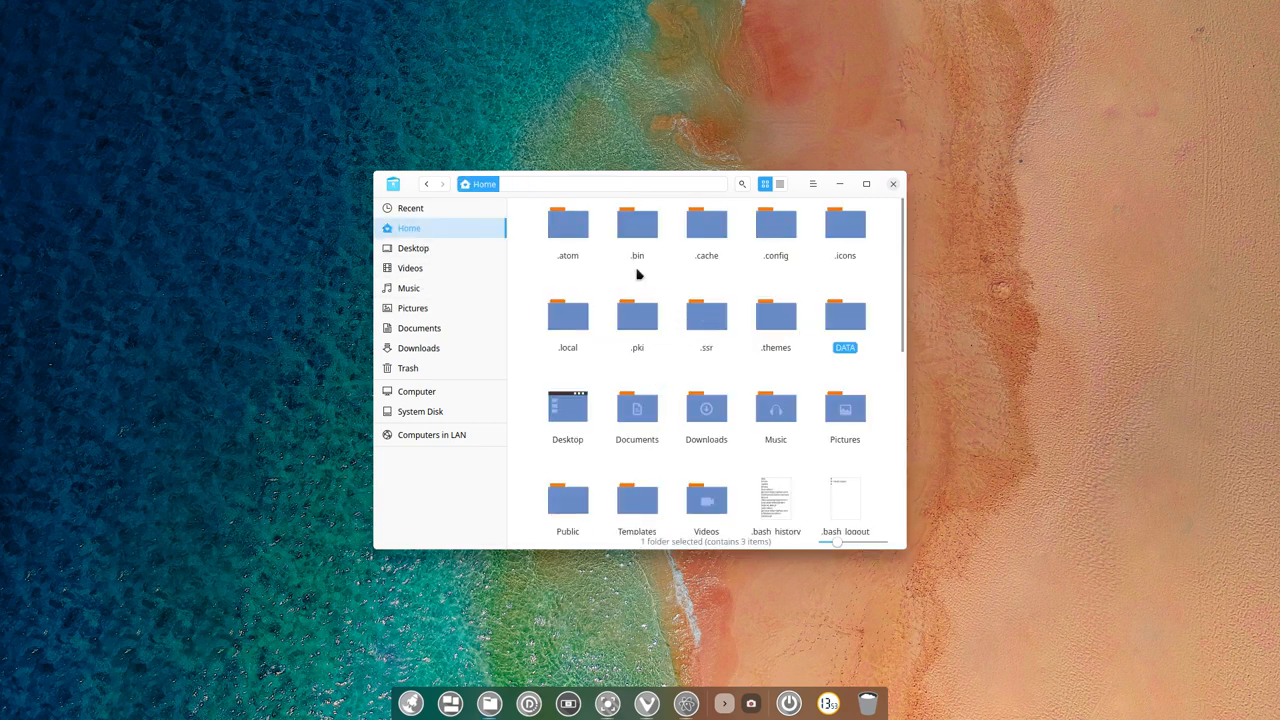
{"action": "double_click", "coordinate": [636, 222]}
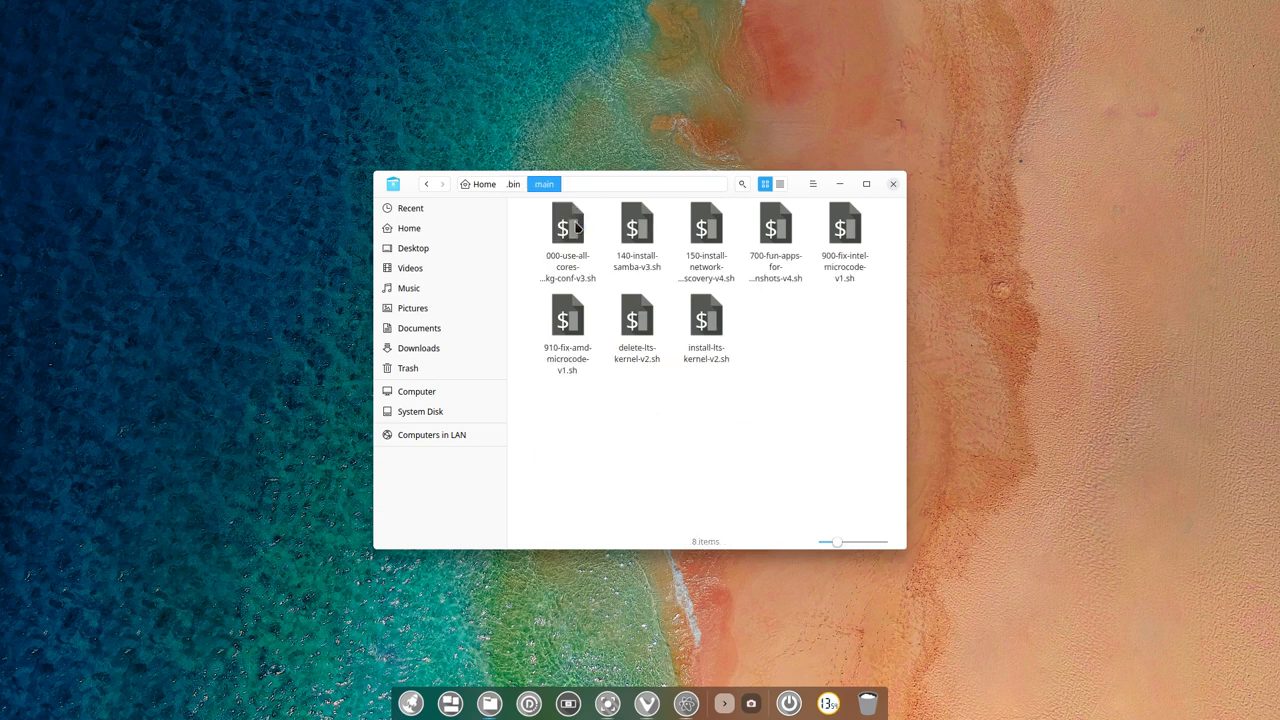
{"action": "left_click", "coordinate": [568, 224]}
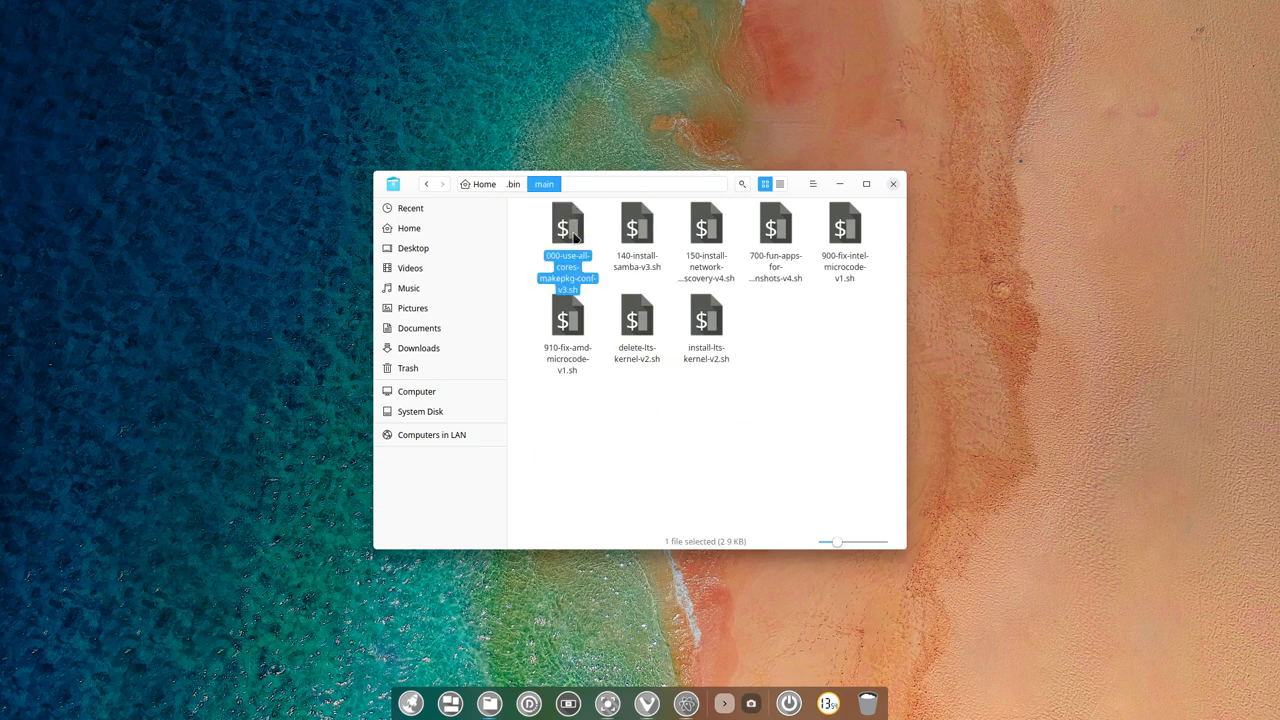
{"action": "mouse_move", "coordinate": [578, 290]}
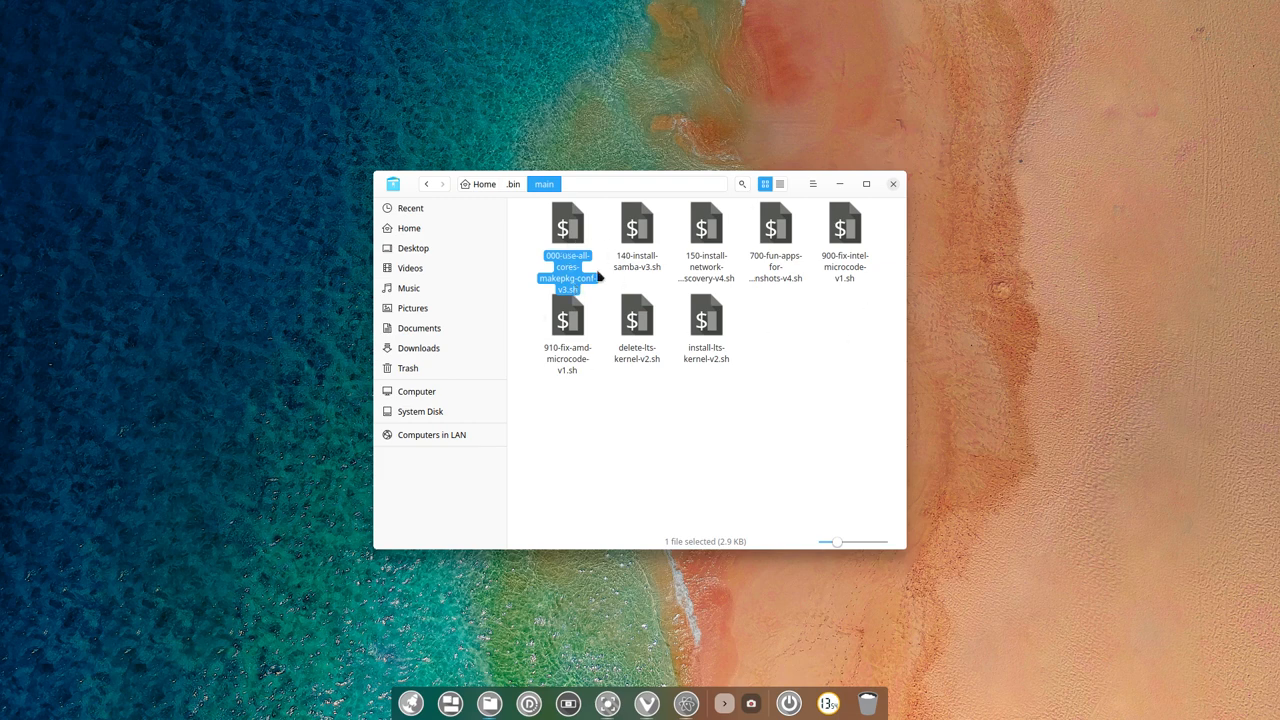
{"action": "mouse_move", "coordinate": [778, 406]}
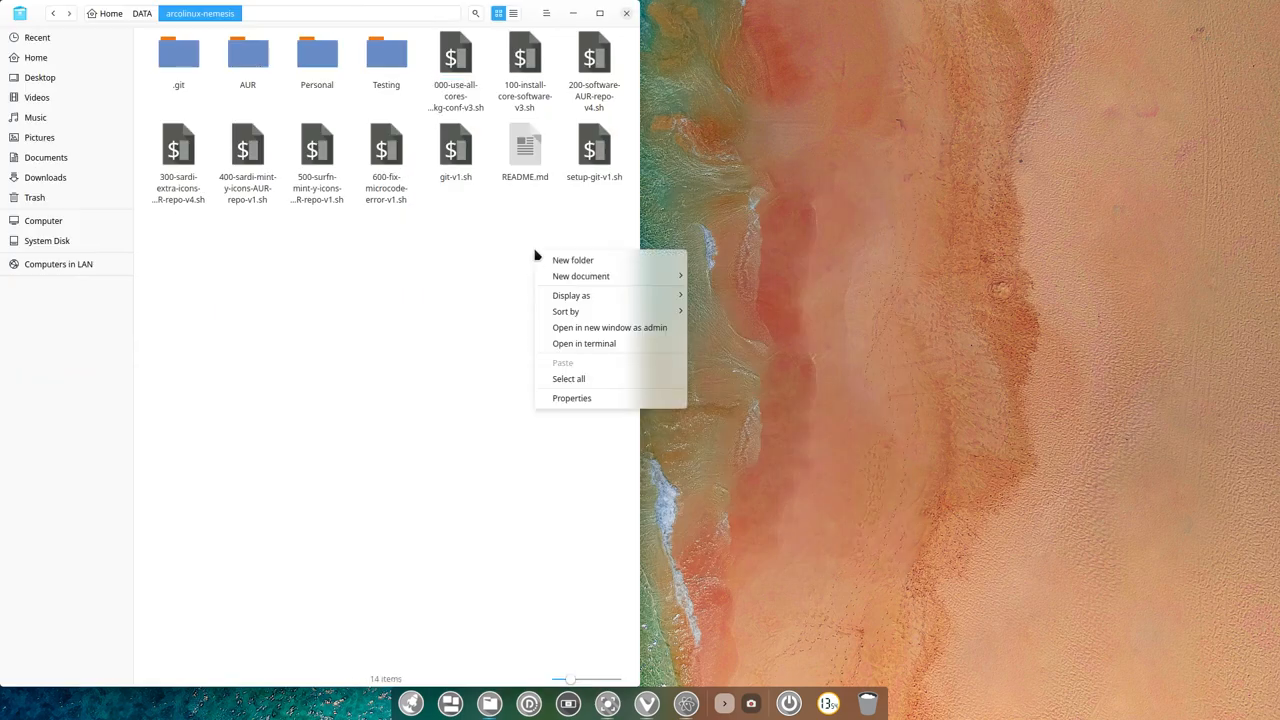
Run ./000-use-all-cores-makepkg-conf-v3.sh in a terminal and give the sudo password
{"action": "left_click", "coordinate": [584, 344]}
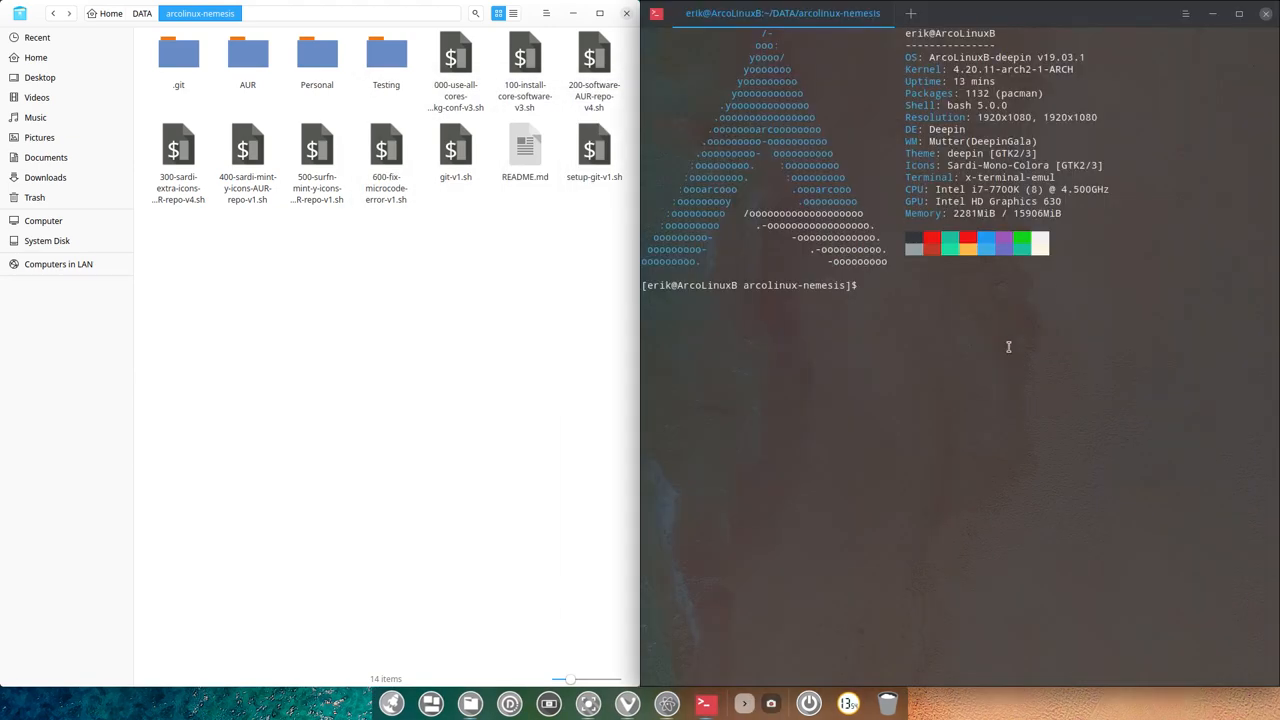
{"action": "type", "text": "./"}
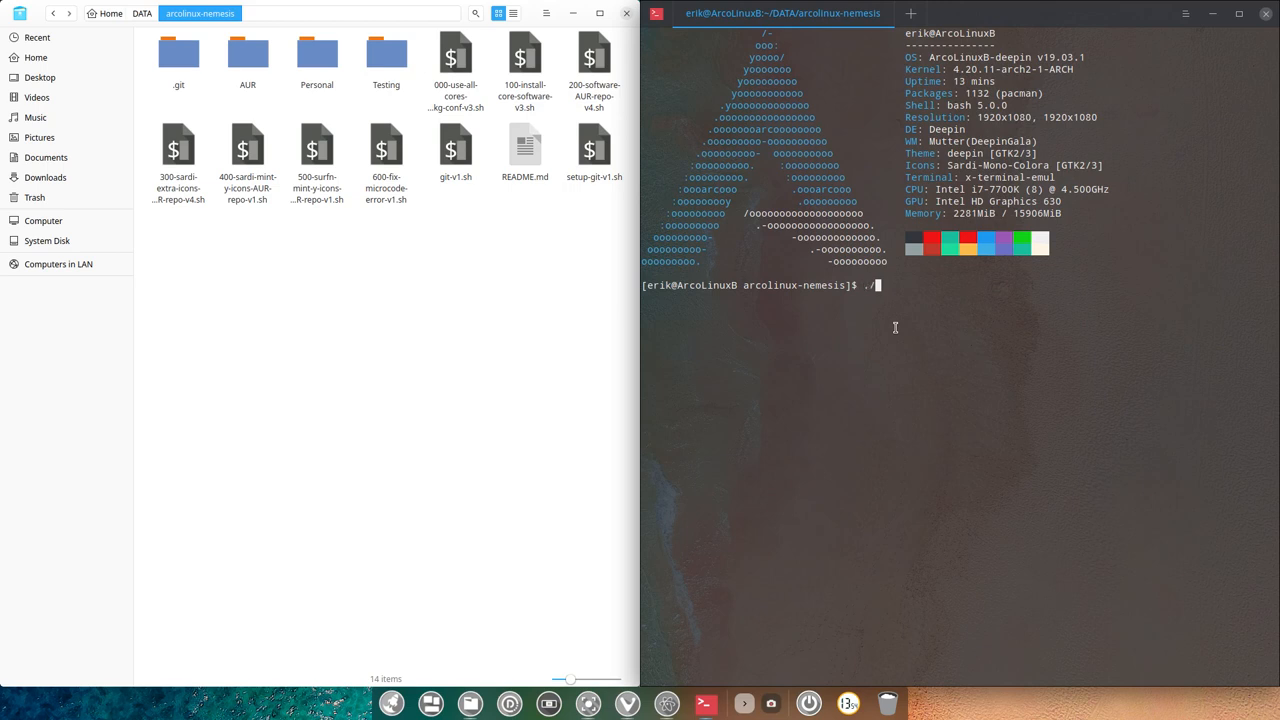
{"action": "type", "text": "000-use-all-cores-makepkg-conf-v3.sh"}
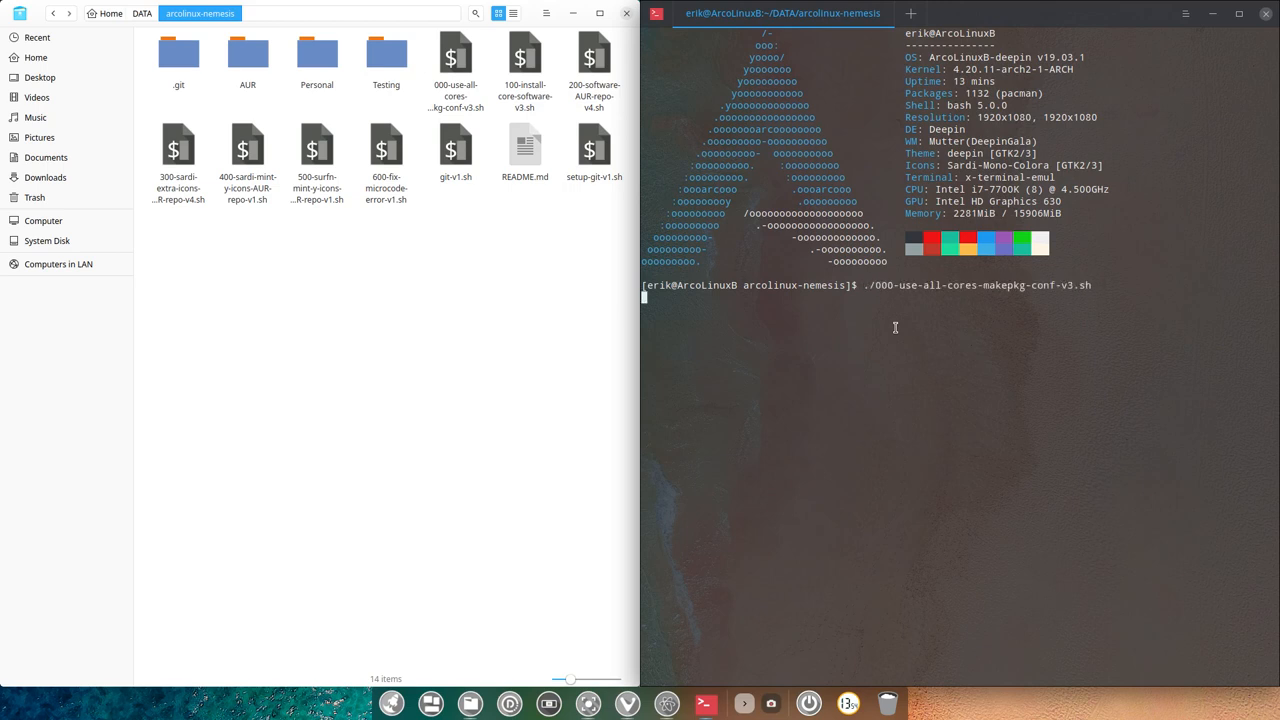
{"action": "key", "text": "Return"}
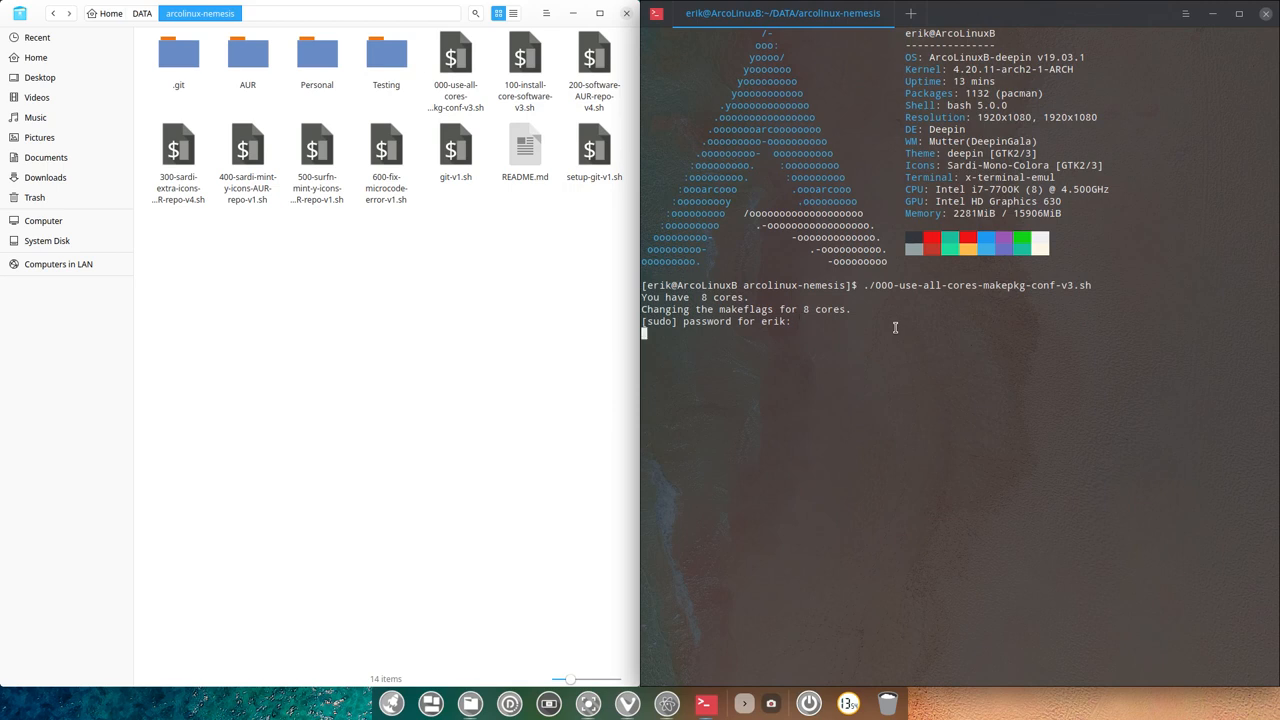
{"action": "key", "text": "Return"}
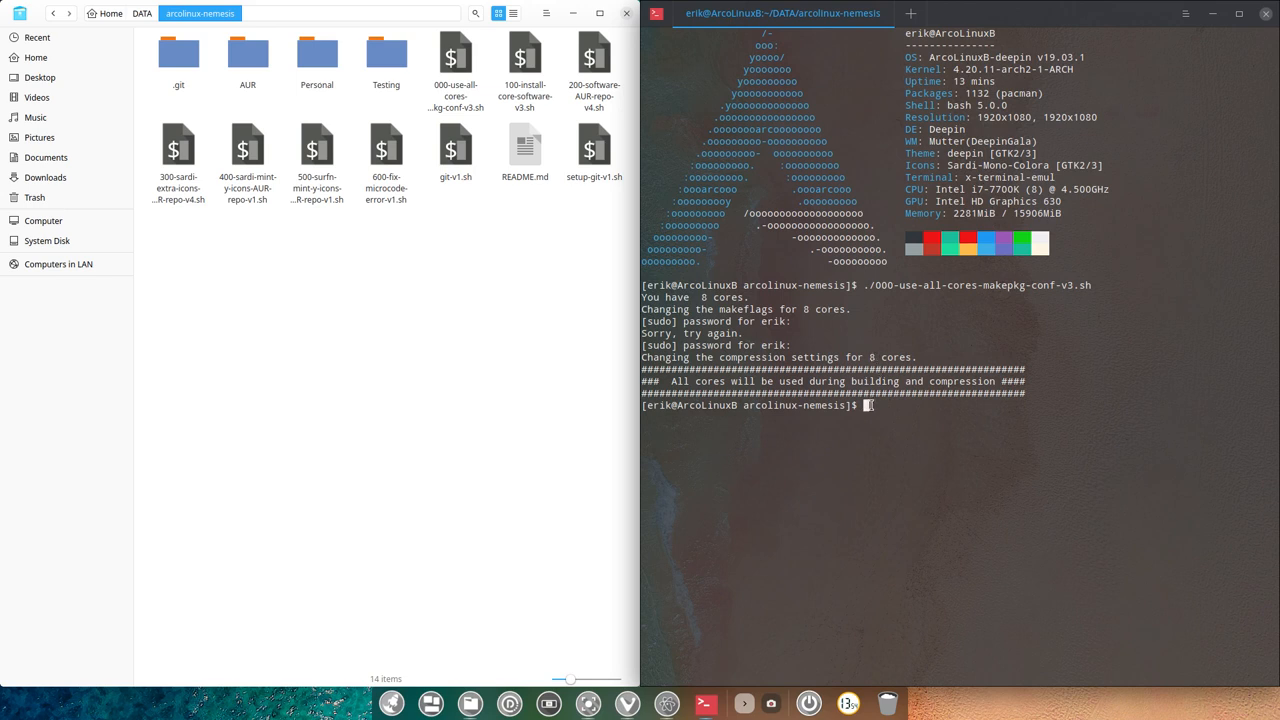
{"action": "mouse_move", "coordinate": [878, 418]}
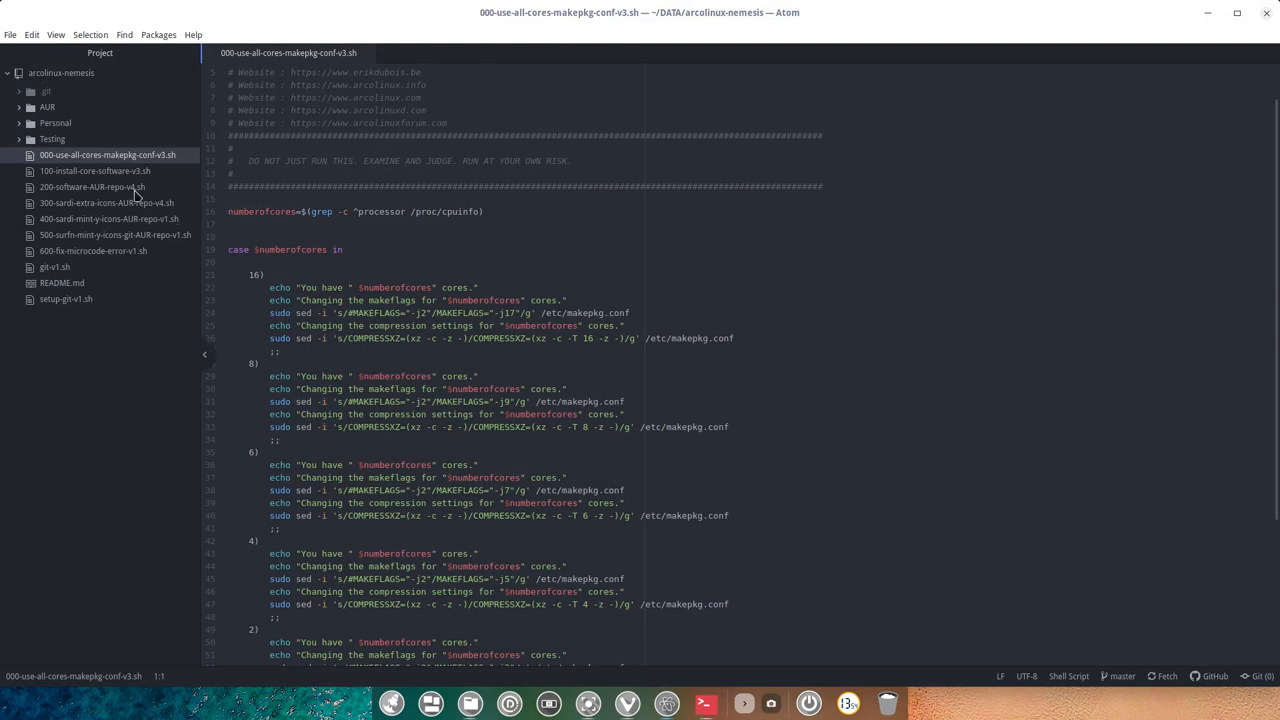
Load 100-install-core-software-v3.sh and highlight its flameshot, discord, screenfetch and other package names
{"action": "left_click", "coordinate": [92, 170]}
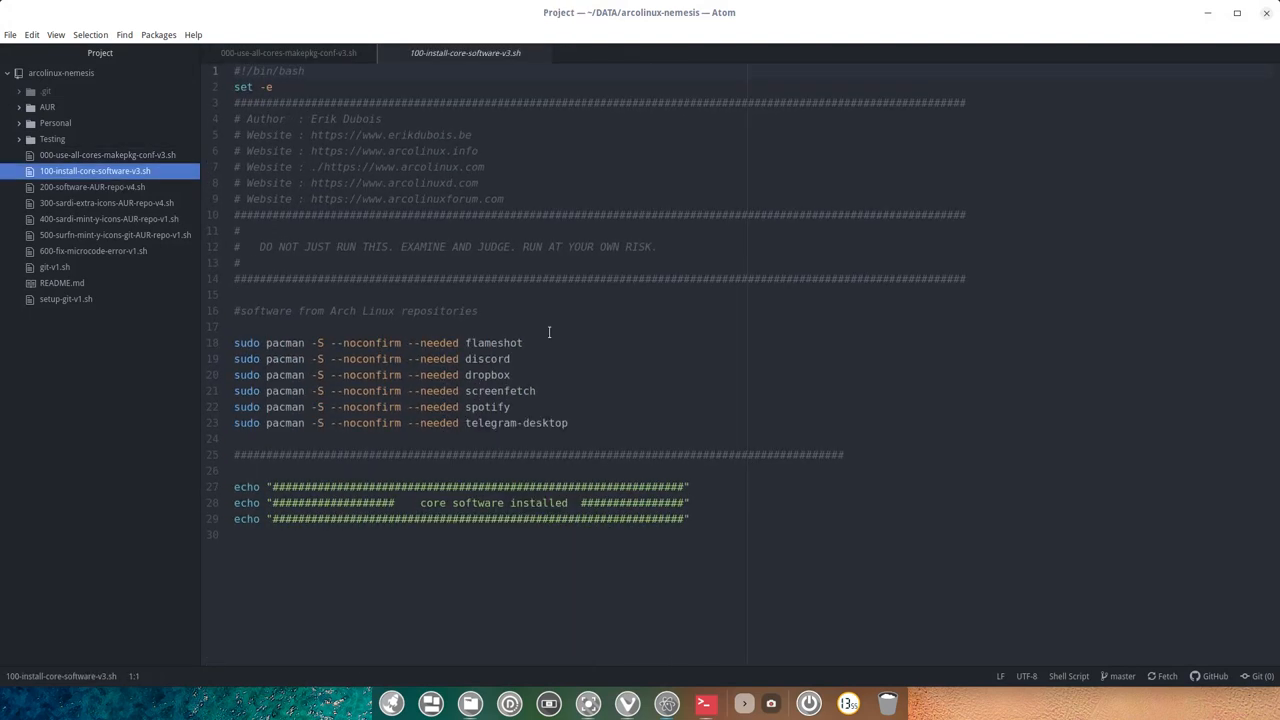
{"action": "mouse_move", "coordinate": [564, 364]}
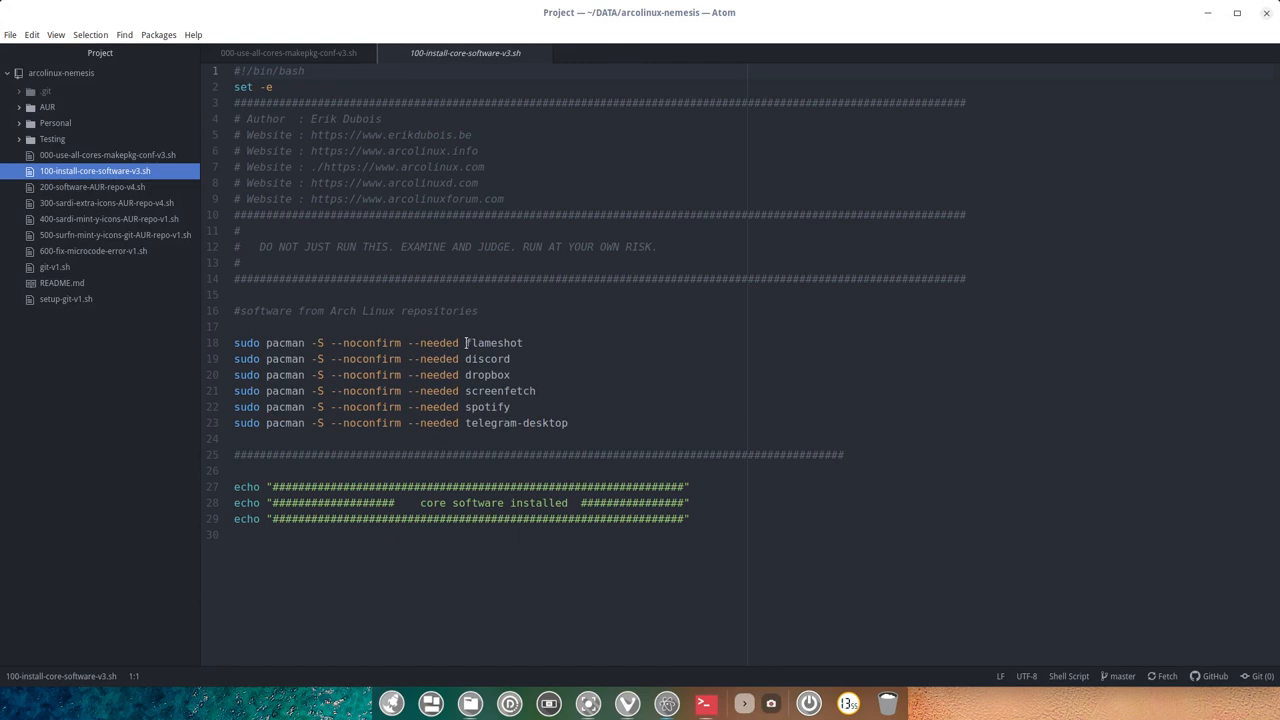
{"action": "double_click", "coordinate": [494, 342]}
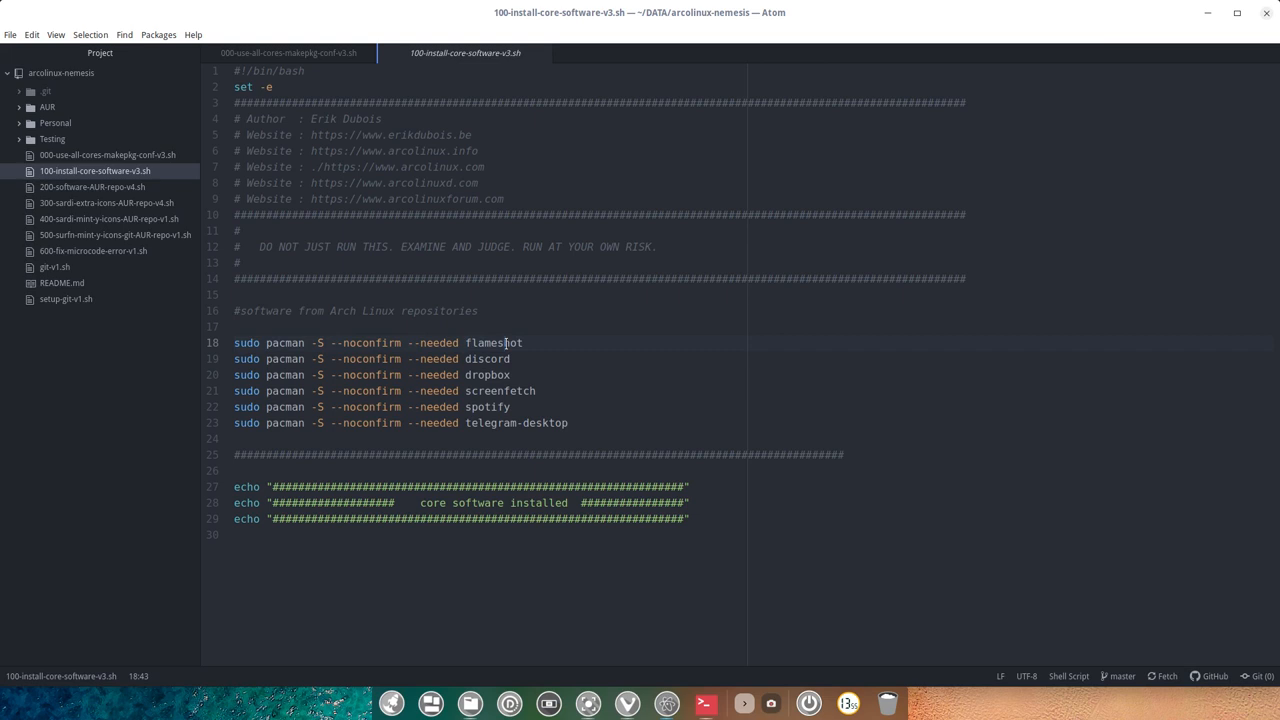
{"action": "double_click", "coordinate": [488, 358]}
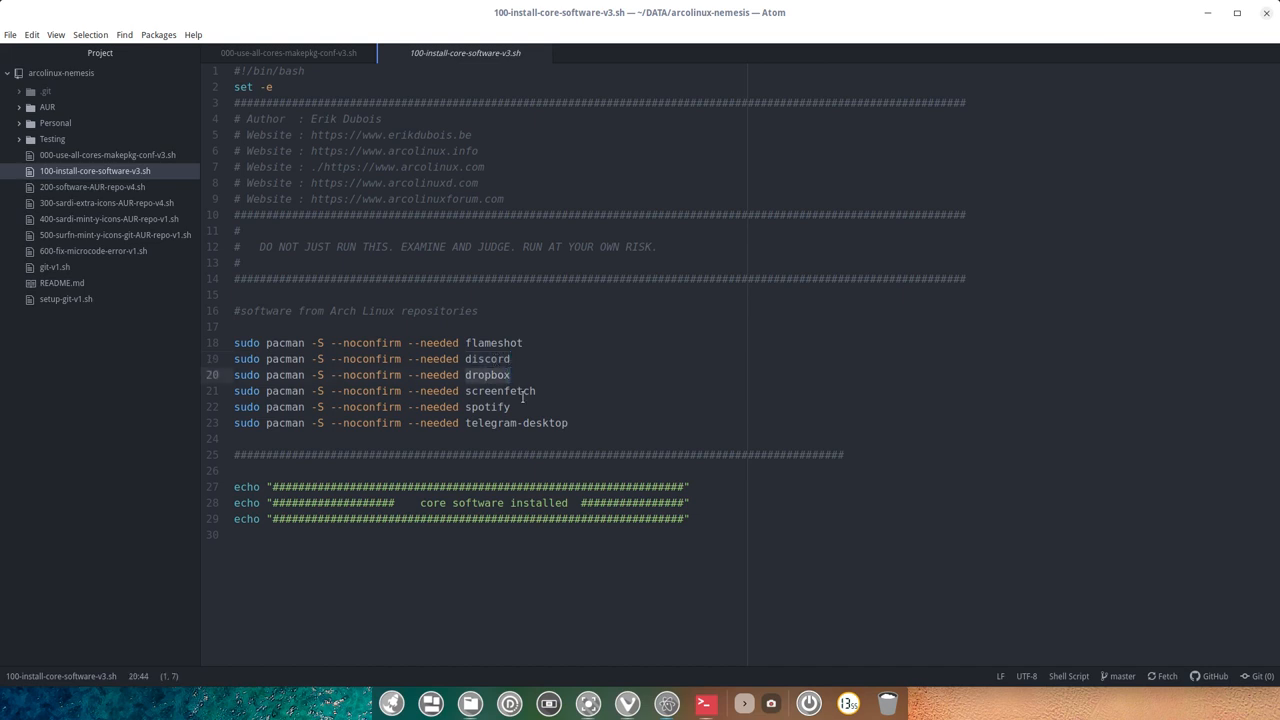
{"action": "double_click", "coordinate": [486, 374]}
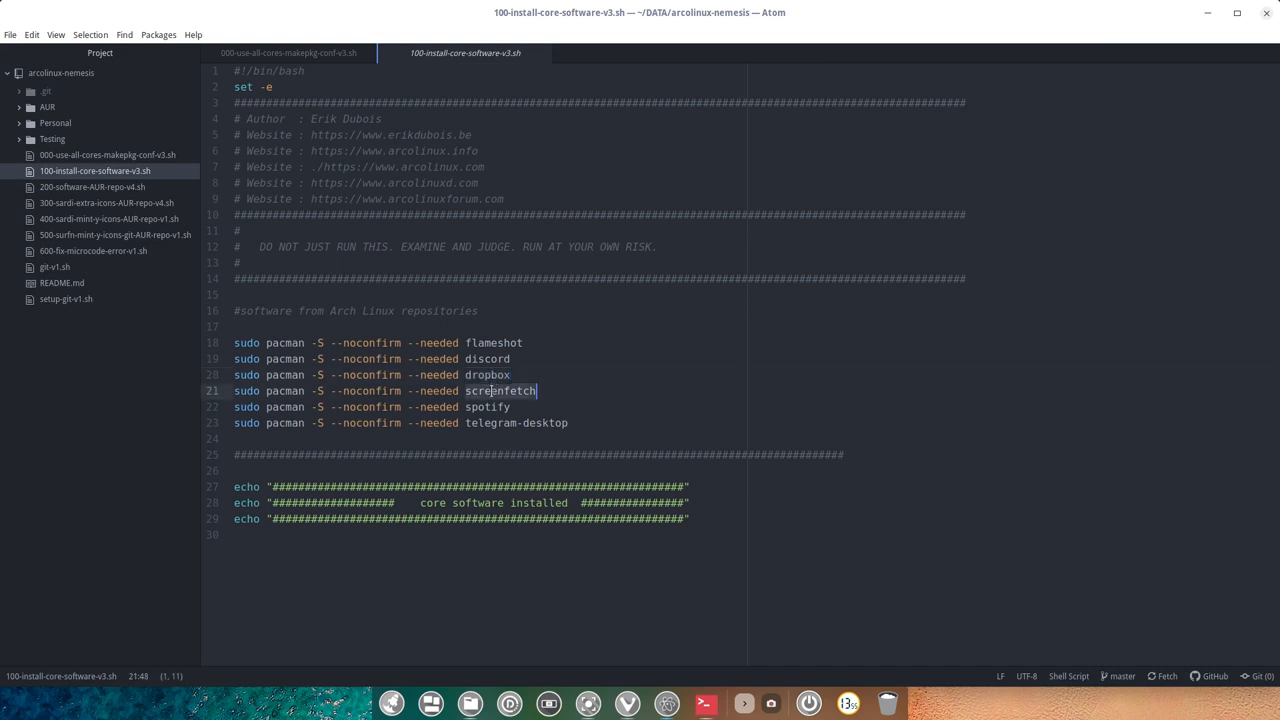
{"action": "double_click", "coordinate": [500, 390]}
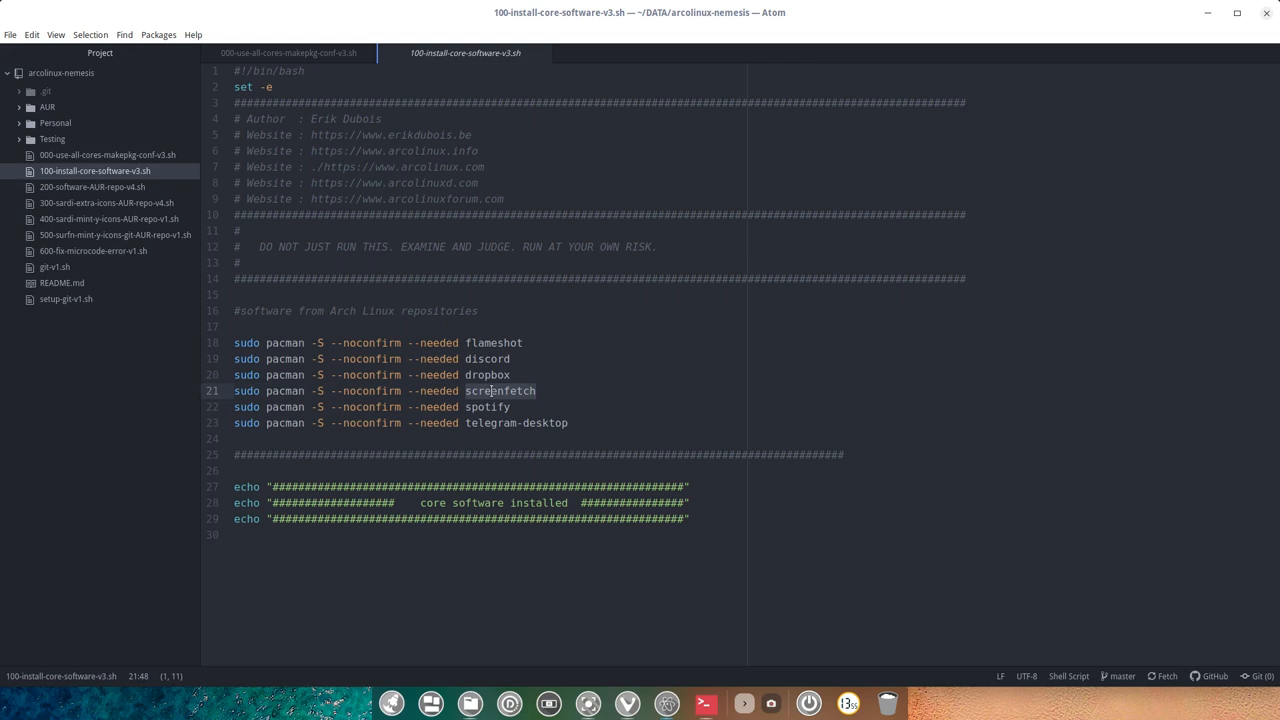
{"action": "left_click", "coordinate": [494, 408]}
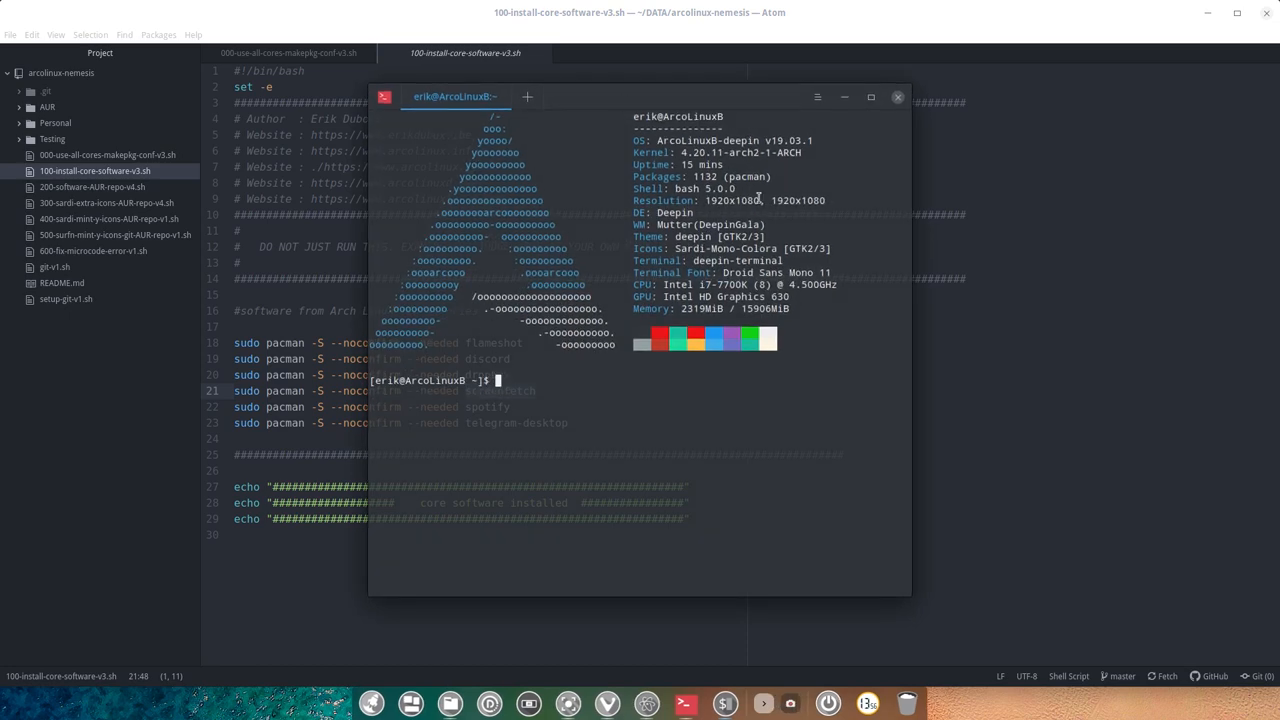
{"action": "left_click", "coordinate": [896, 96]}
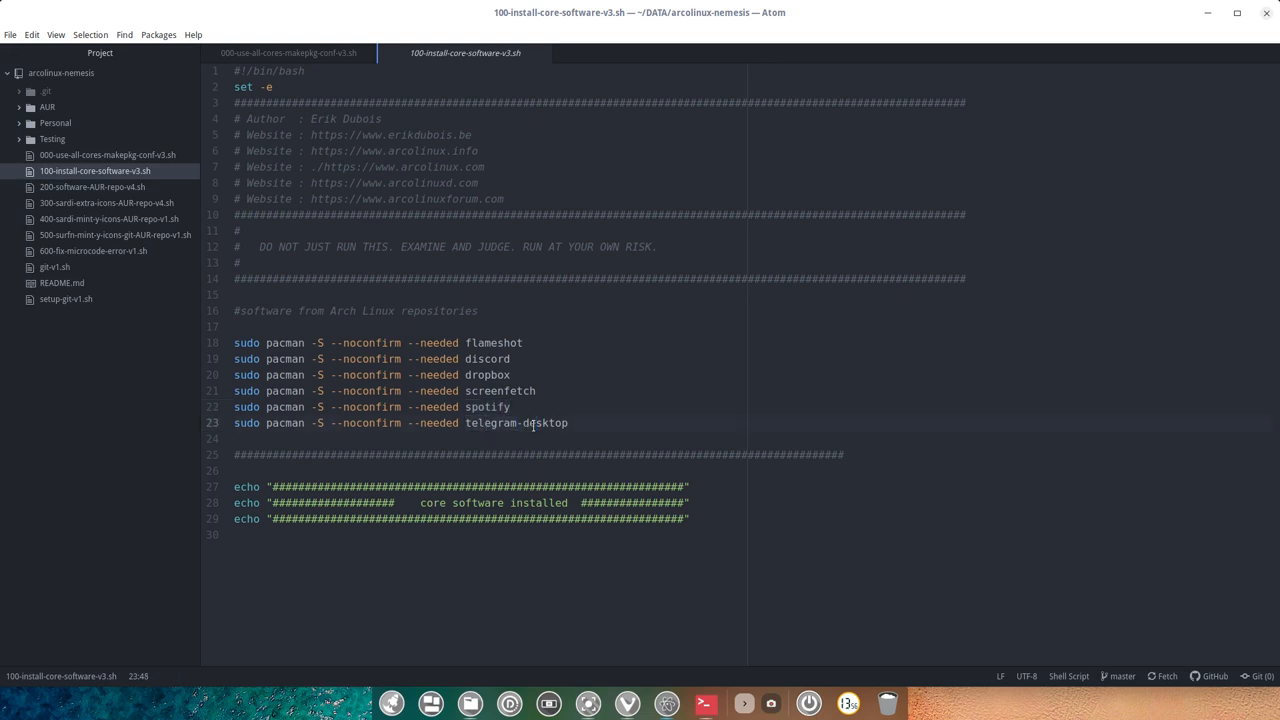
Load 200-software-AUR-repo-v4.sh, highlight insync, and compare it against the core-software script
{"action": "left_click", "coordinate": [534, 422]}
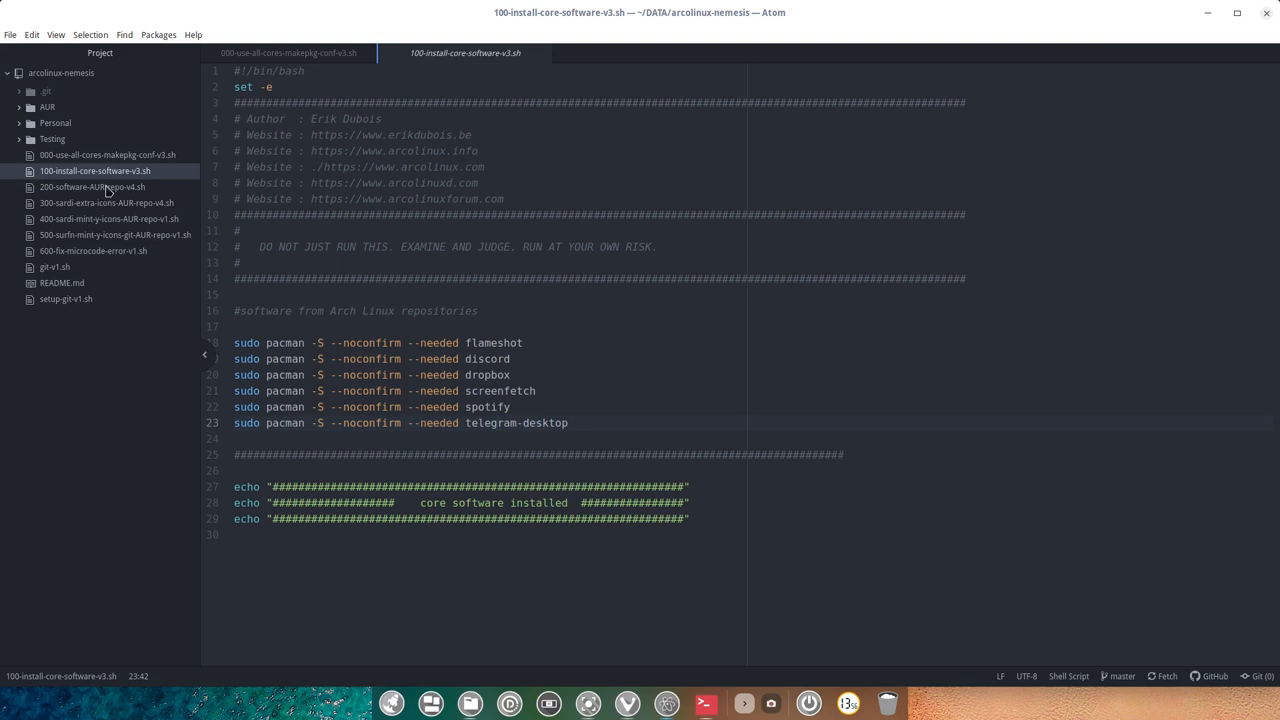
{"action": "left_click", "coordinate": [92, 188]}
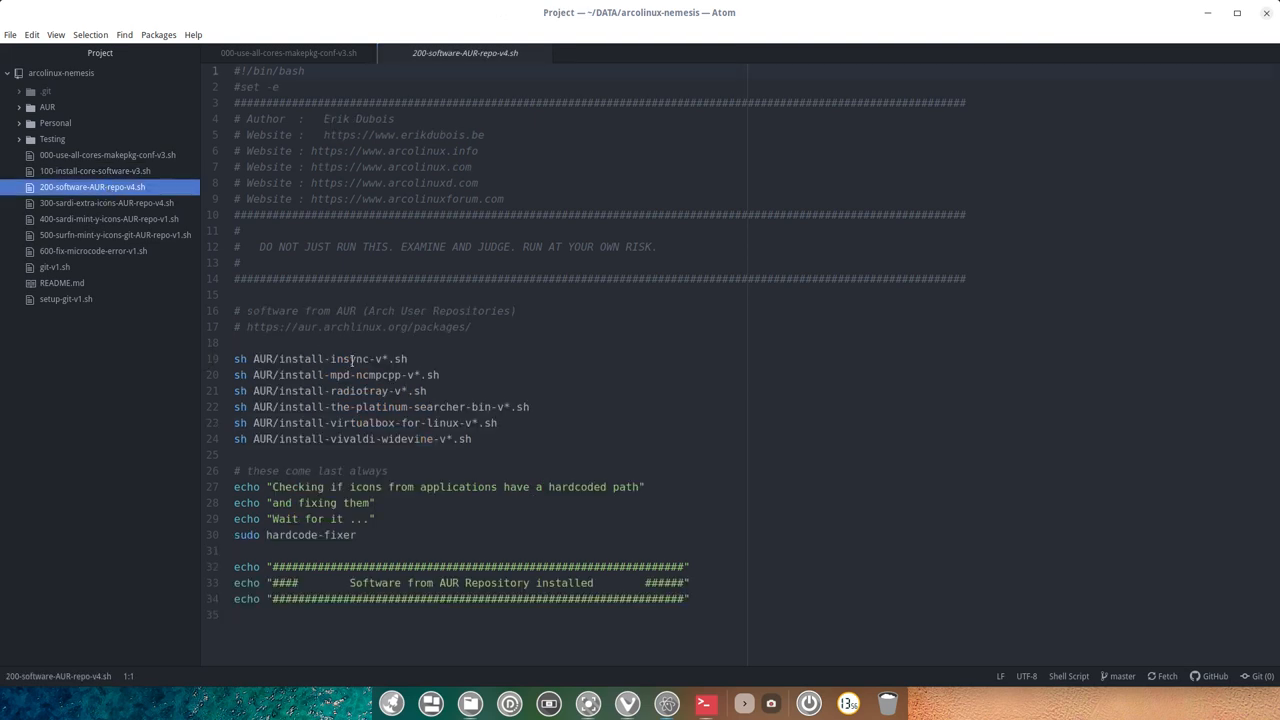
{"action": "double_click", "coordinate": [348, 358]}
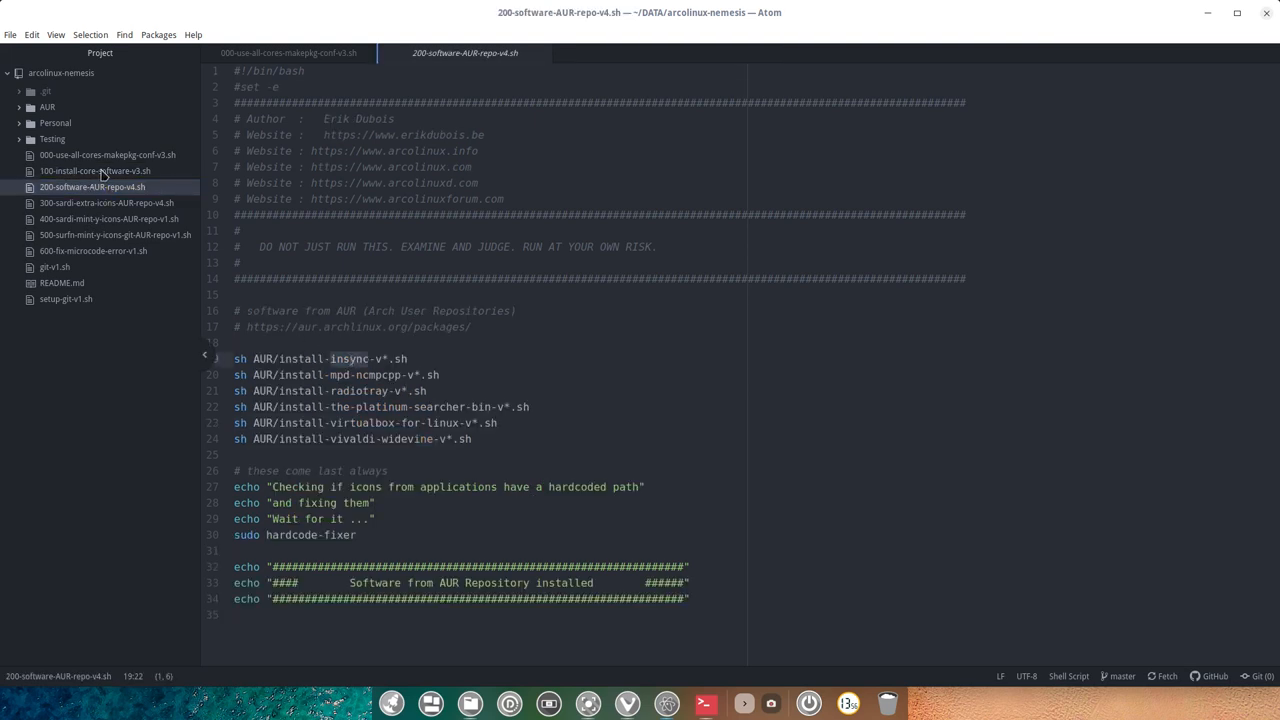
{"action": "left_click", "coordinate": [96, 170]}
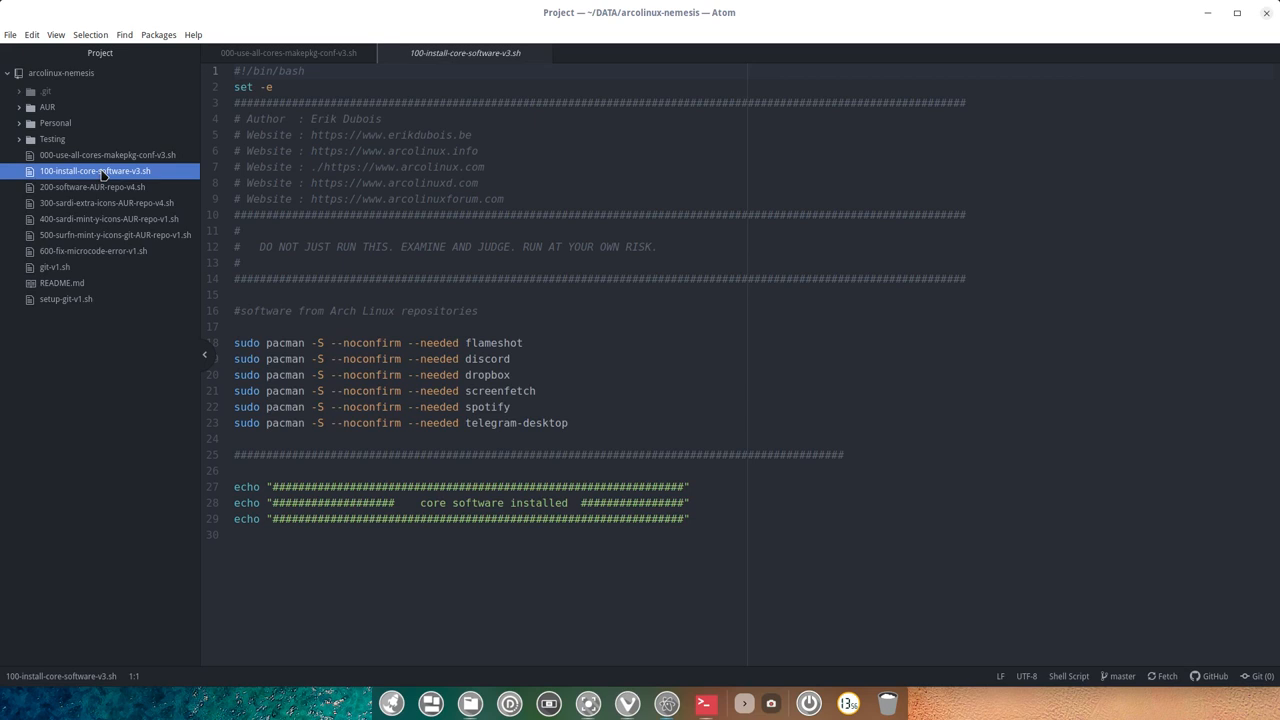
{"action": "left_click", "coordinate": [92, 188]}
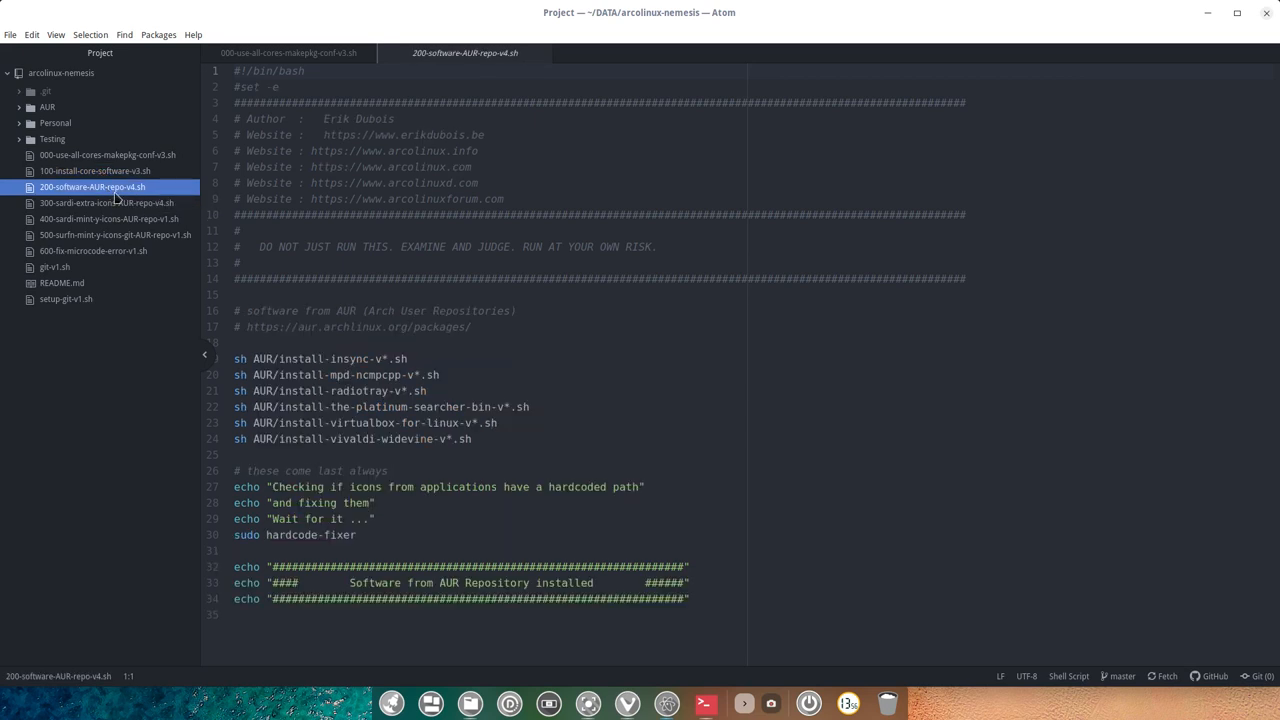
Review the radiotray, virtualbox and vivaldi-widevine install lines of the AUR script
{"action": "left_click", "coordinate": [266, 358]}
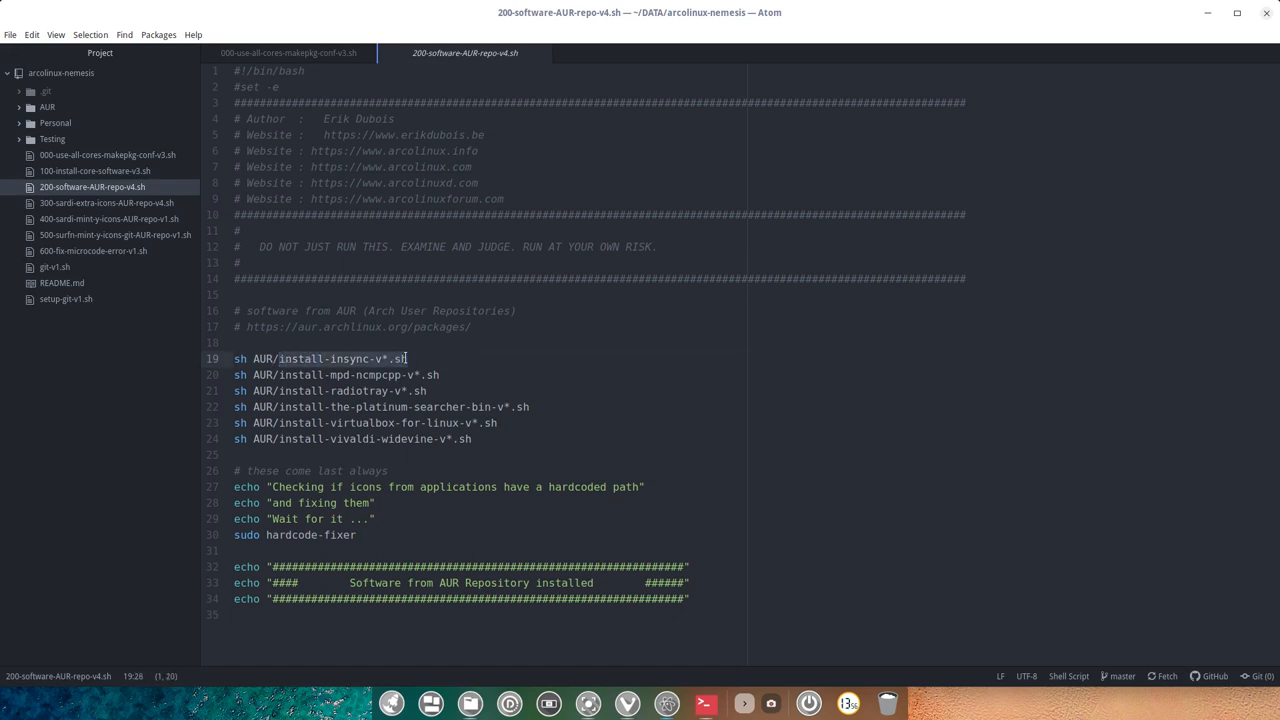
{"action": "left_click", "coordinate": [362, 376]}
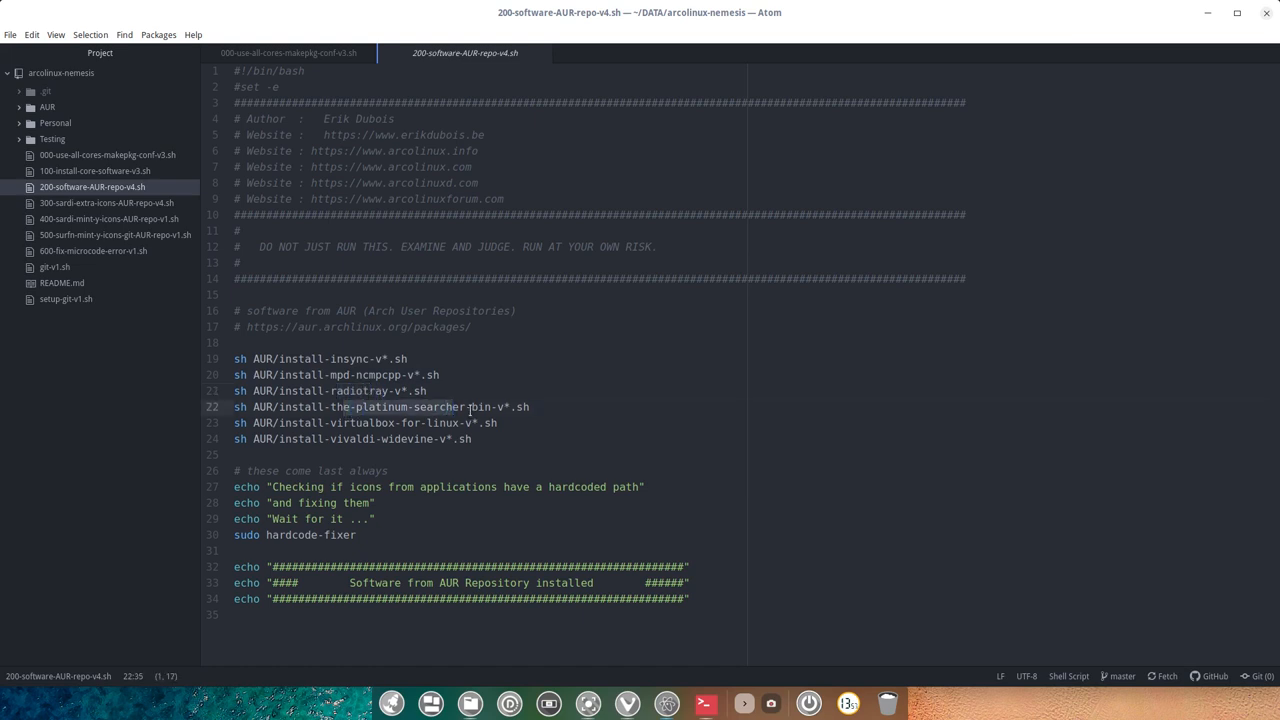
{"action": "left_click", "coordinate": [498, 440]}
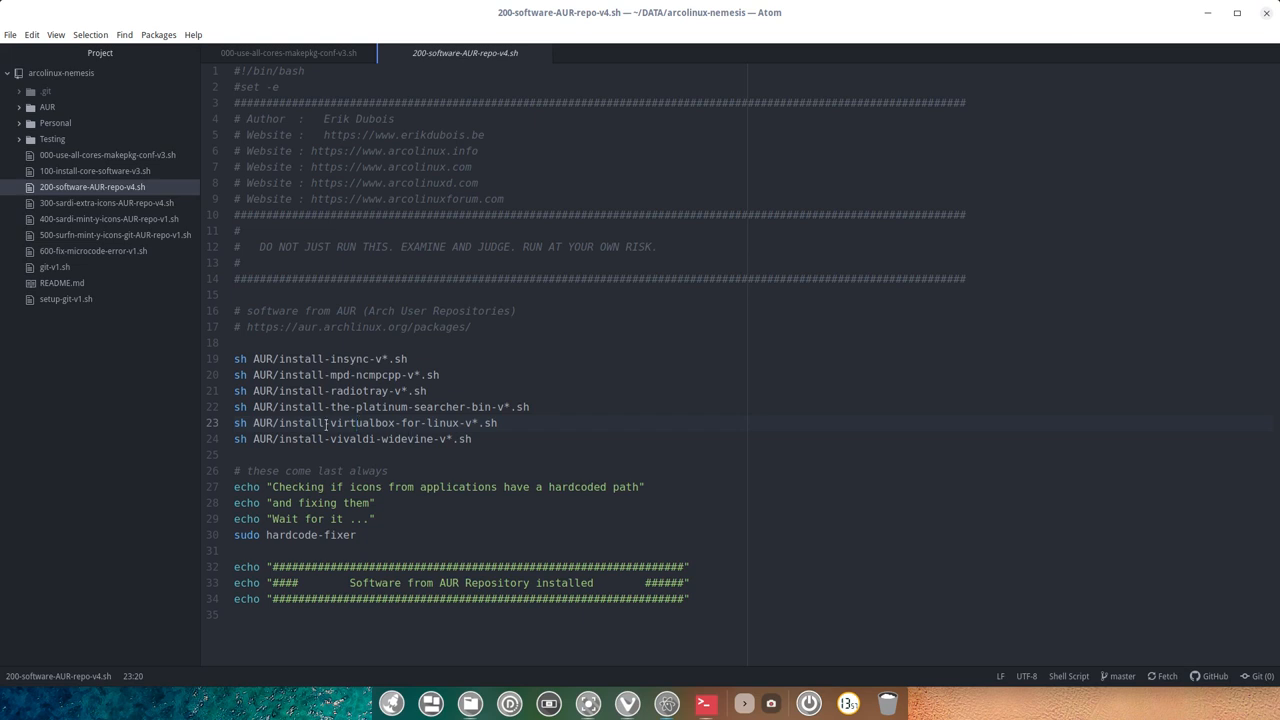
{"action": "double_click", "coordinate": [380, 424]}
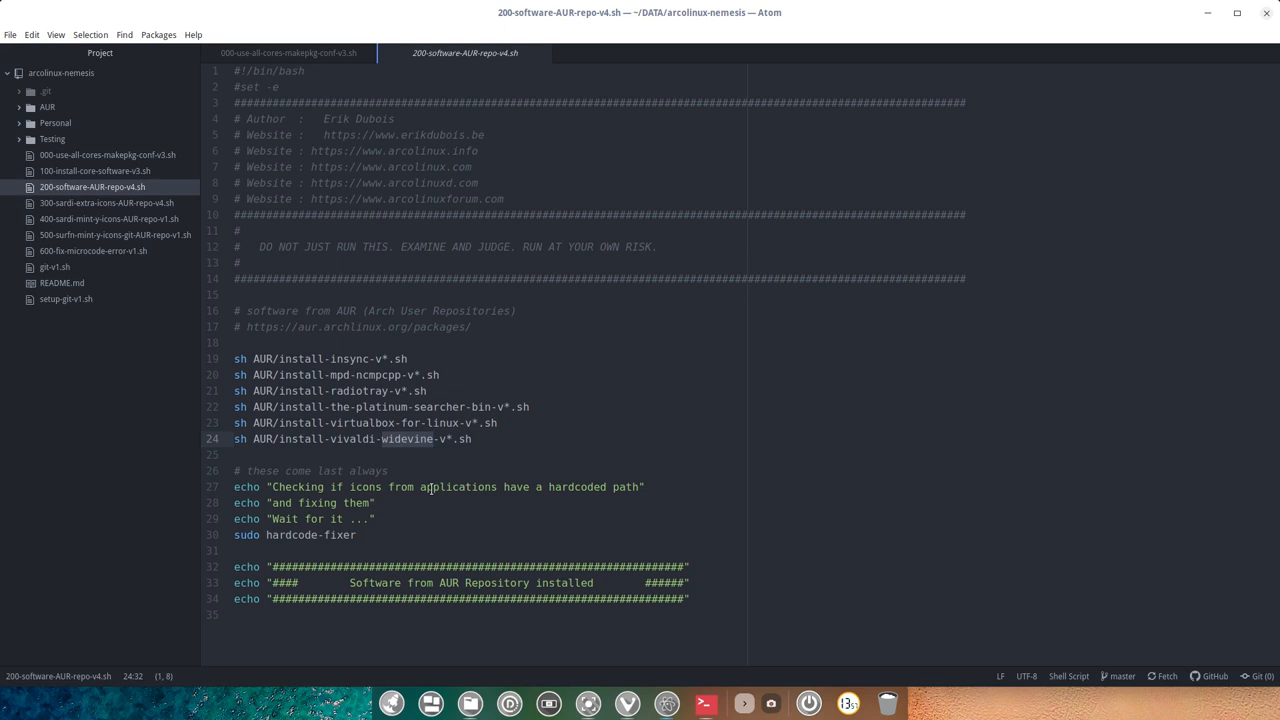
{"action": "mouse_move", "coordinate": [422, 464]}
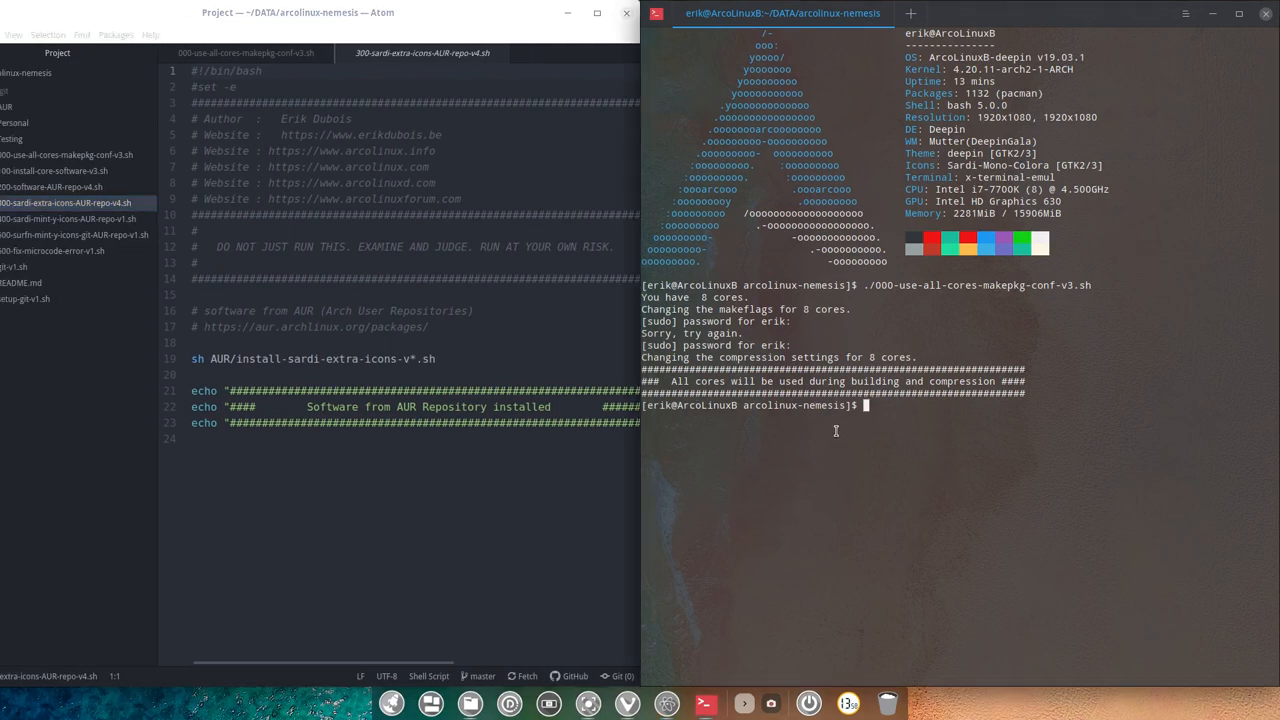
Run ./200-software-AUR-repo-v4.sh in the terminal so yay starts building insync
{"action": "type", "text": "ls"}
{"action": "type", "text": "./100-install-core-software-v3.sh"}
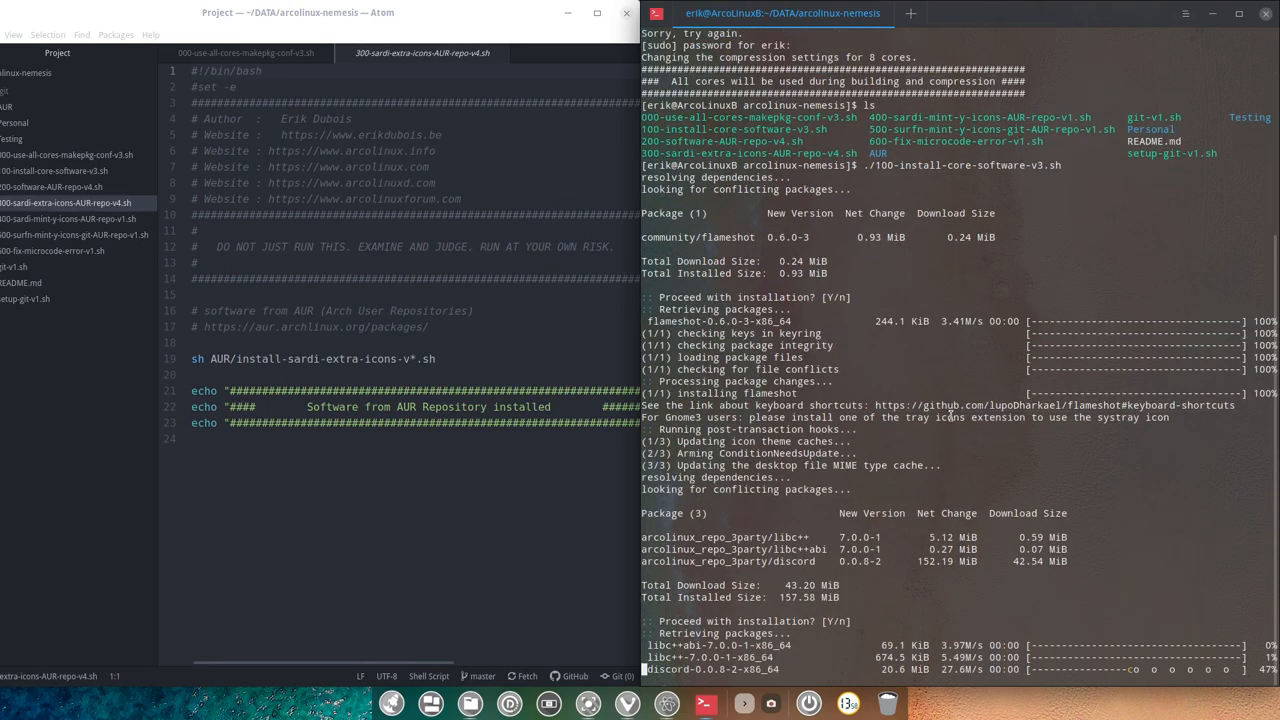
{"action": "scroll", "scroll_direction": "down", "scroll_amount": 3}
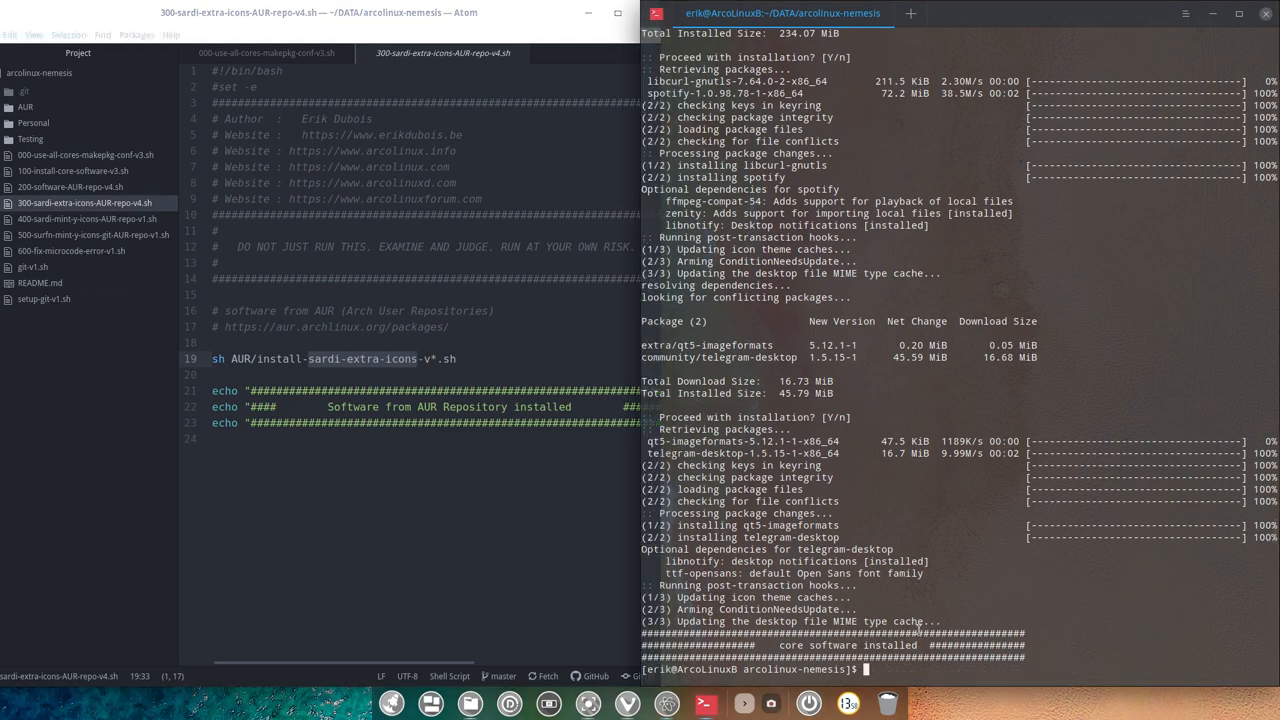
{"action": "type", "text": "./200-software-AUR-repo-v4.sh"}
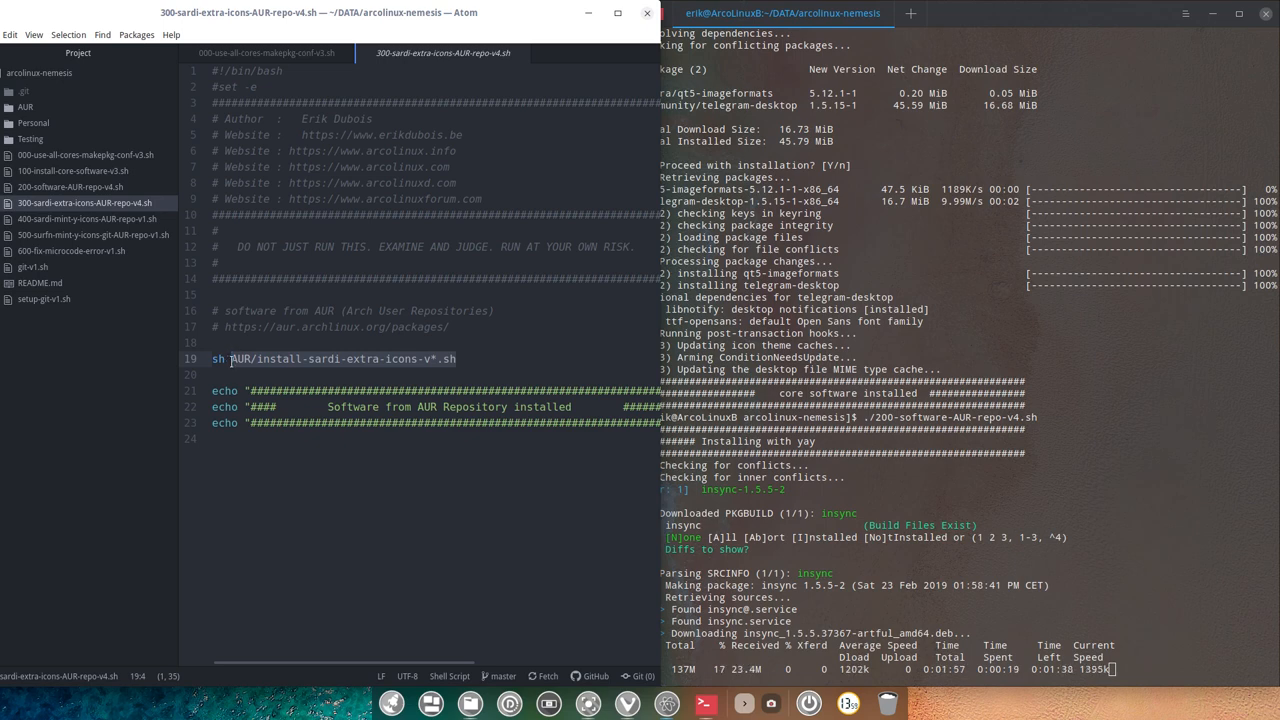
{"action": "mouse_move", "coordinate": [100, 218]}
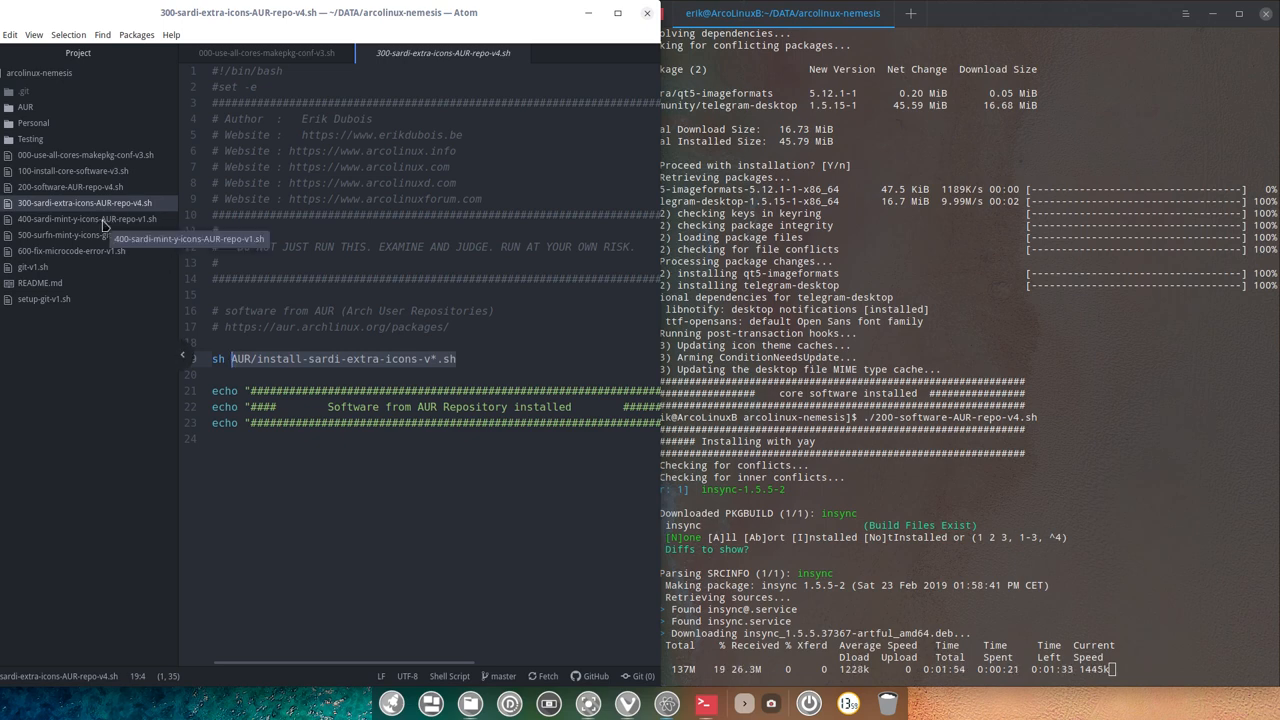
Review the 400 sardi-mint-y-icons script, then bring up the 500 surfn mint-y icons script
{"action": "left_click", "coordinate": [84, 218]}
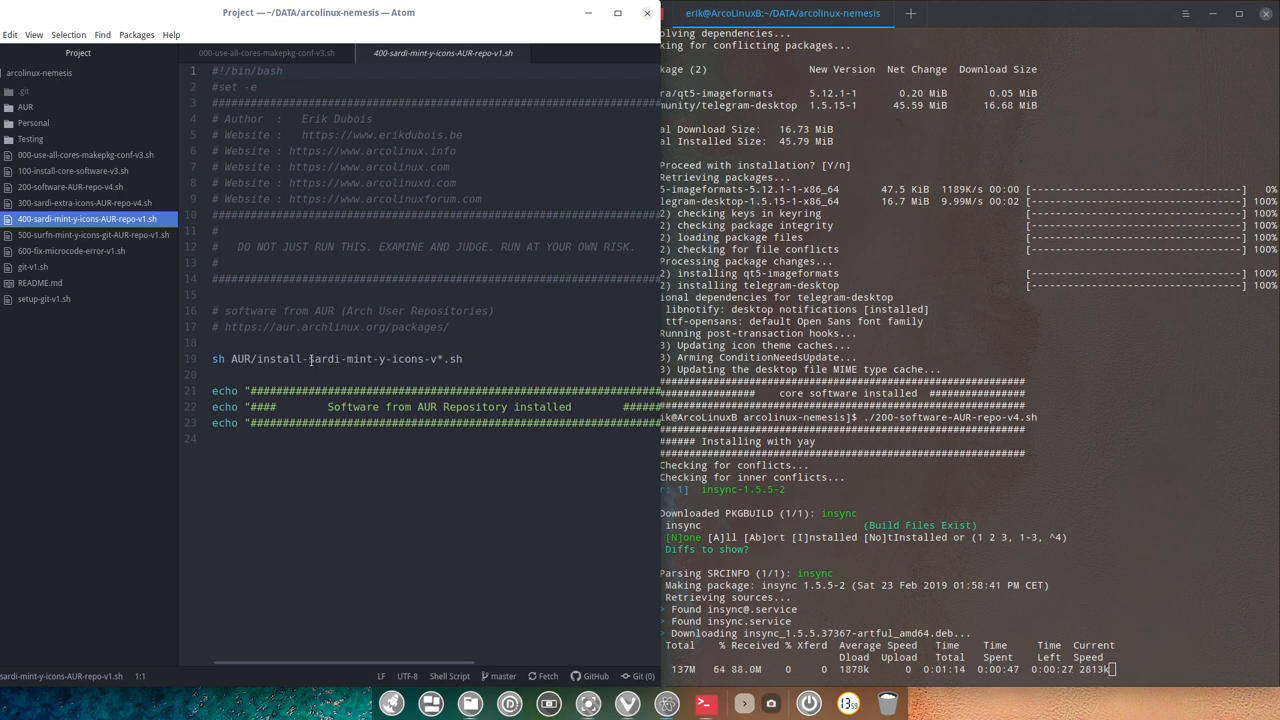
{"action": "double_click", "coordinate": [340, 358]}
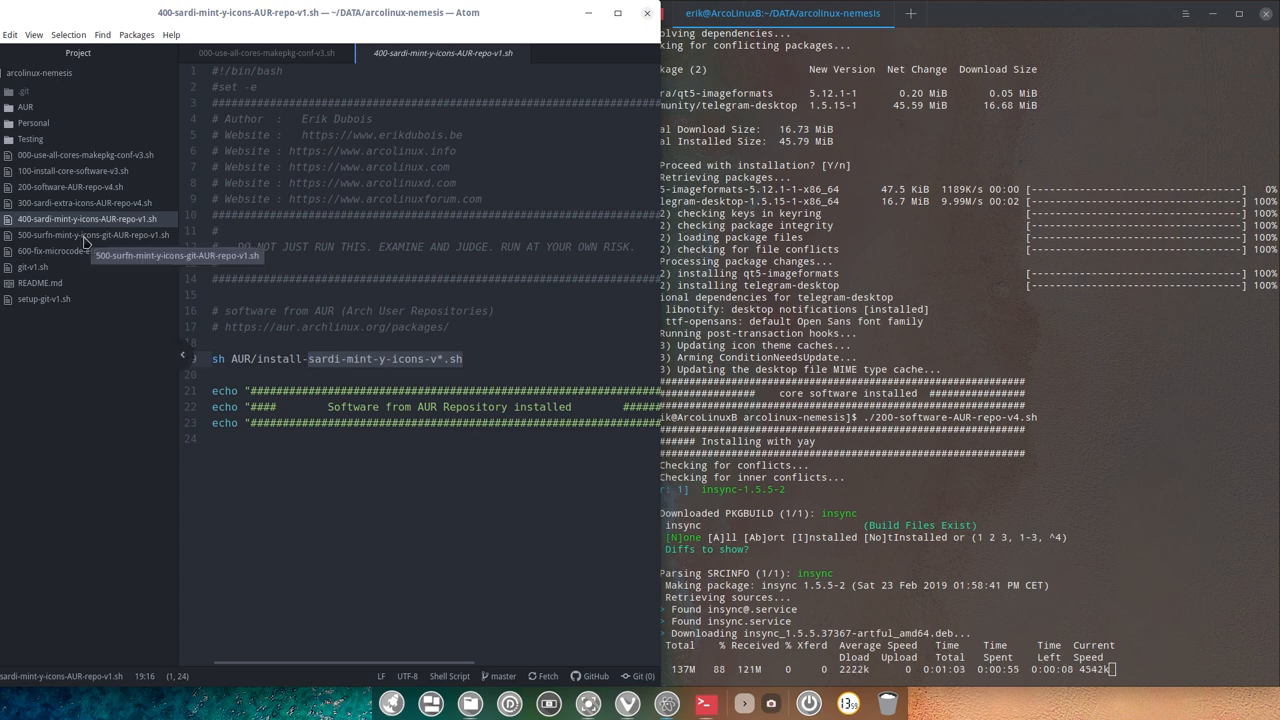
{"action": "left_click", "coordinate": [94, 236]}
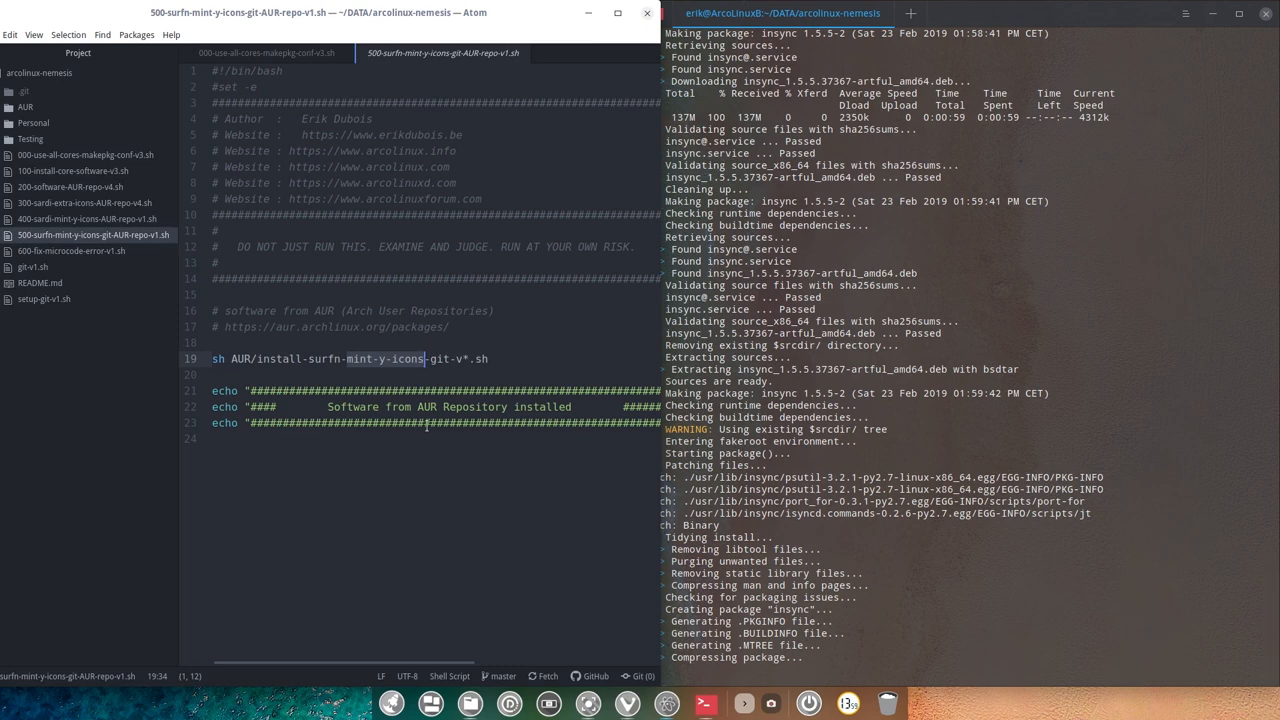
View 600-fix-microcode-error-v1.sh with its intel-ucode install and grub rebuild lines
{"action": "left_click", "coordinate": [72, 250]}
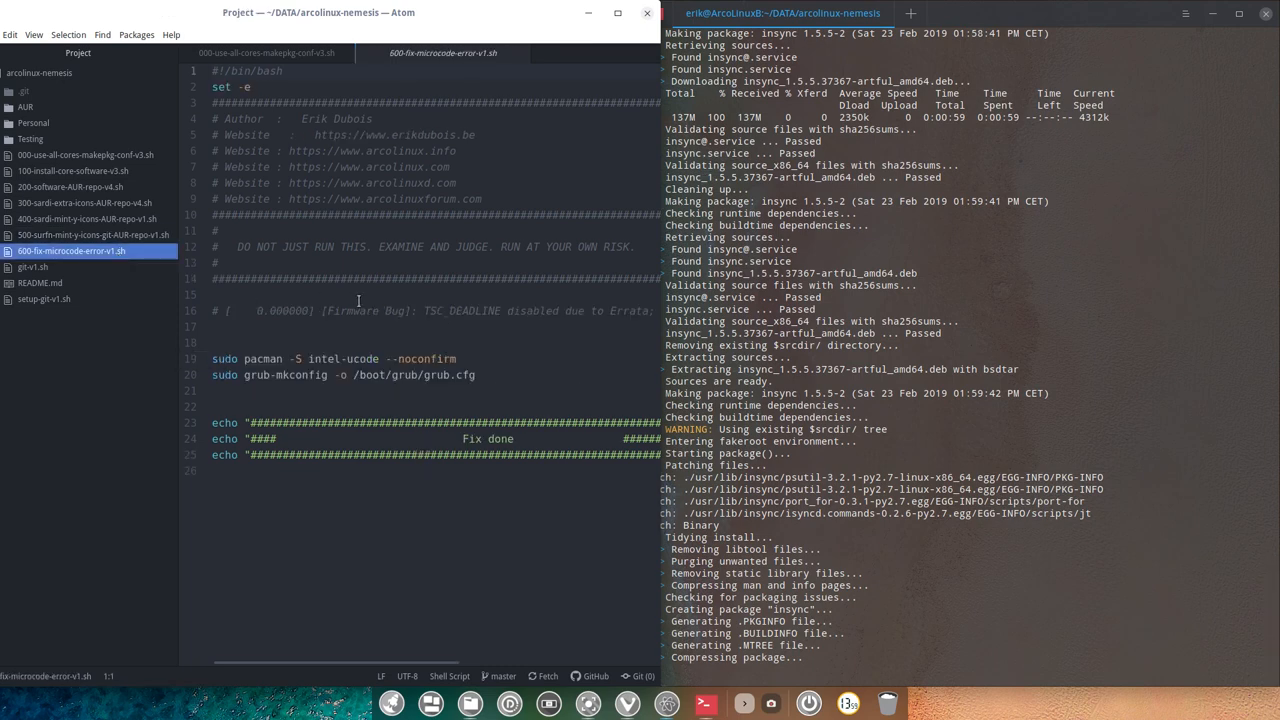
{"action": "mouse_move", "coordinate": [438, 324]}
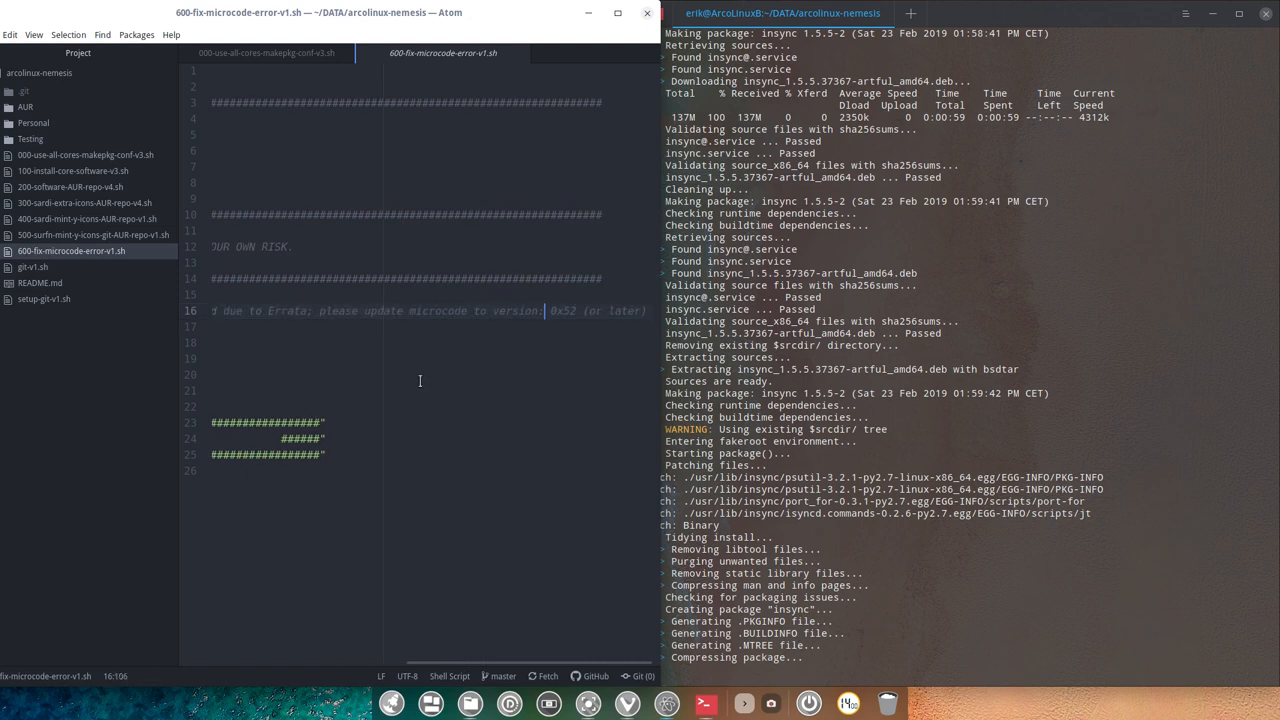
{"action": "mouse_move", "coordinate": [352, 672]}
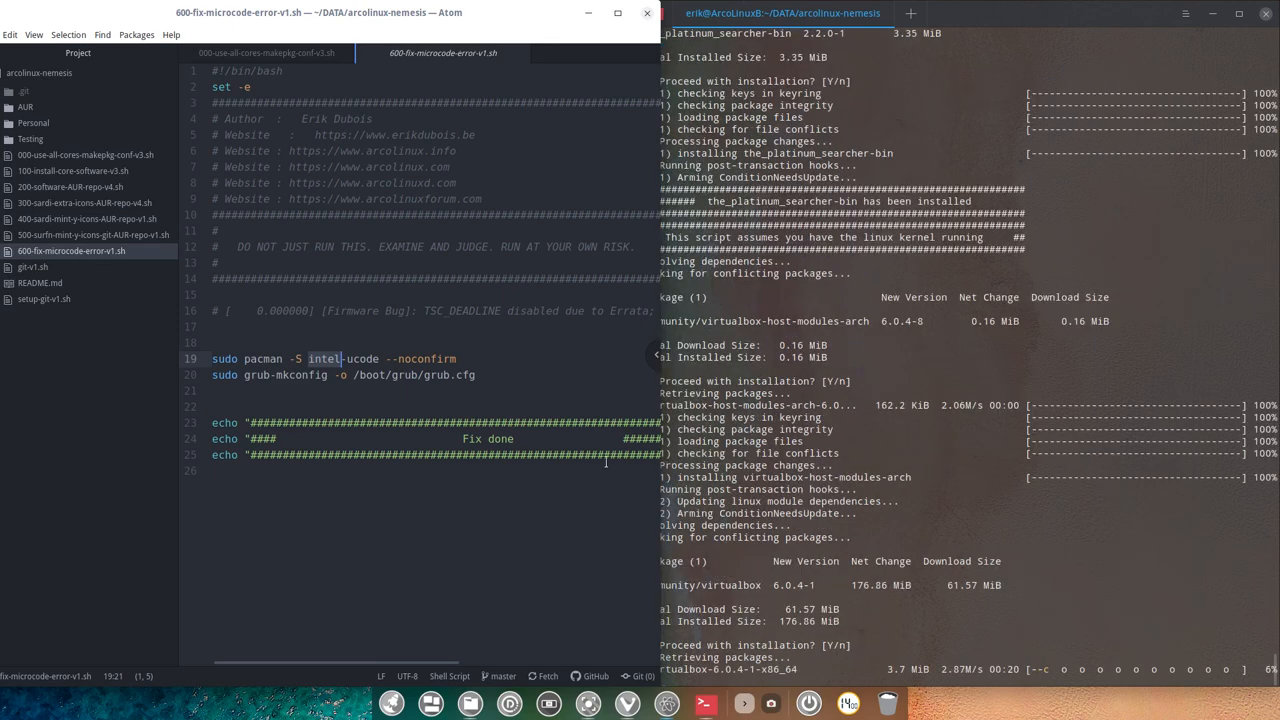
Show 200-software-AUR-repo-v4.sh again and look through its insync, virtualbox and vivaldi-widevine install lines
{"action": "left_click", "coordinate": [68, 188]}
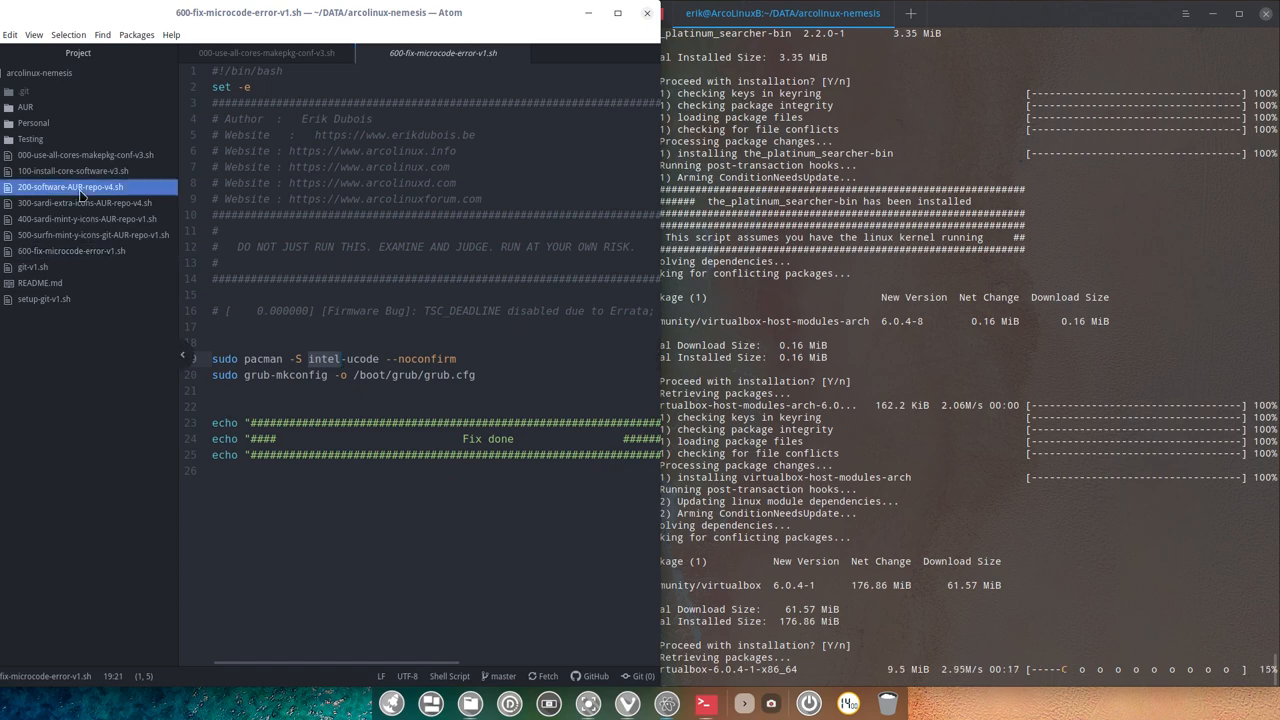
{"action": "left_click", "coordinate": [70, 188]}
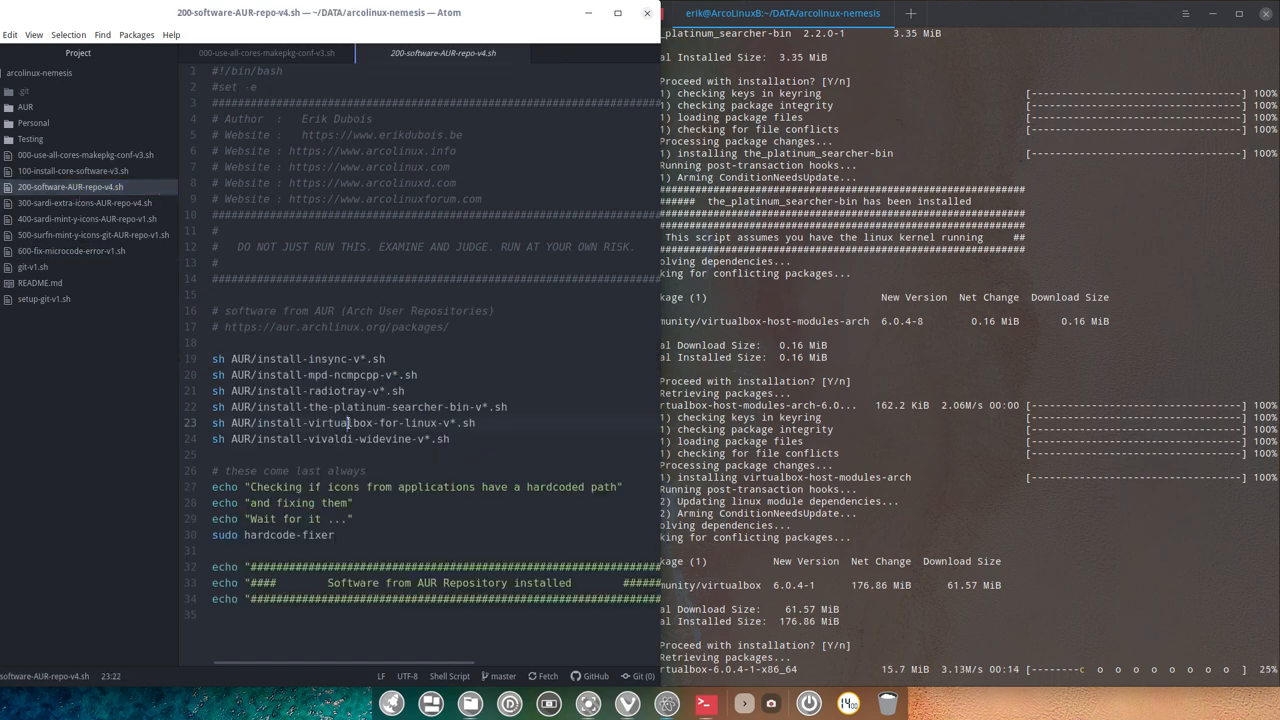
{"action": "double_click", "coordinate": [380, 422]}
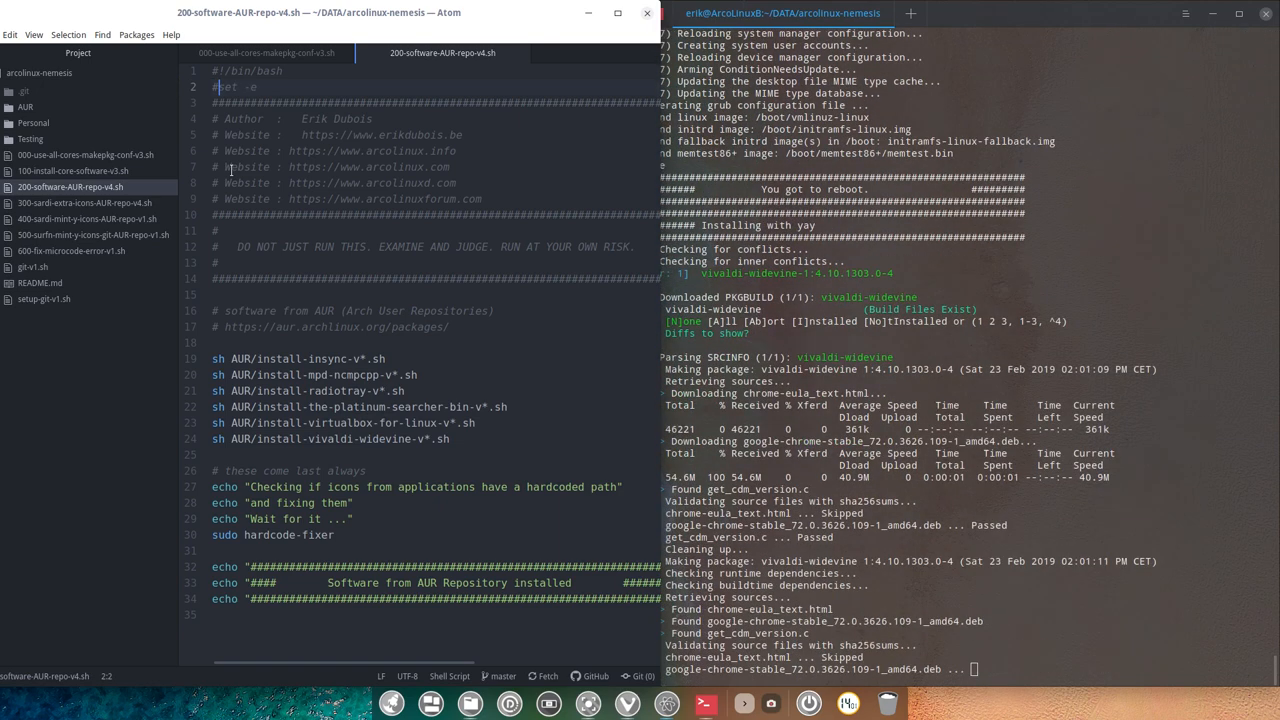
{"action": "scroll", "scroll_direction": "down", "scroll_amount": 3}
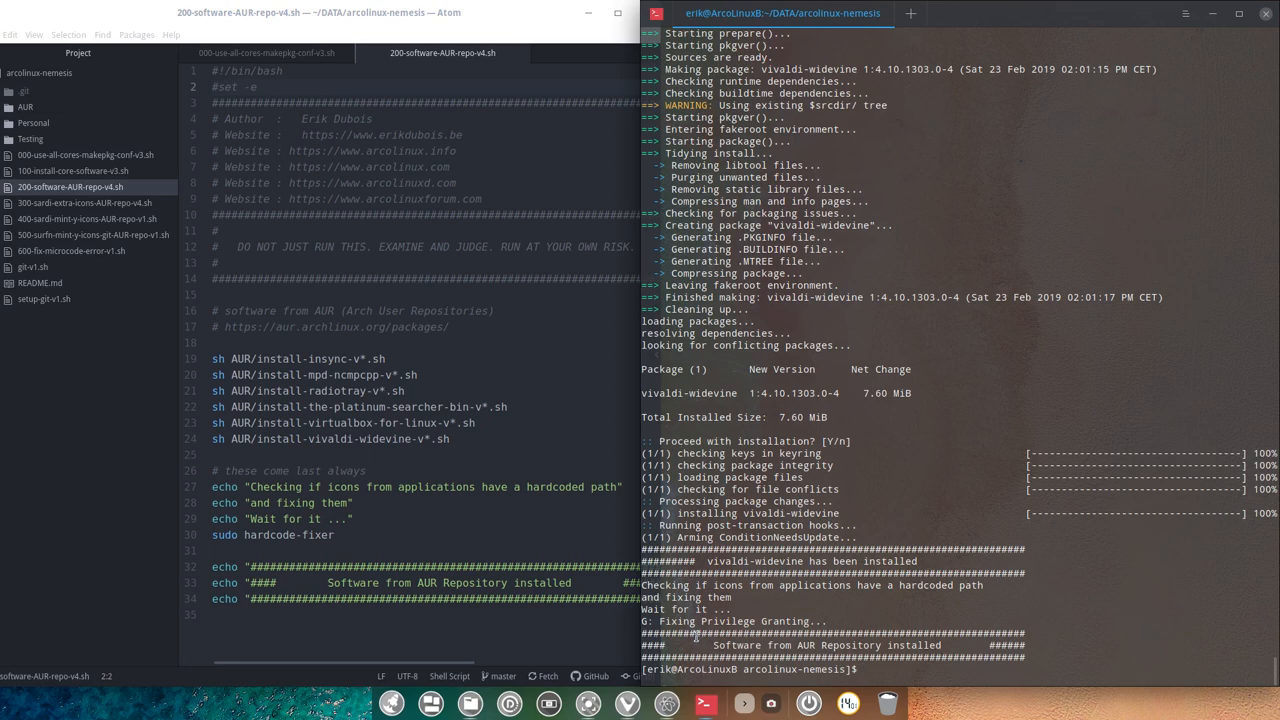
List the scripts with ls and run 300-sardi-extra-icons-AUR-repo-v4.sh to install sardi-colora-variations-icons-git
{"action": "double_click", "coordinate": [736, 620]}
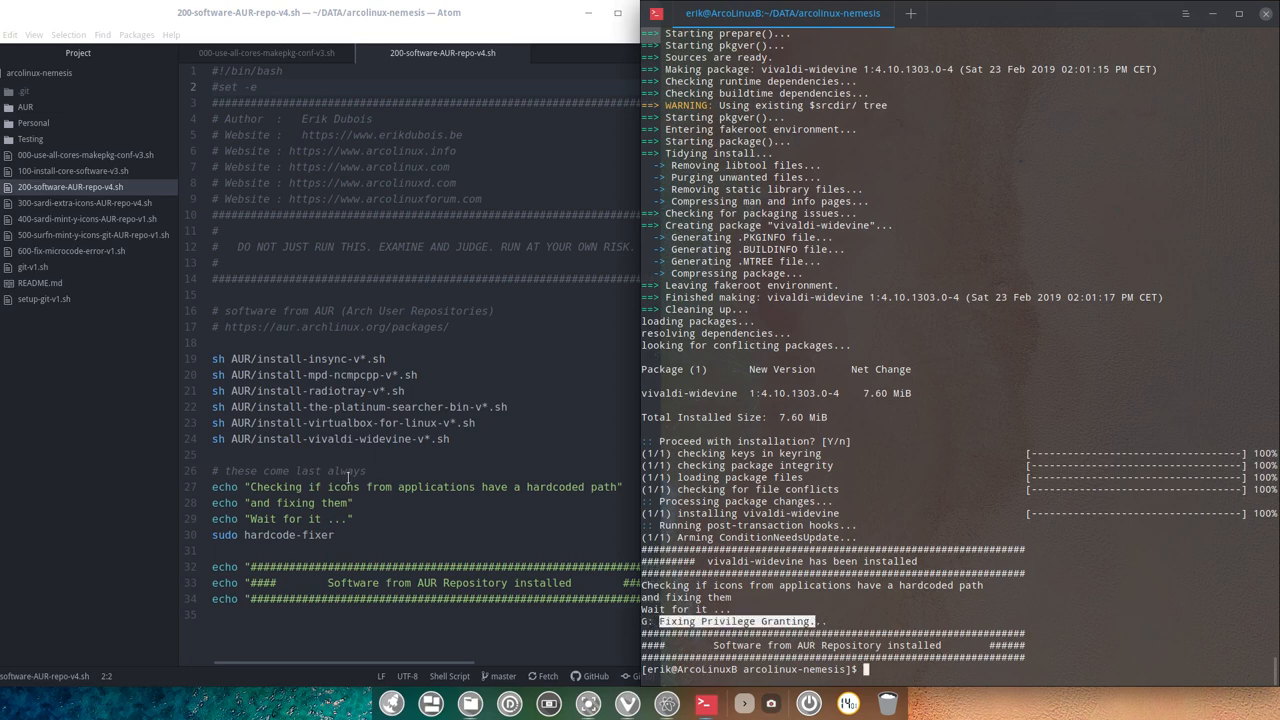
{"action": "type", "text": "ls"}
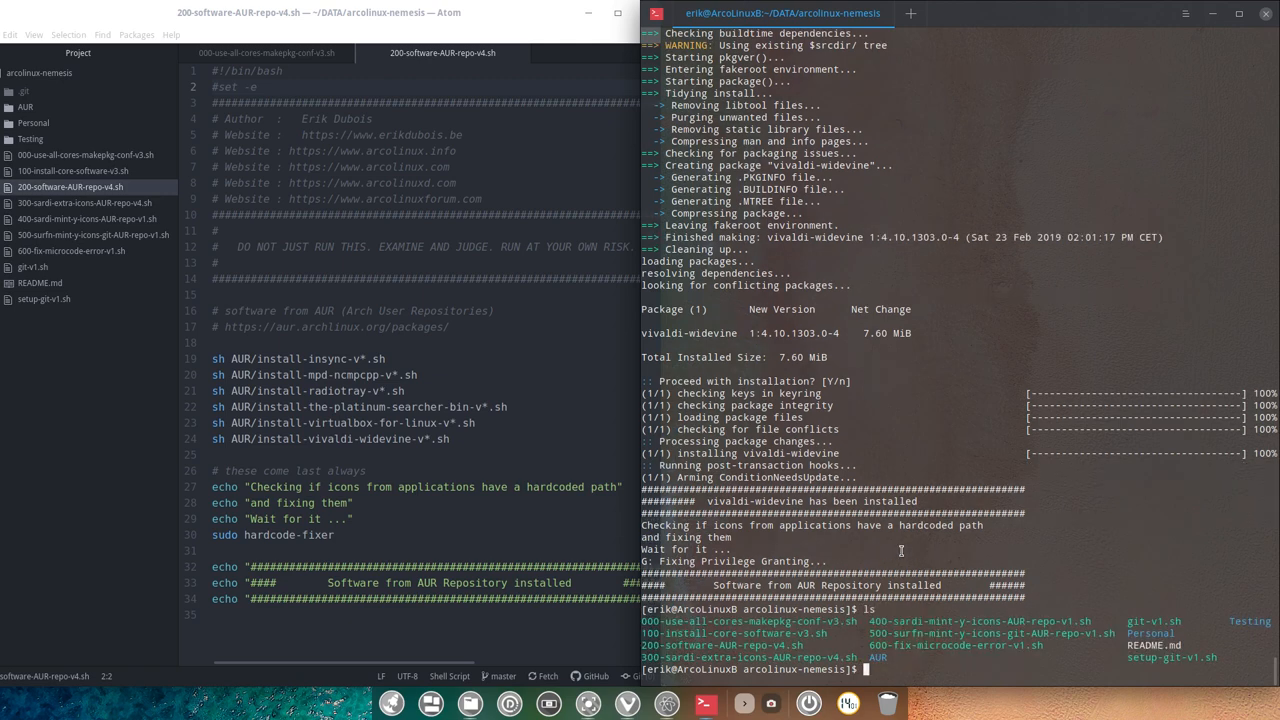
{"action": "type", "text": "ls"}
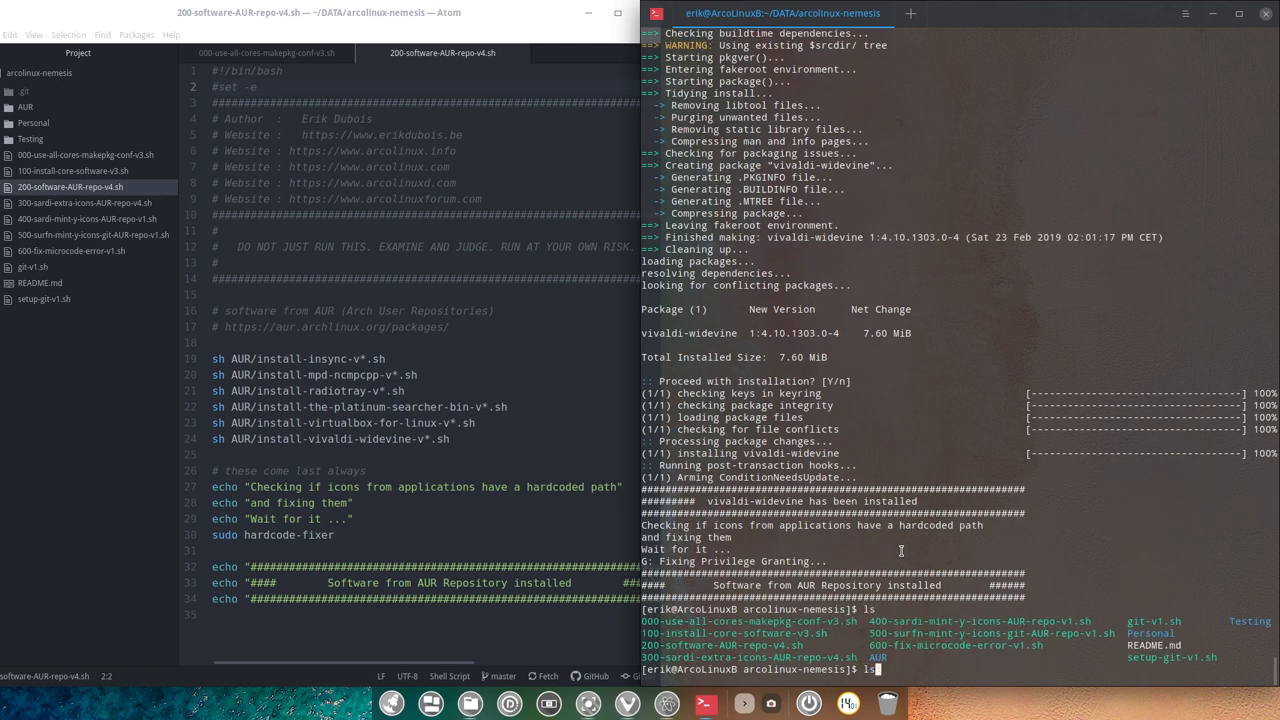
{"action": "type", "text": "./30"}
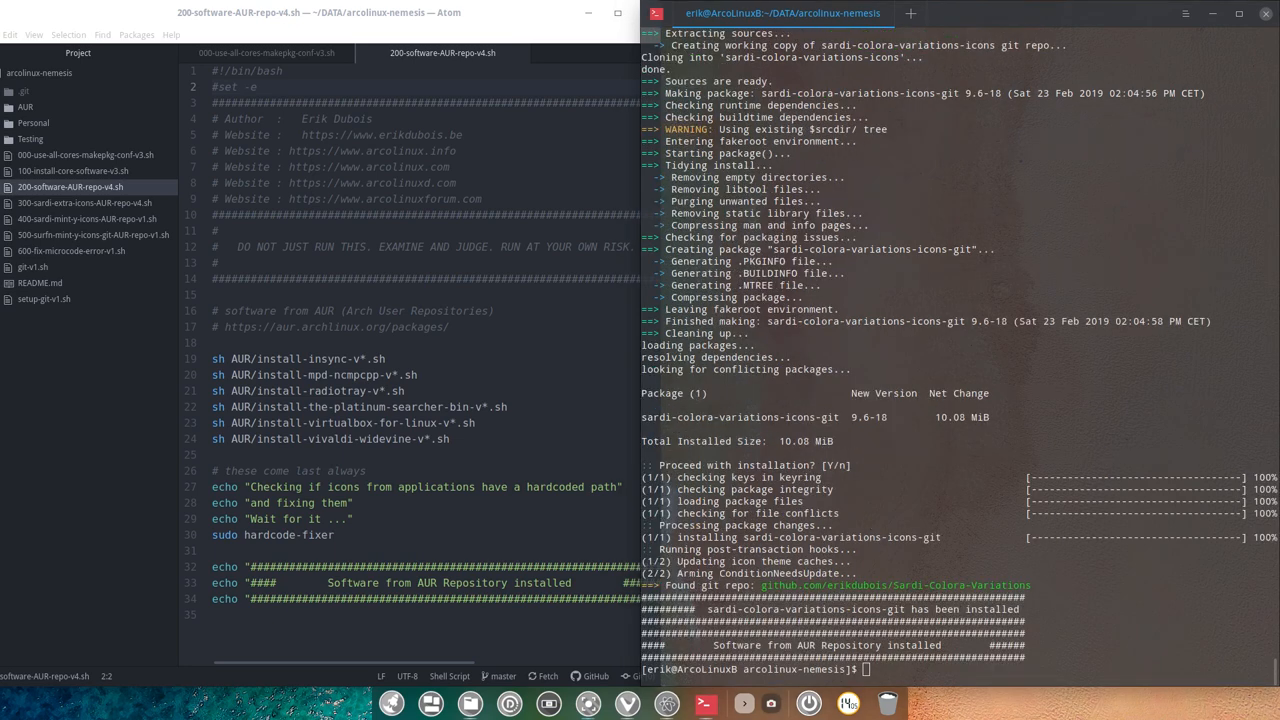
{"action": "mouse_move", "coordinate": [790, 550]}
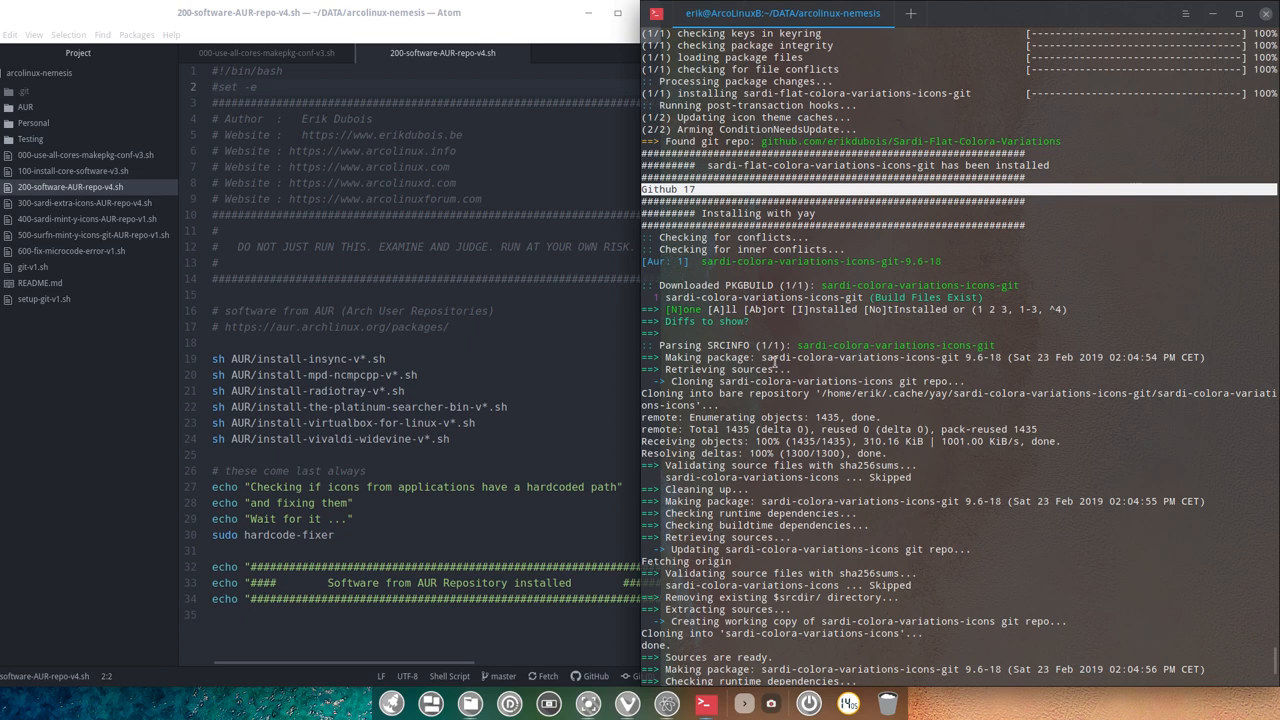
{"action": "mouse_move", "coordinate": [978, 520]}
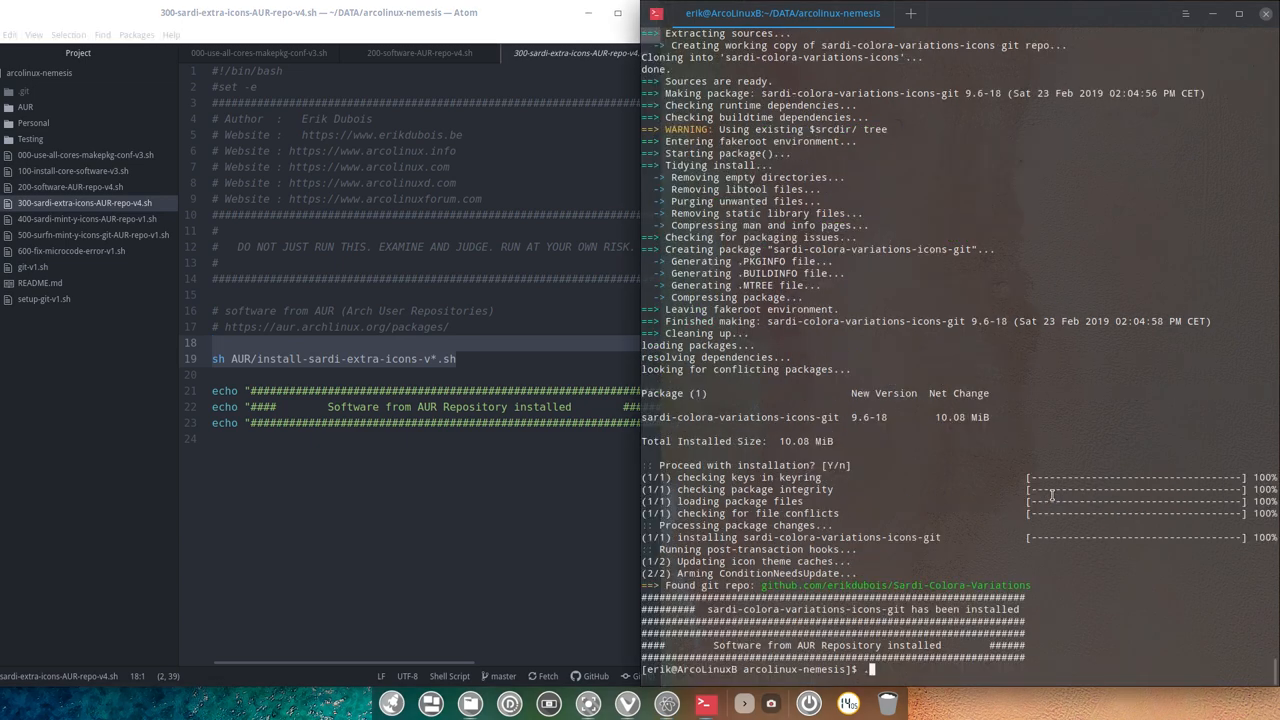
Run ./400-sardi-mint-y-icons-AUR-repo-v1.sh, installing sardi-flat-mint-y-icons-git and sardi-mono-mint-y-icons-git
{"action": "type", "text": "./400-sardi-mint-y-icons-AUR-repo-v1.sh"}
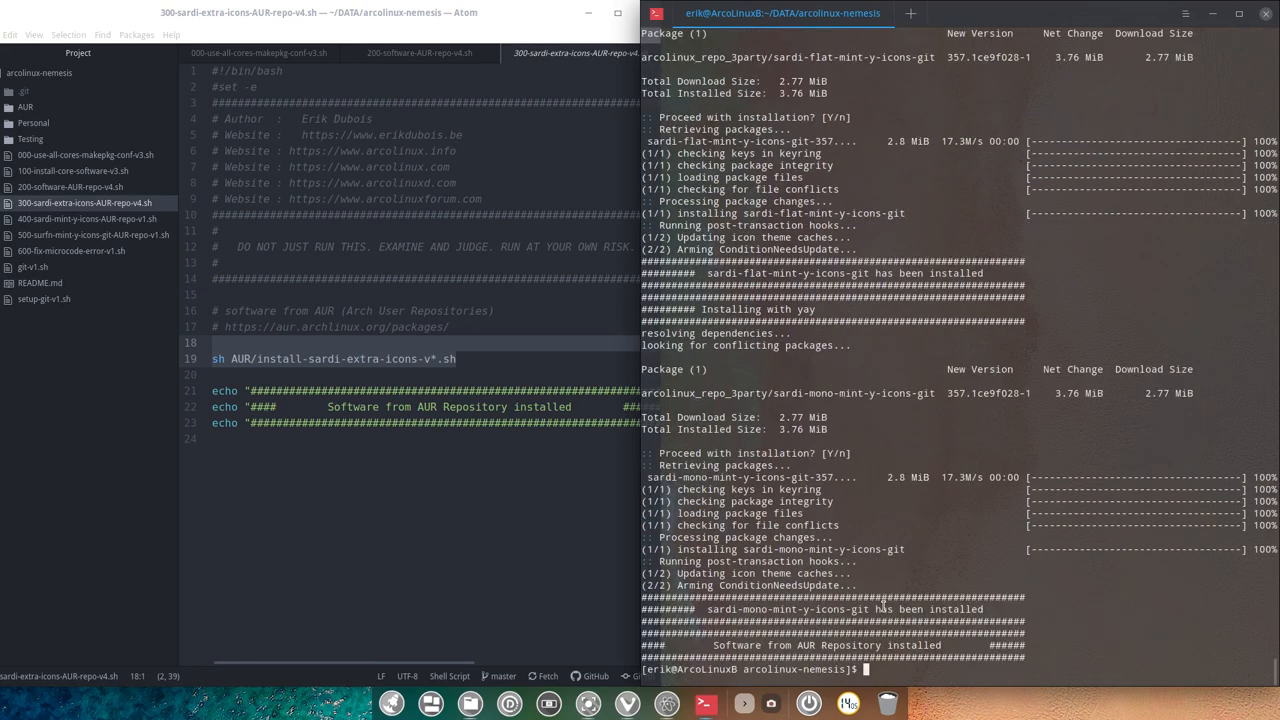
{"action": "mouse_move", "coordinate": [182, 244]}
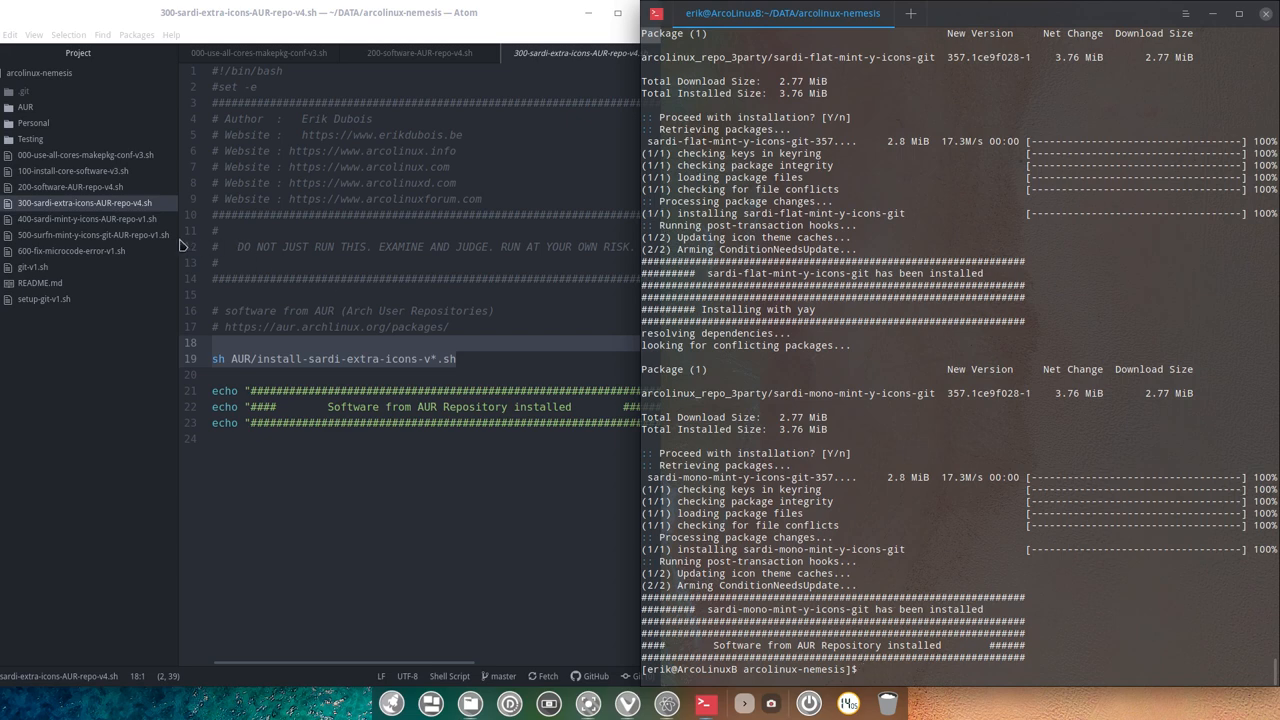
Glance at the 400 and 500 scripts, then launch the surfn script to install surfn-mint-y-icons-git
{"action": "left_click", "coordinate": [88, 218]}
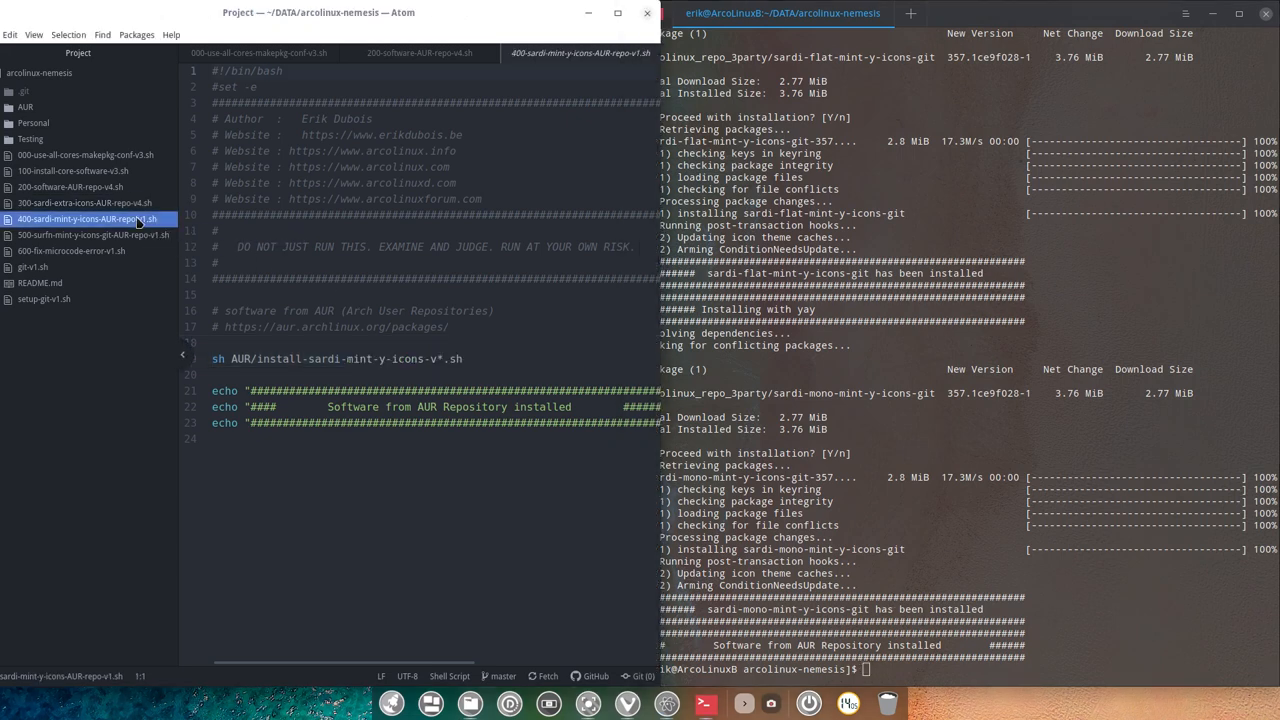
{"action": "left_click", "coordinate": [92, 236]}
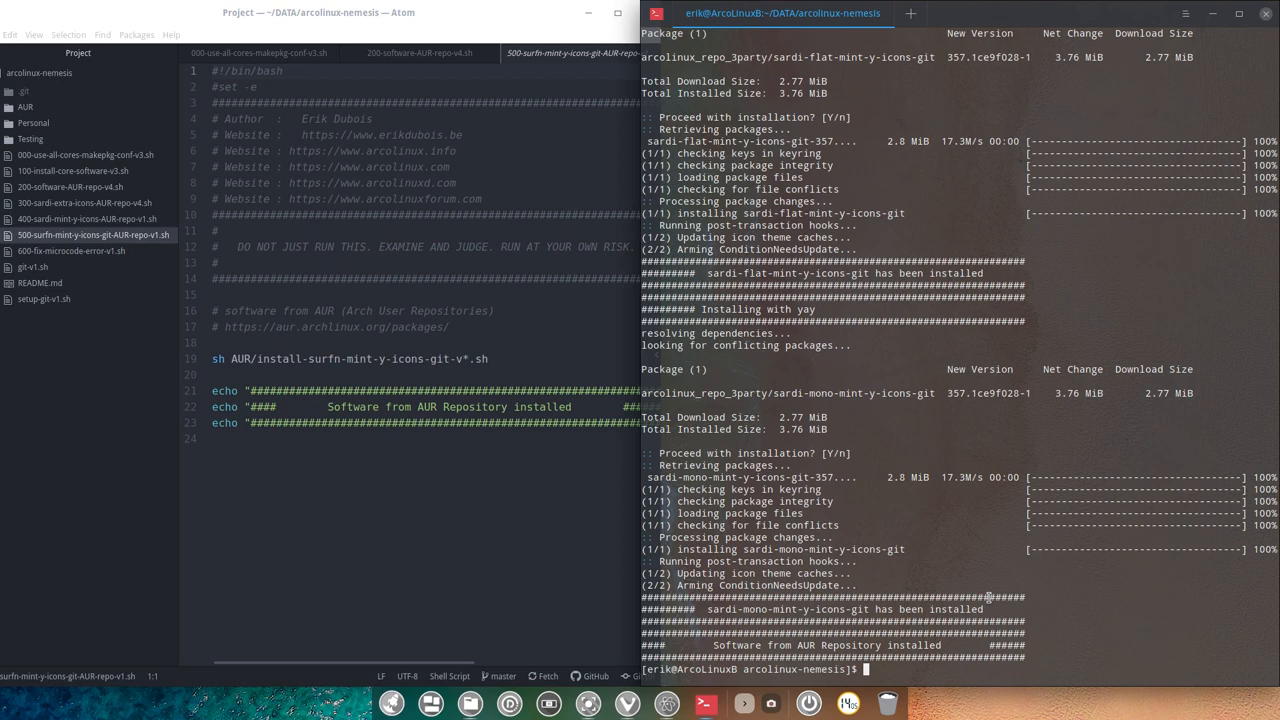
{"action": "key", "text": "Return"}
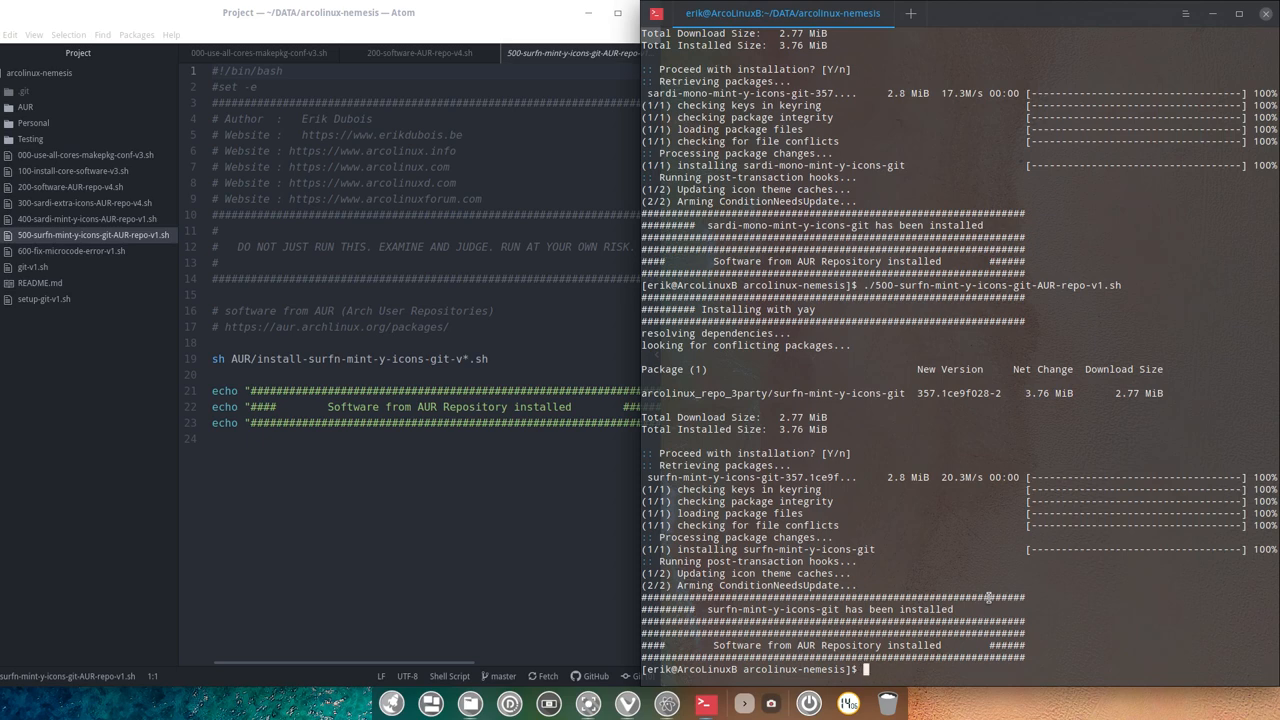
{"action": "type", "text": "./600-fix-microcode-error-v1.sh"}
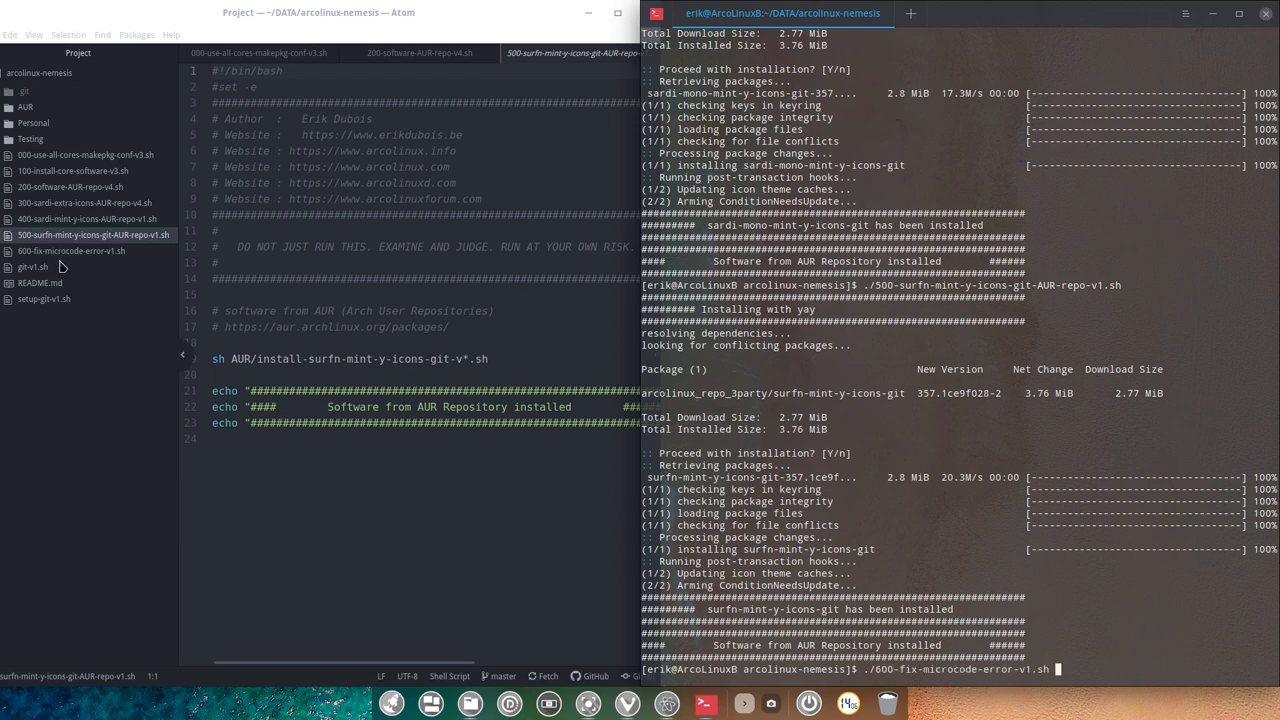
Check the intel-ucode line in the 600 script and run the microcode fix with the sudo password
{"action": "left_click", "coordinate": [72, 250]}
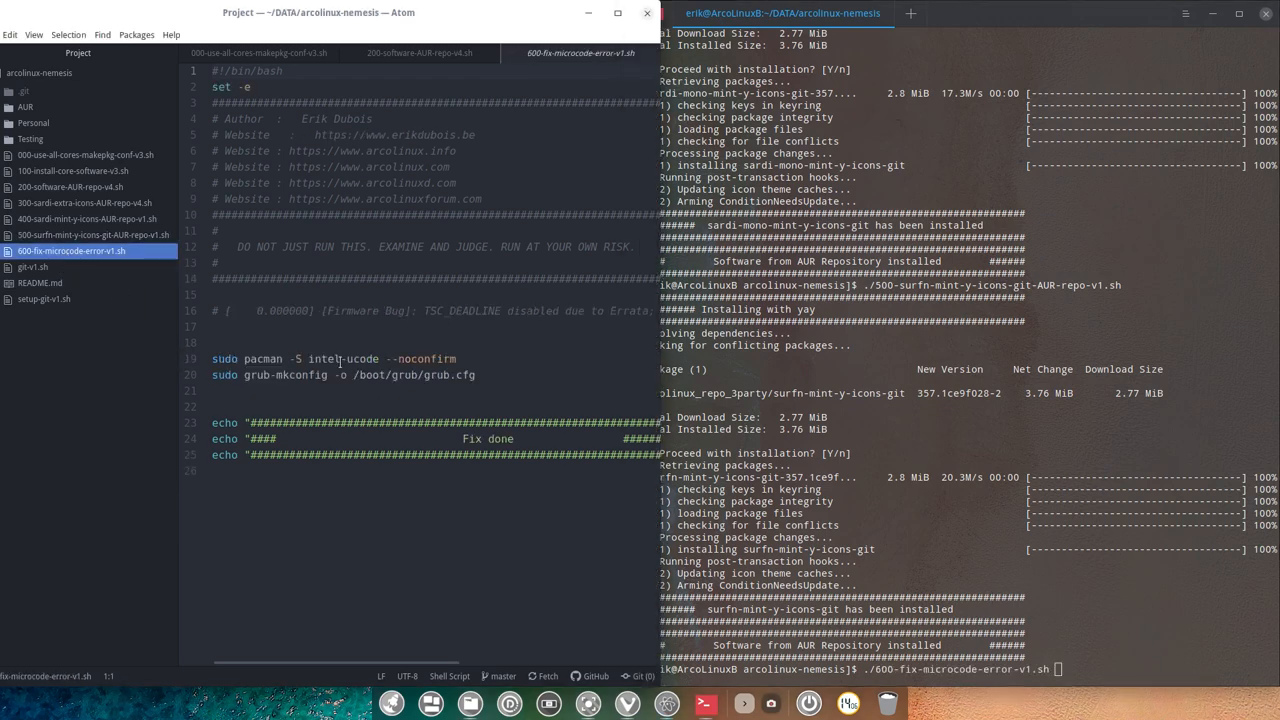
{"action": "double_click", "coordinate": [336, 358]}
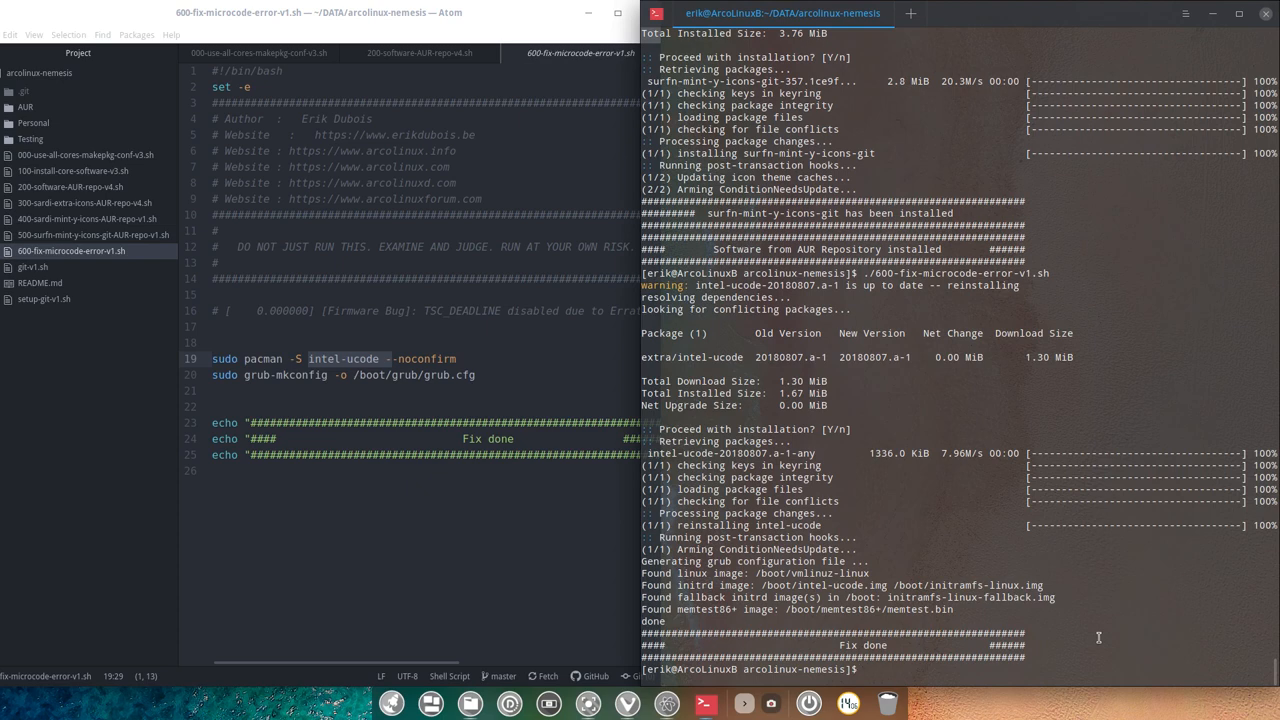
{"action": "type", "text": "sudo pa"}
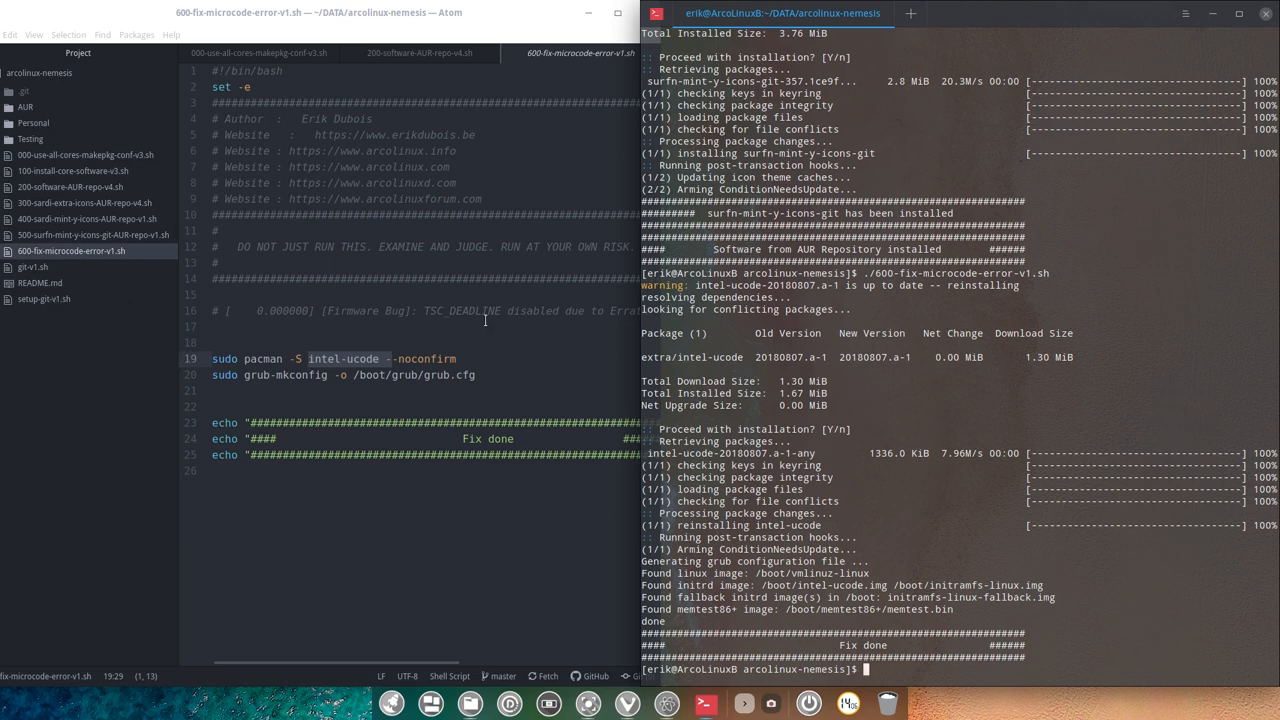
{"action": "left_click", "coordinate": [34, 124]}
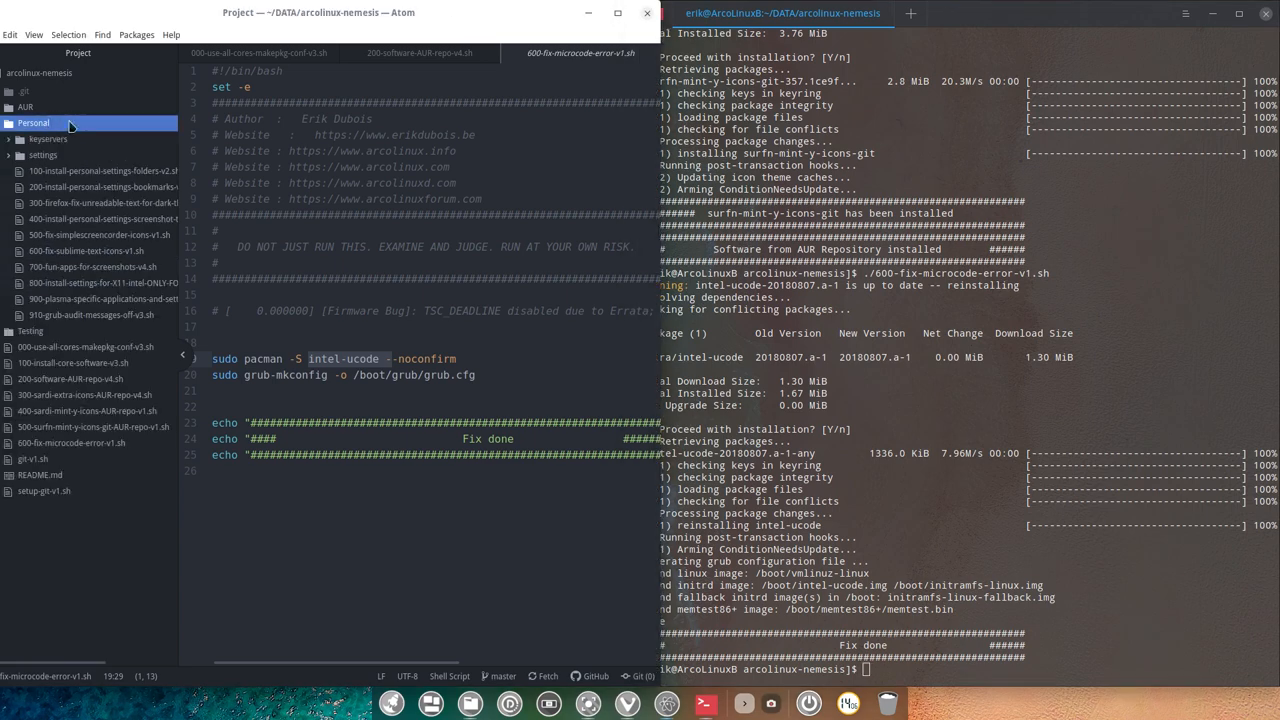